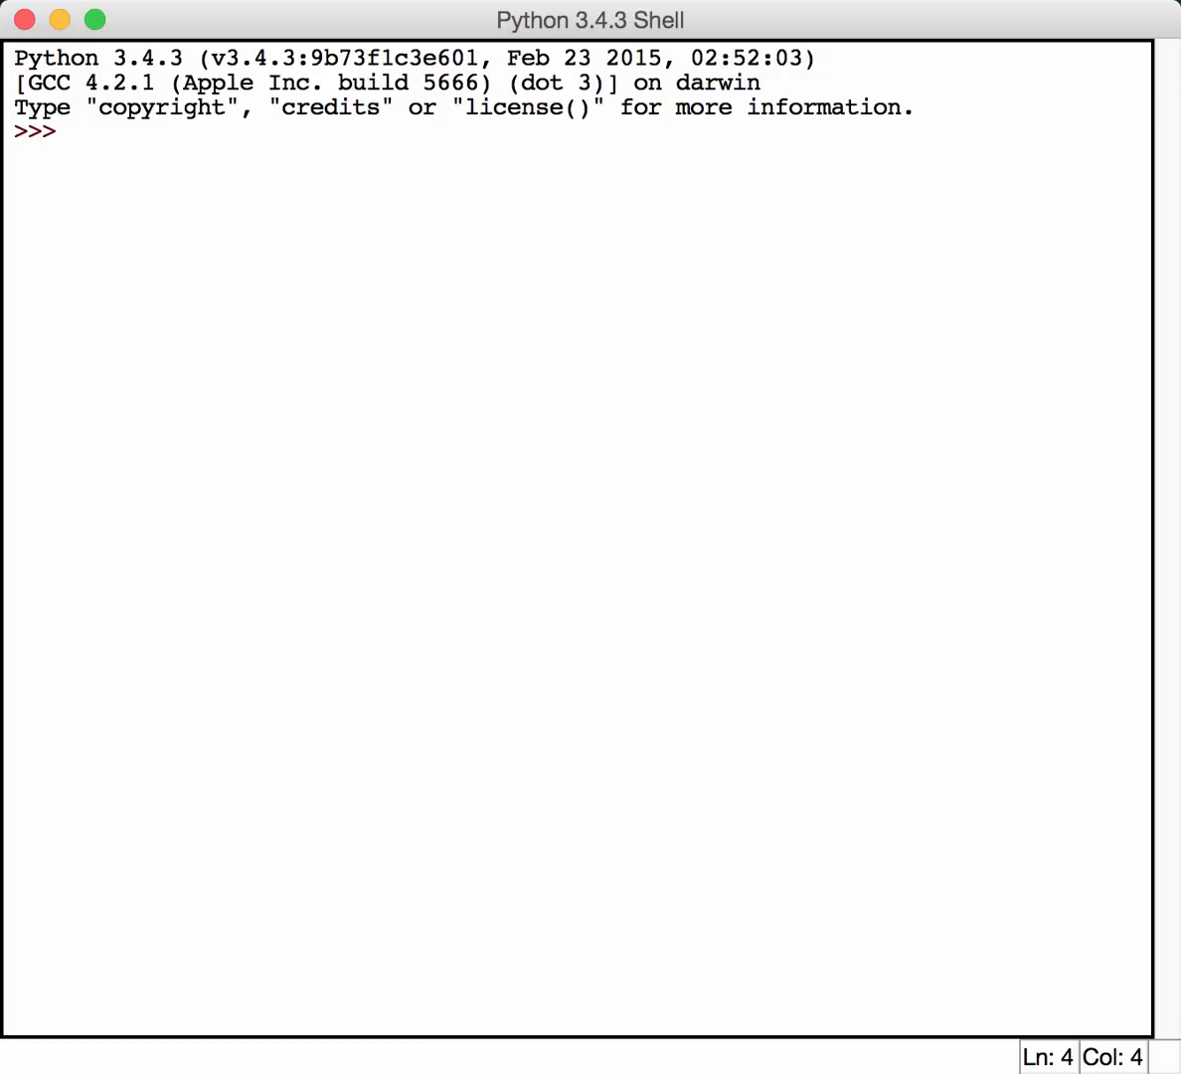
- Evaluate 1/0 to get the ZeroDivisionError: division by zero traceback
type("1/0")
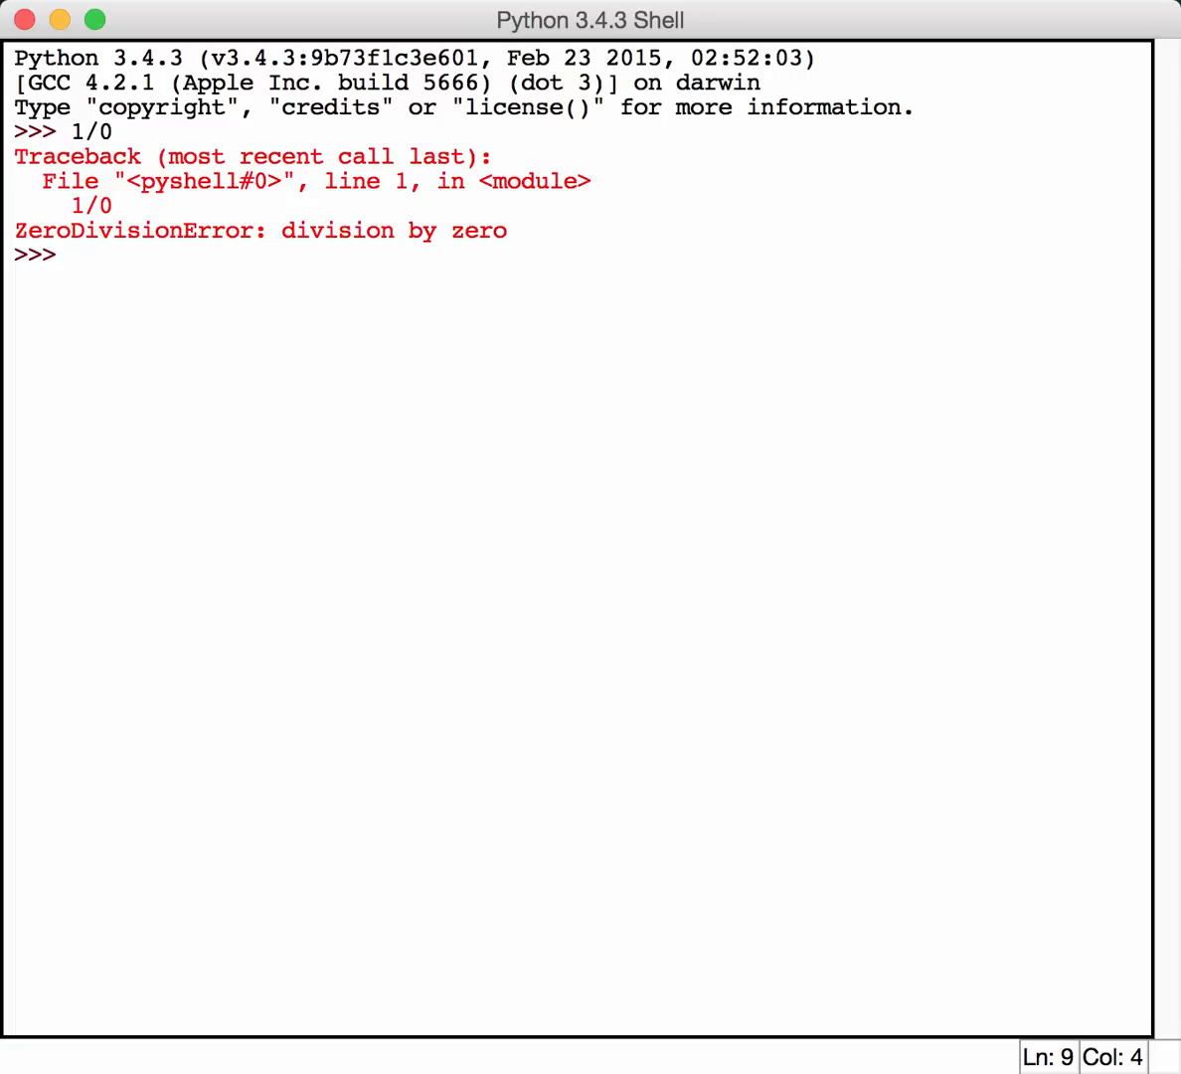
- Begin typing try at the new prompt
type("try")
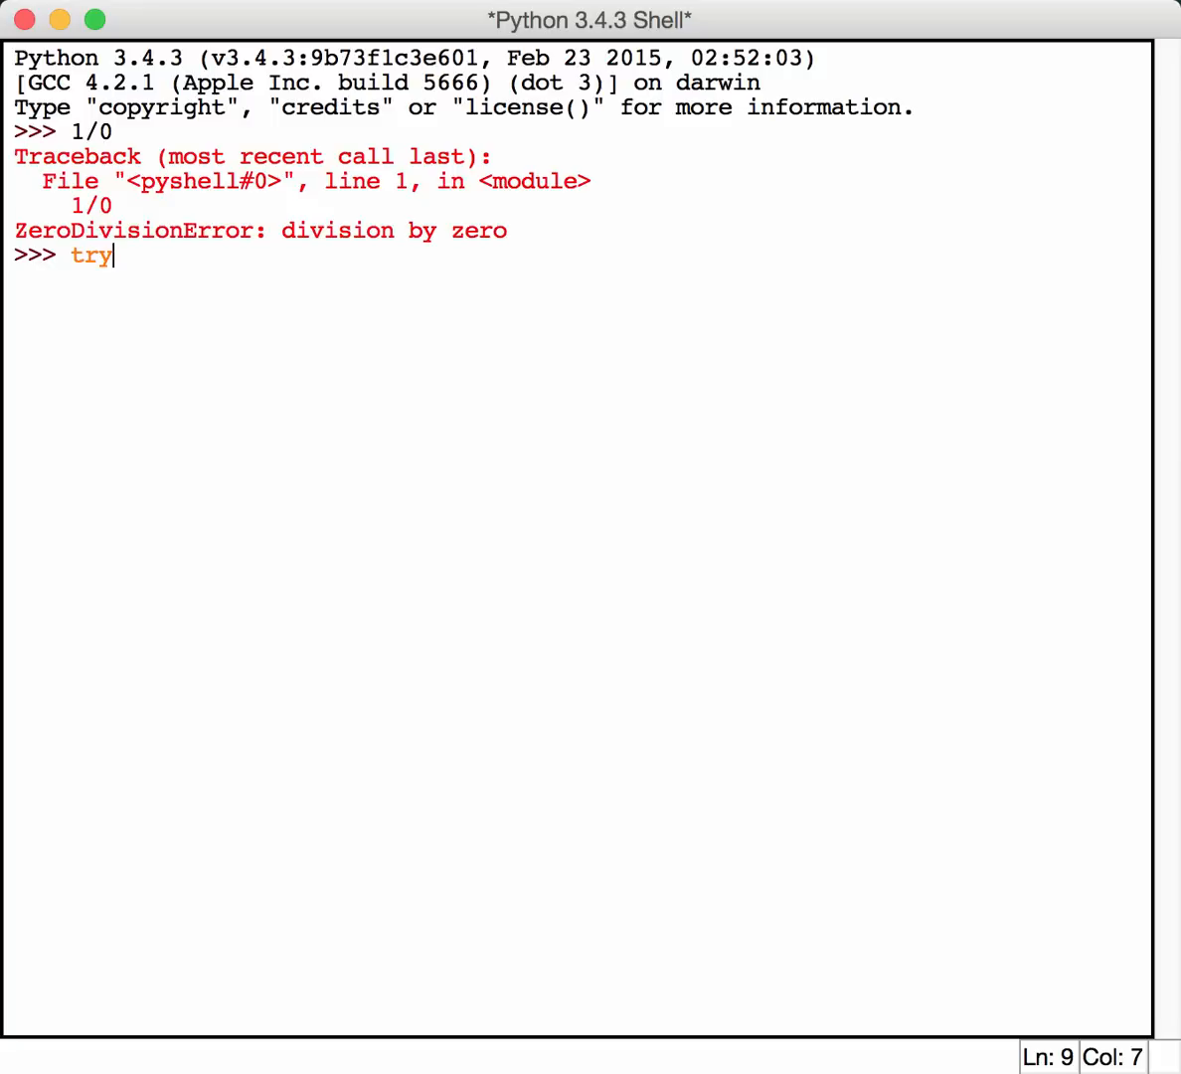
- Type a try block dividing 1 by 0 with an except ZeroDivisionError clause
type(":")
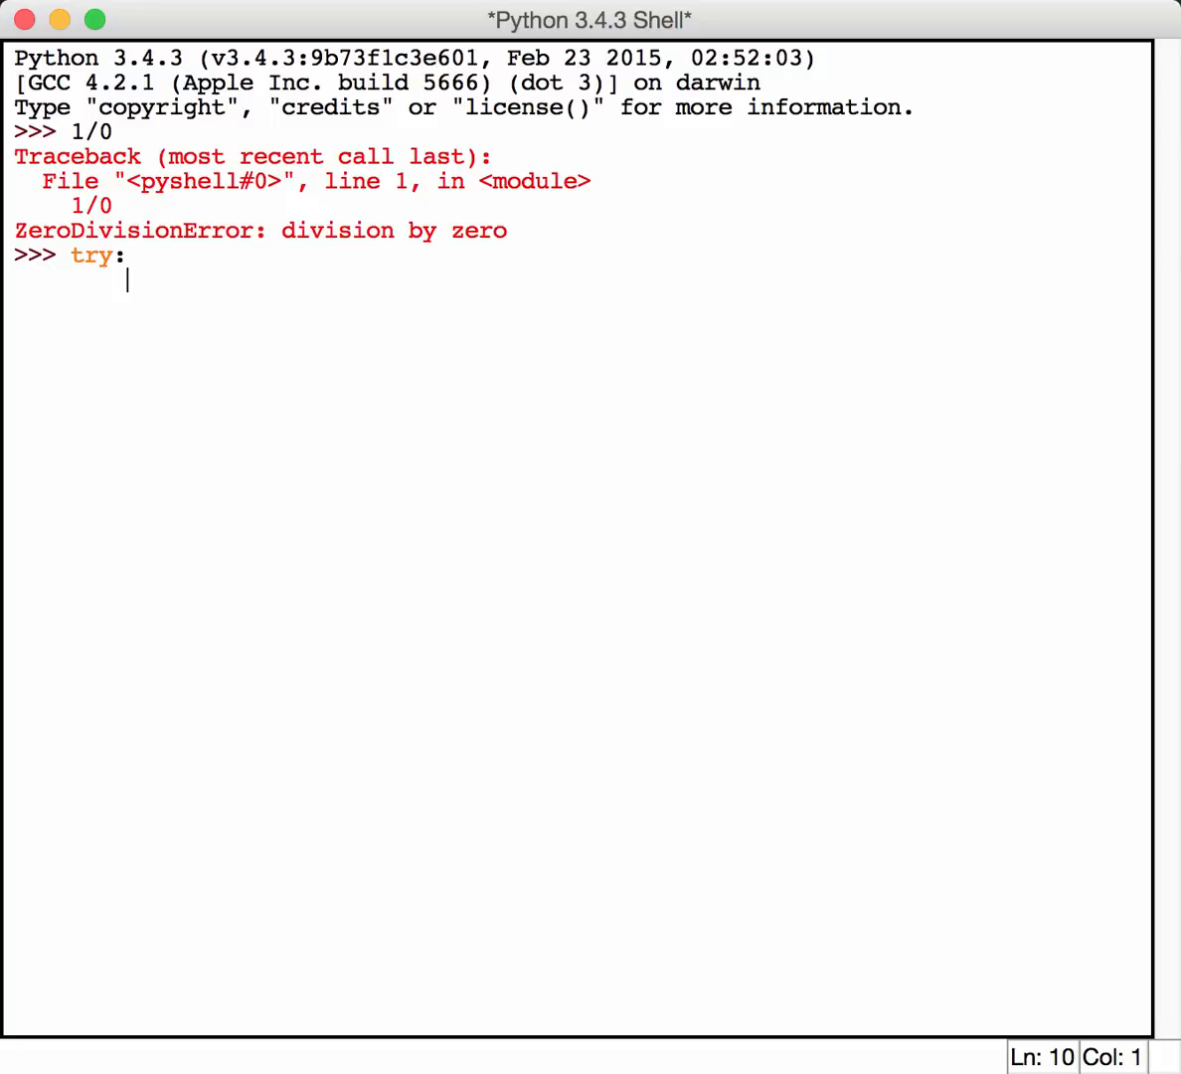
type("1 / 0")
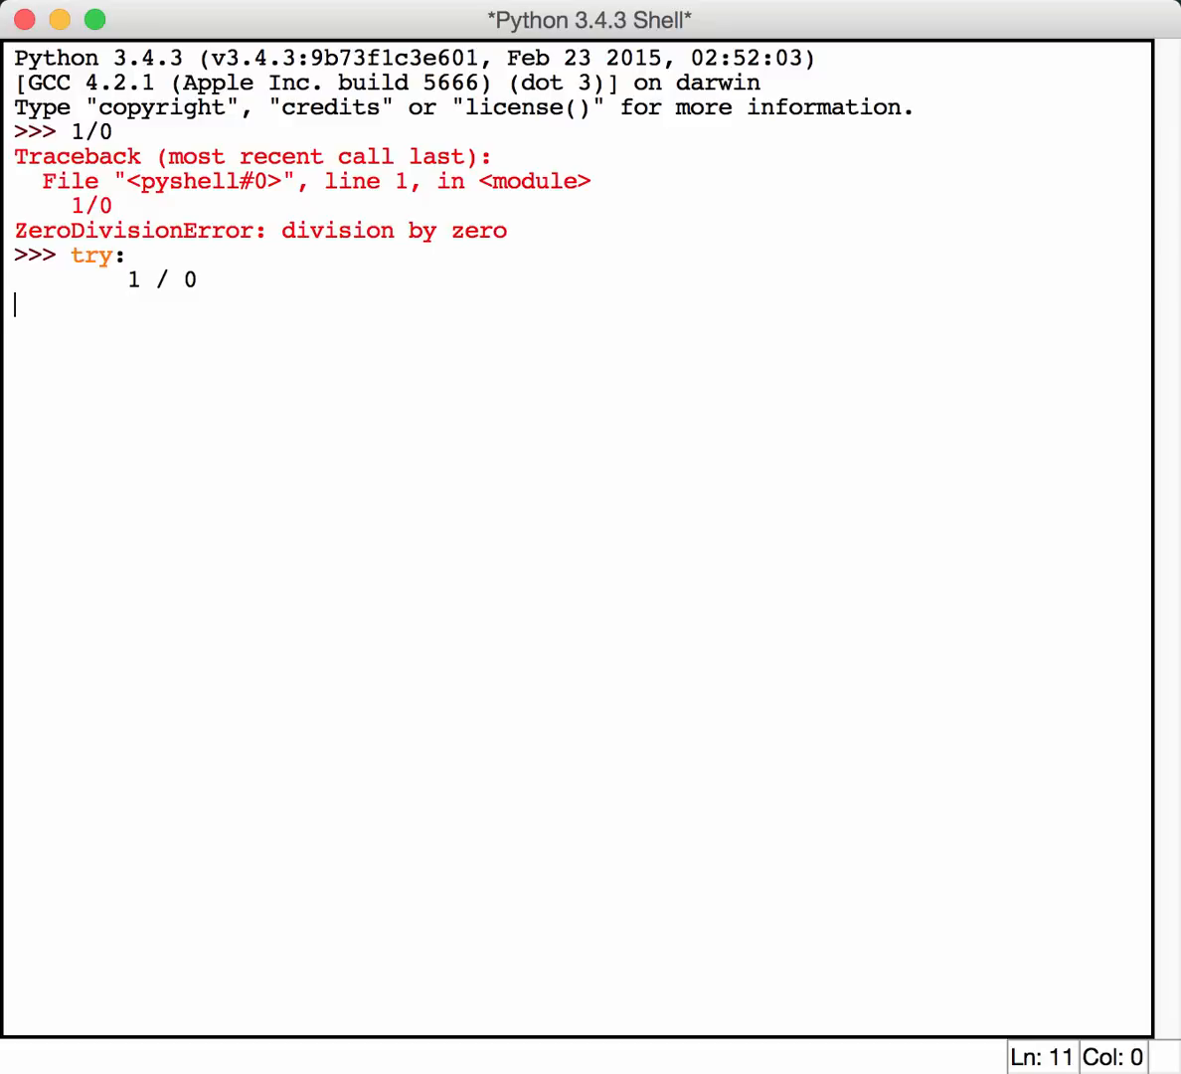
type("except")
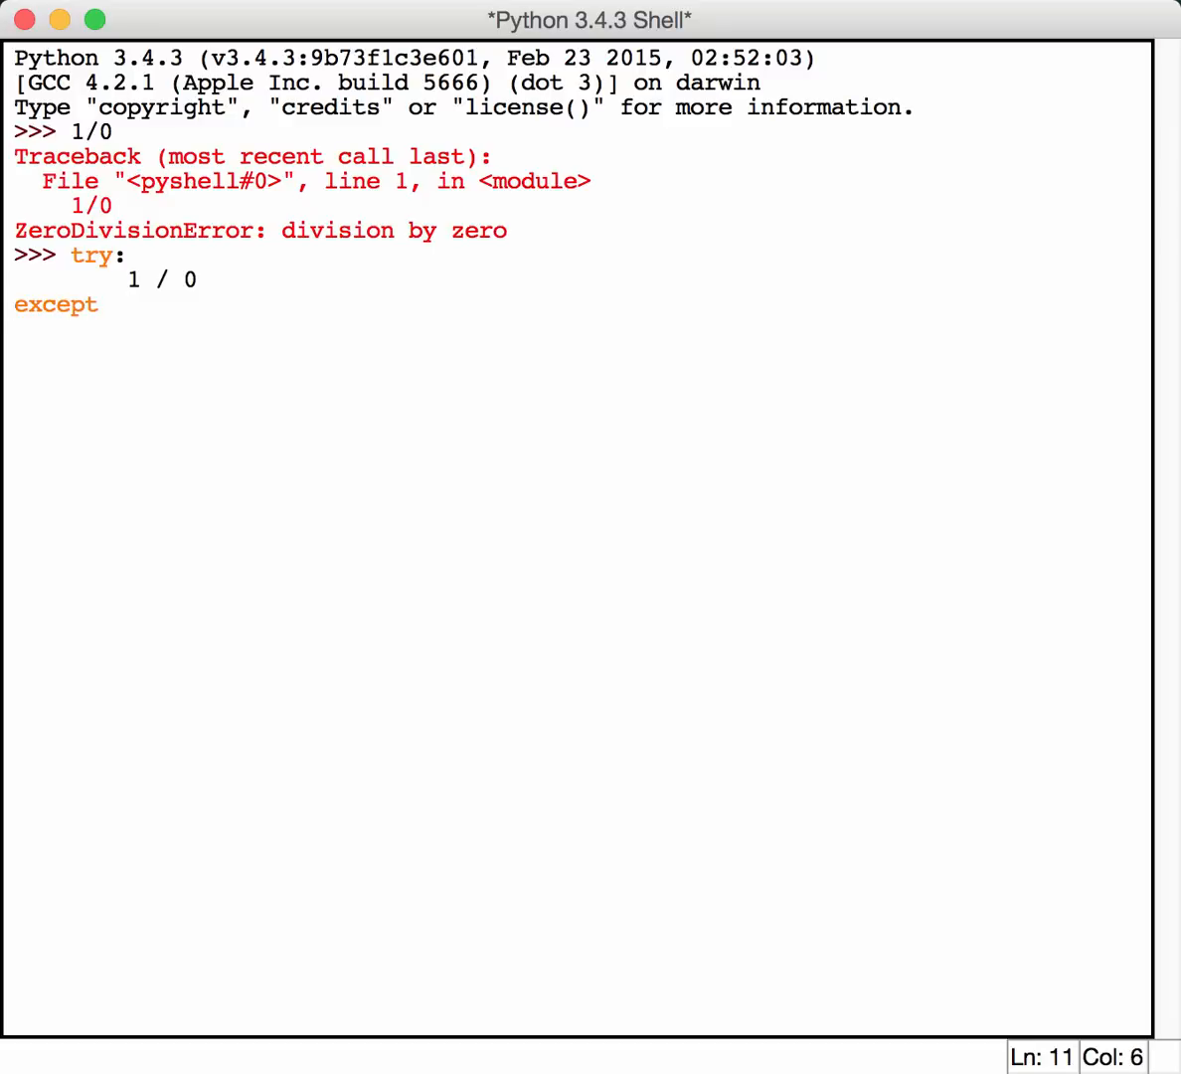
type("Zero")
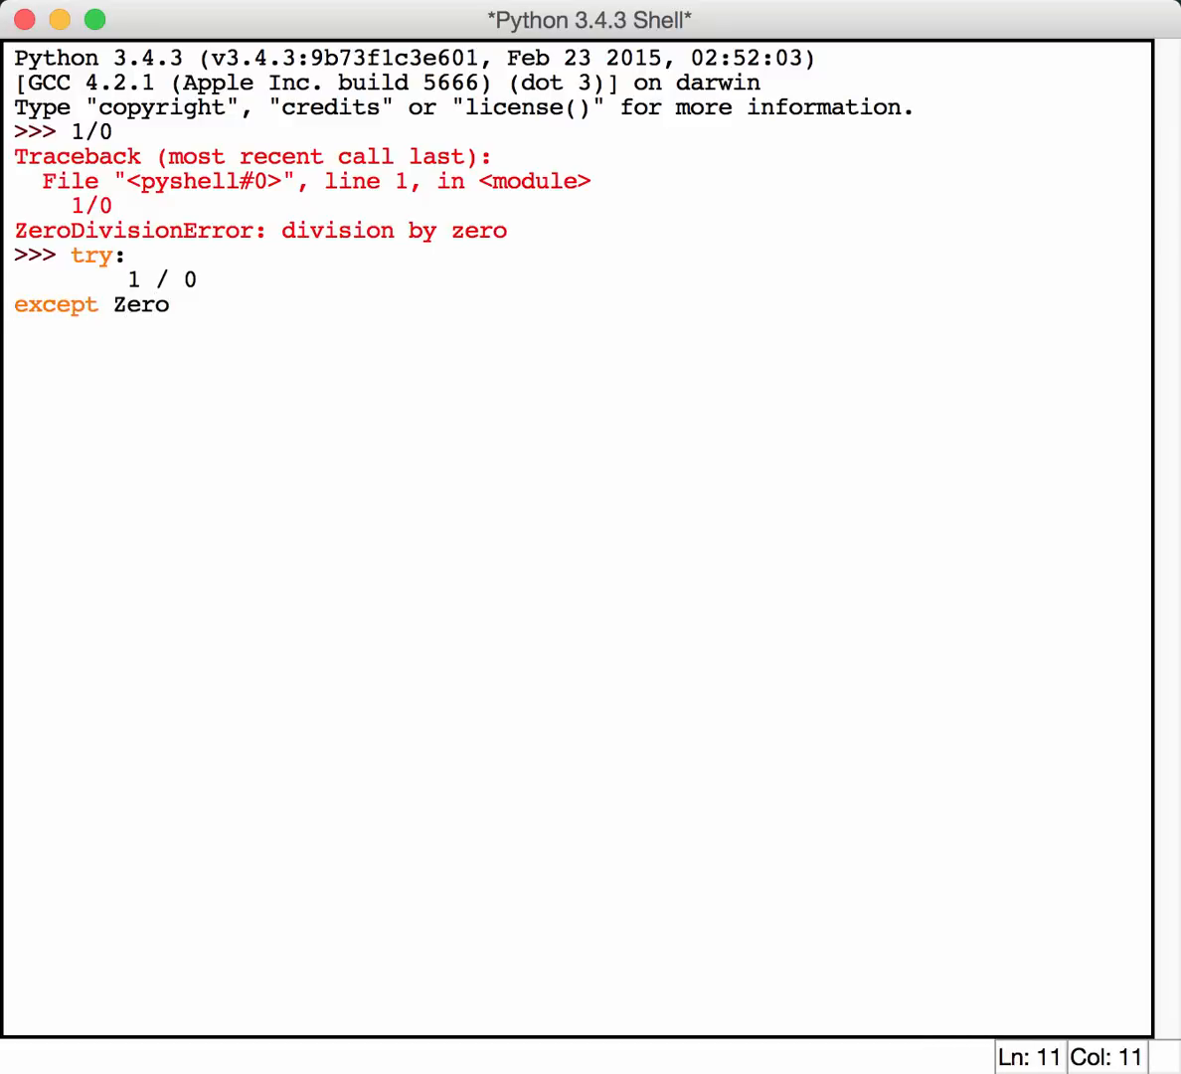
type("Divis")
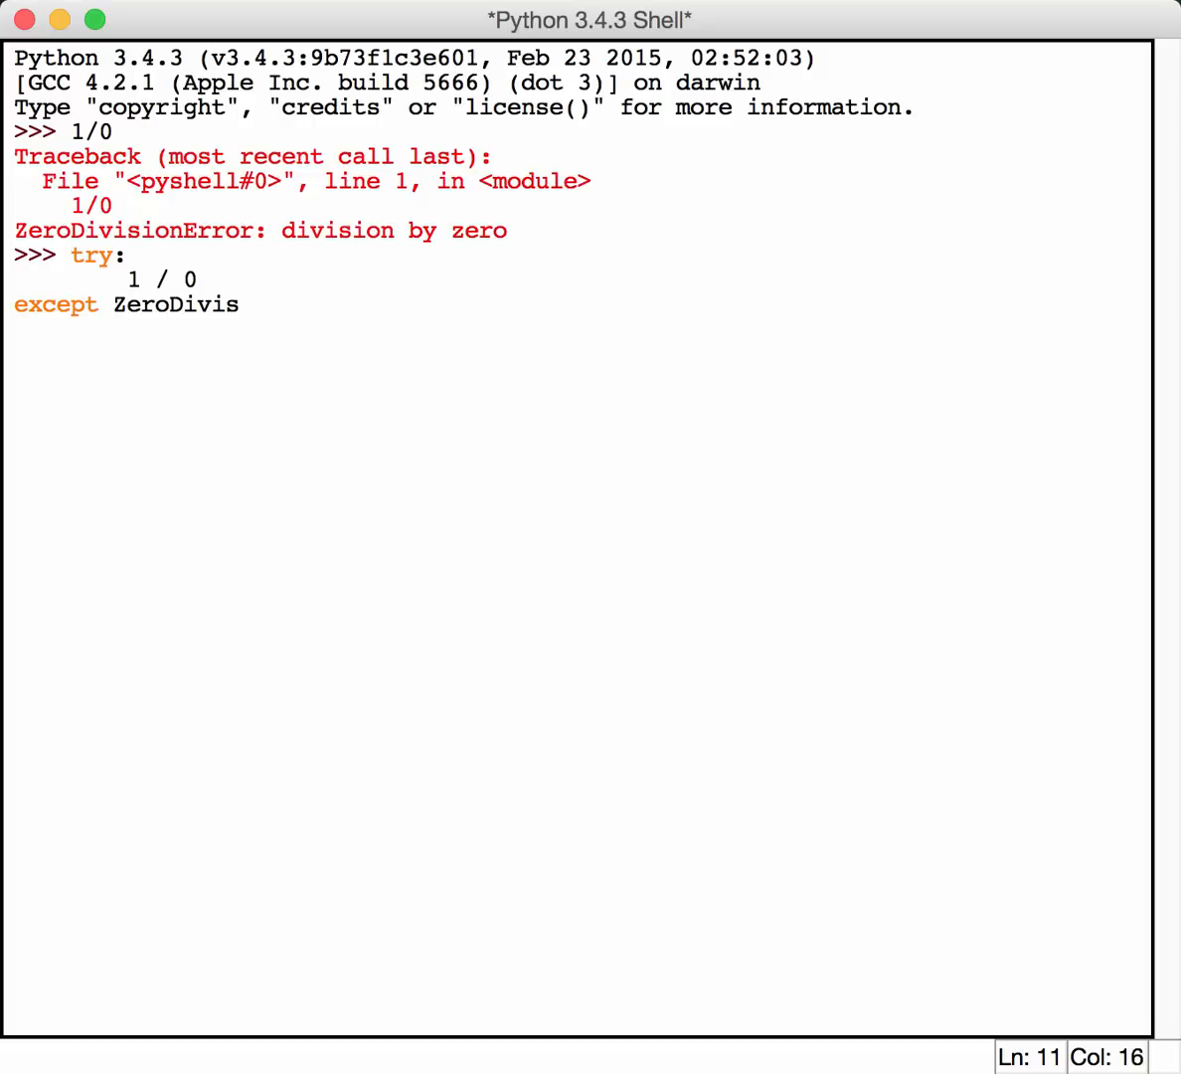
type("ionError")
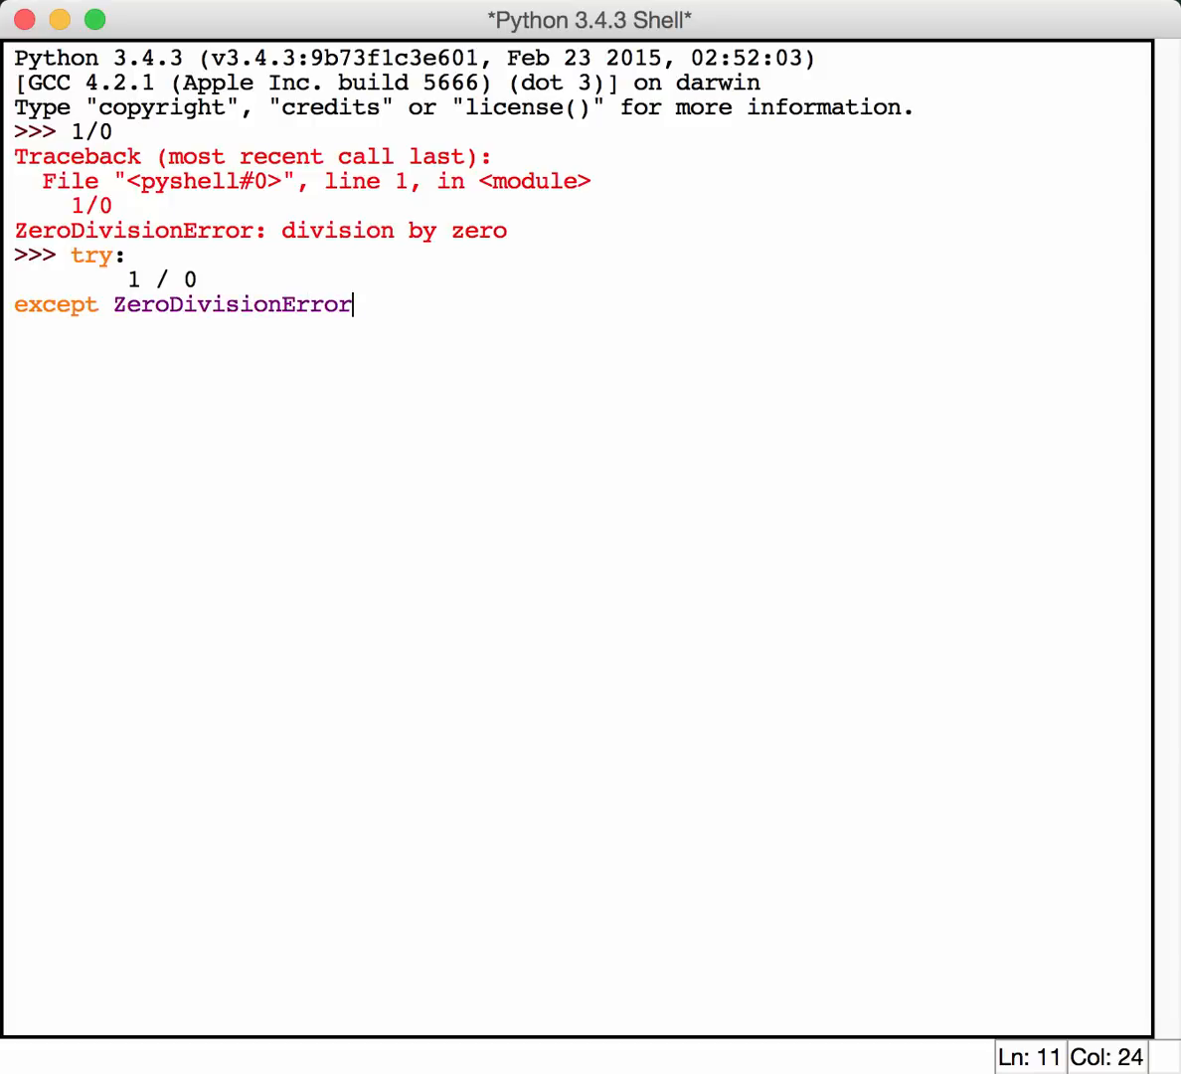
type(":")
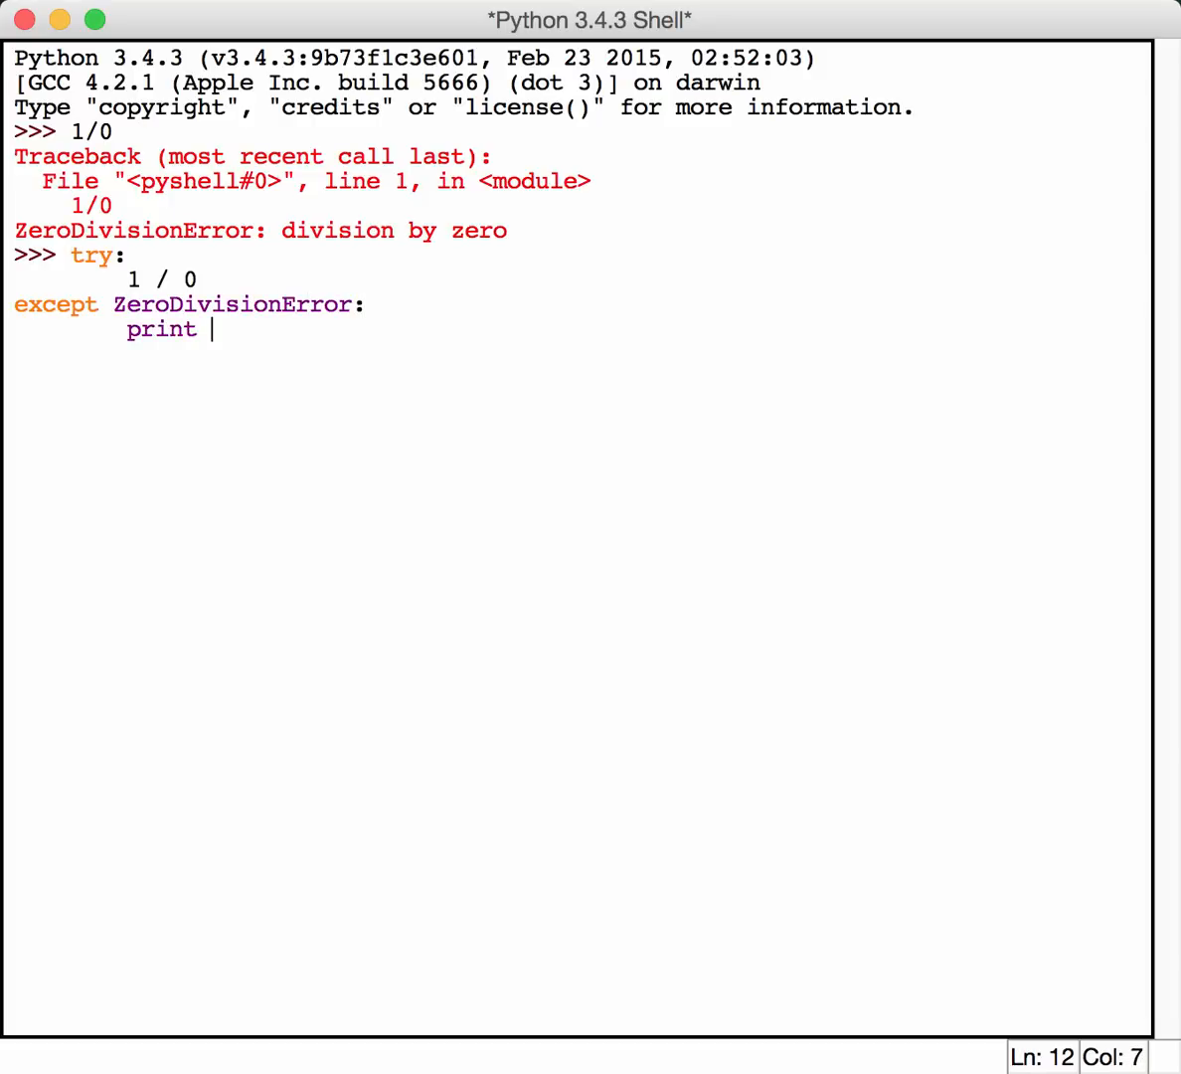
- Make the handler print "You cannot divide by zero!" and run the block
type("(")
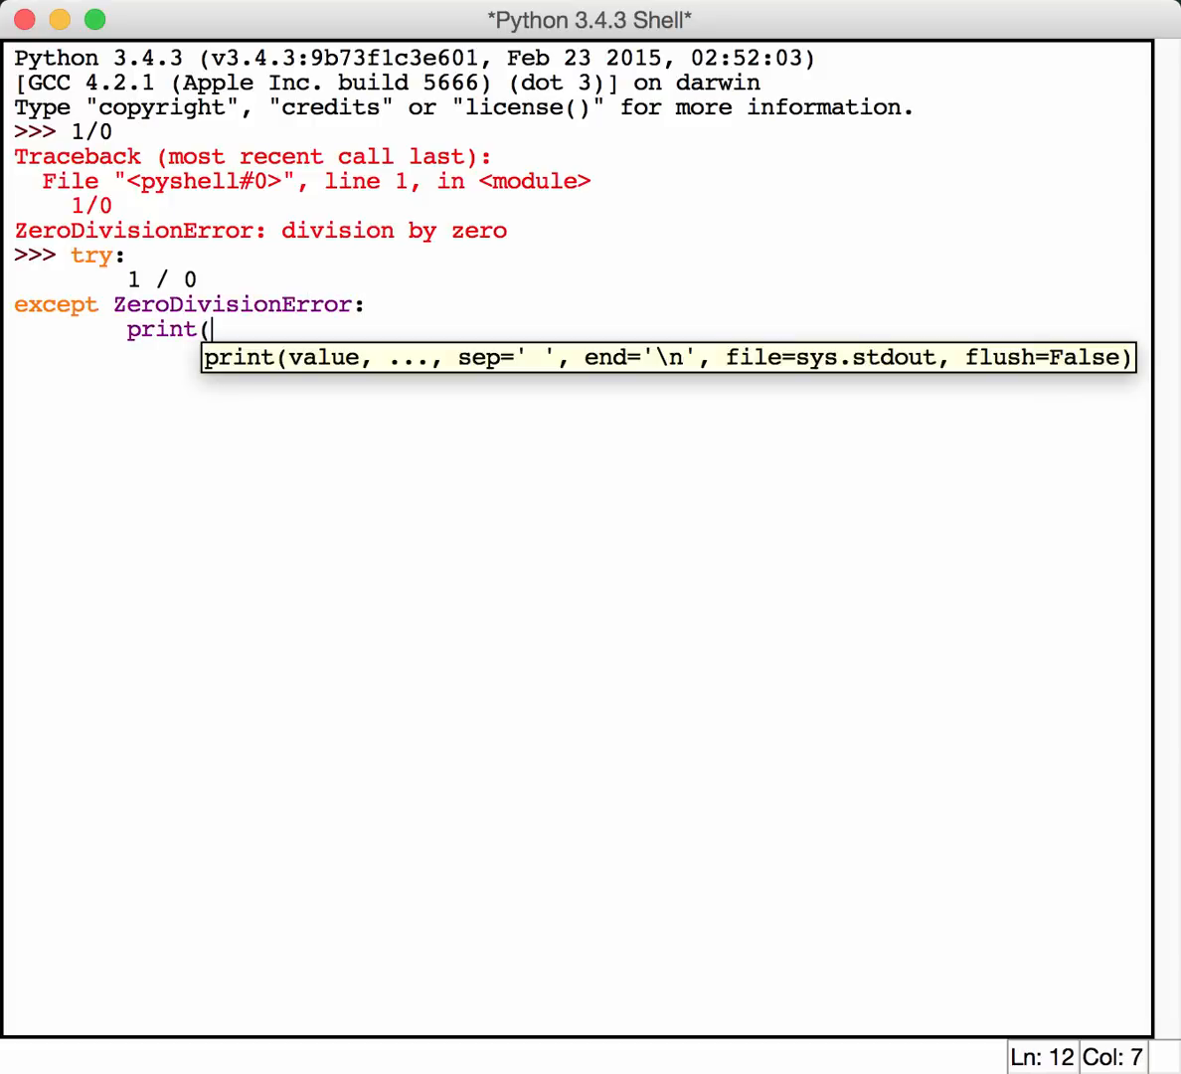
type("\"You cannot")
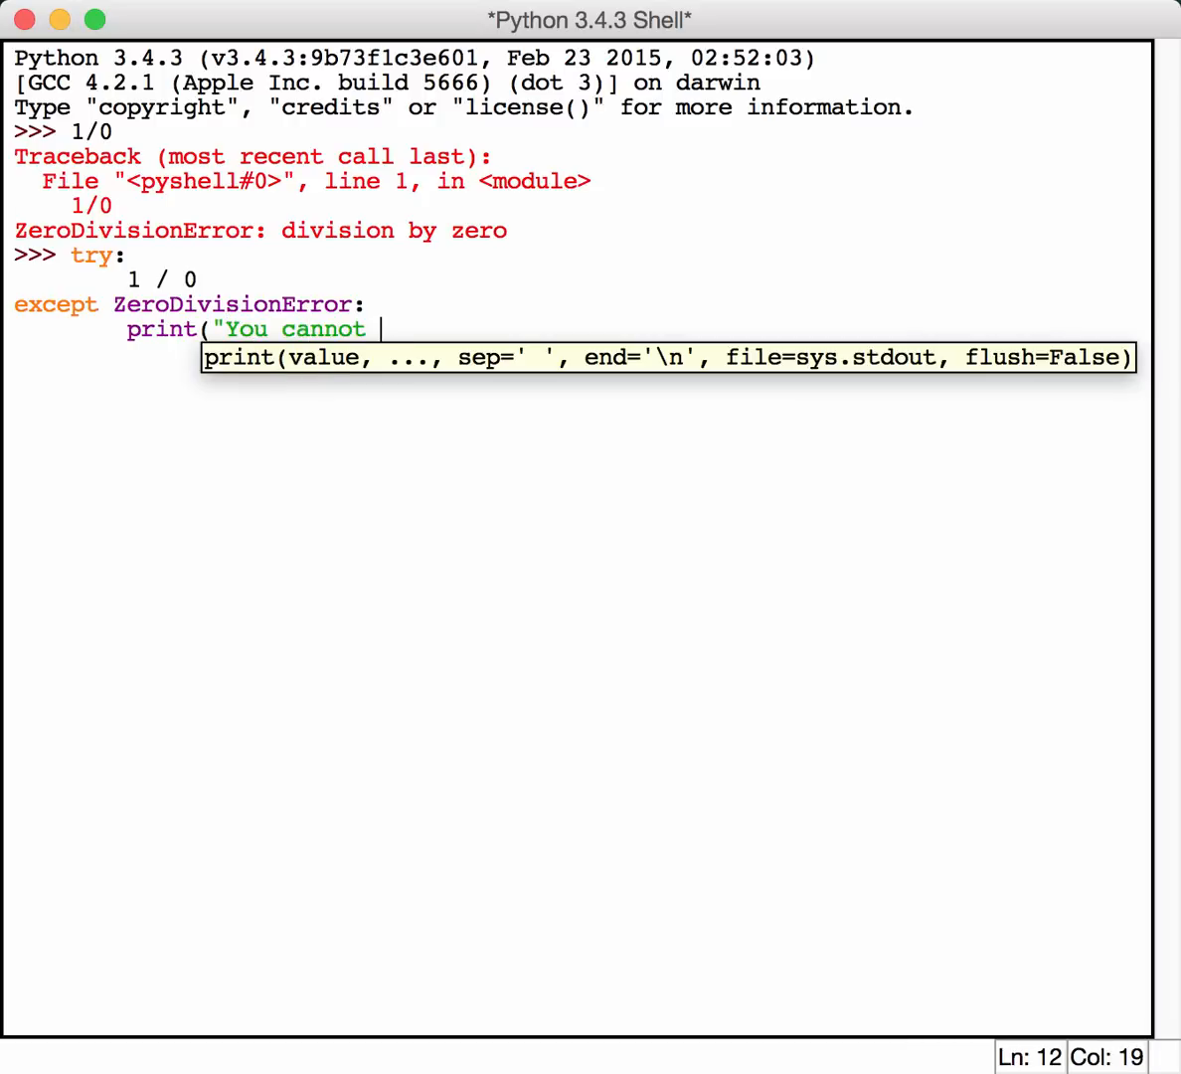
type("divide by")
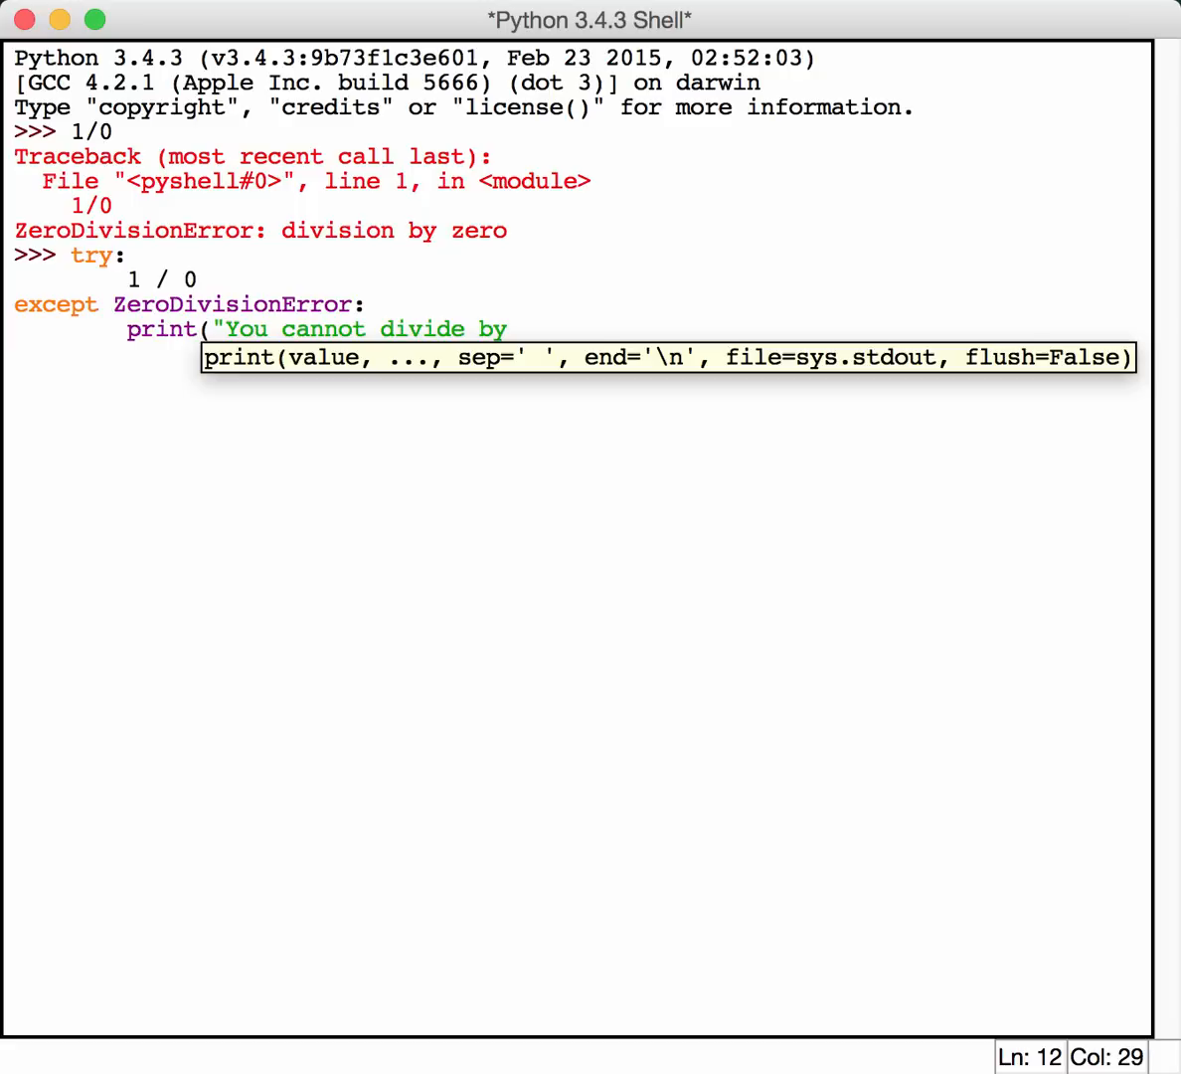
type("zero!\"")
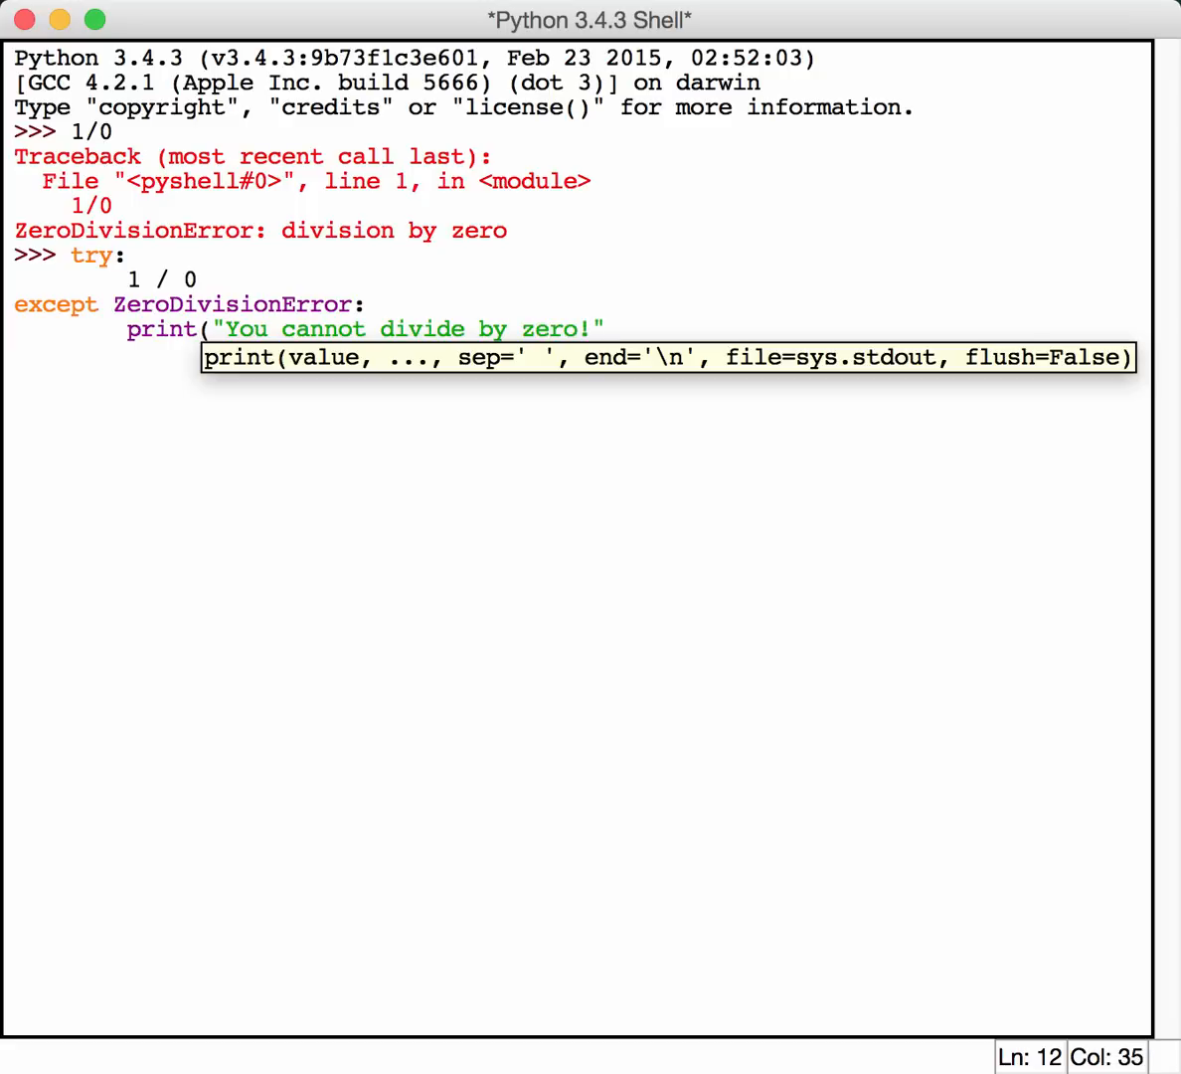
key("Return")
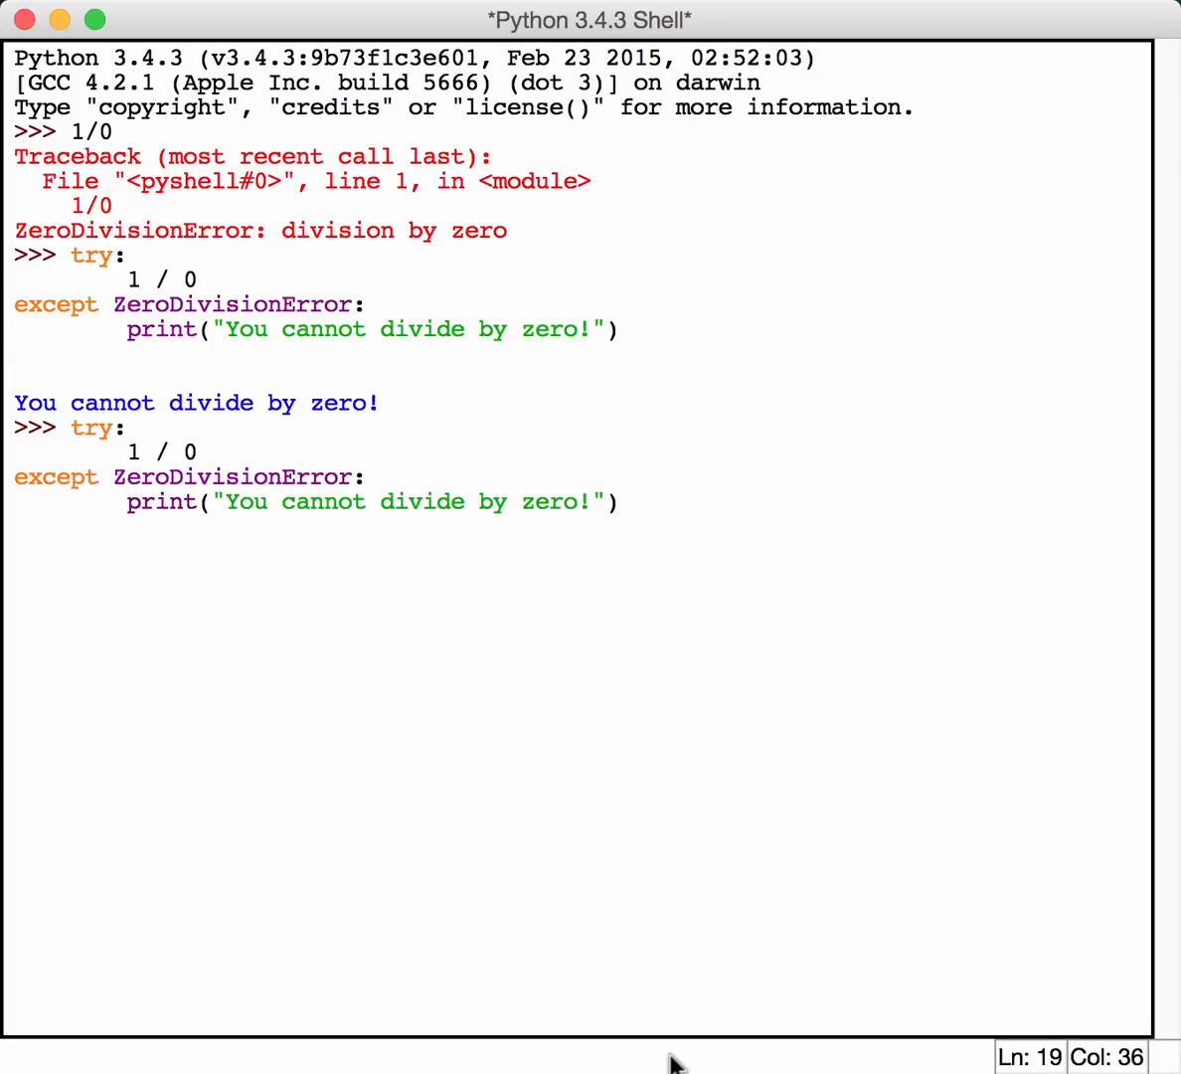
- Delete ZeroDivisionError from the recalled except line and run it as a bare except
left_click(350, 476)
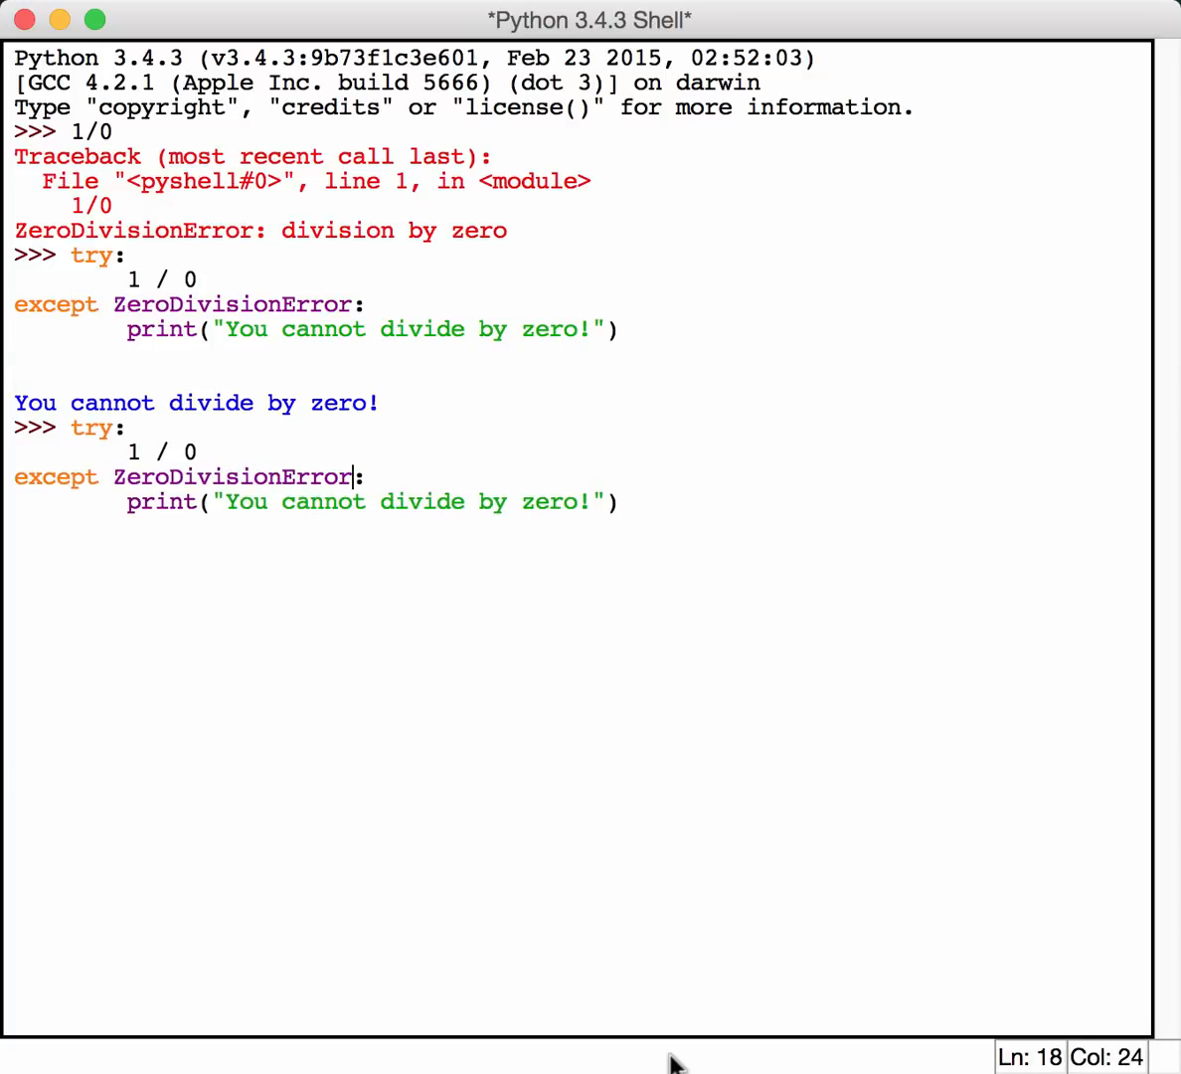
key("Backspace")
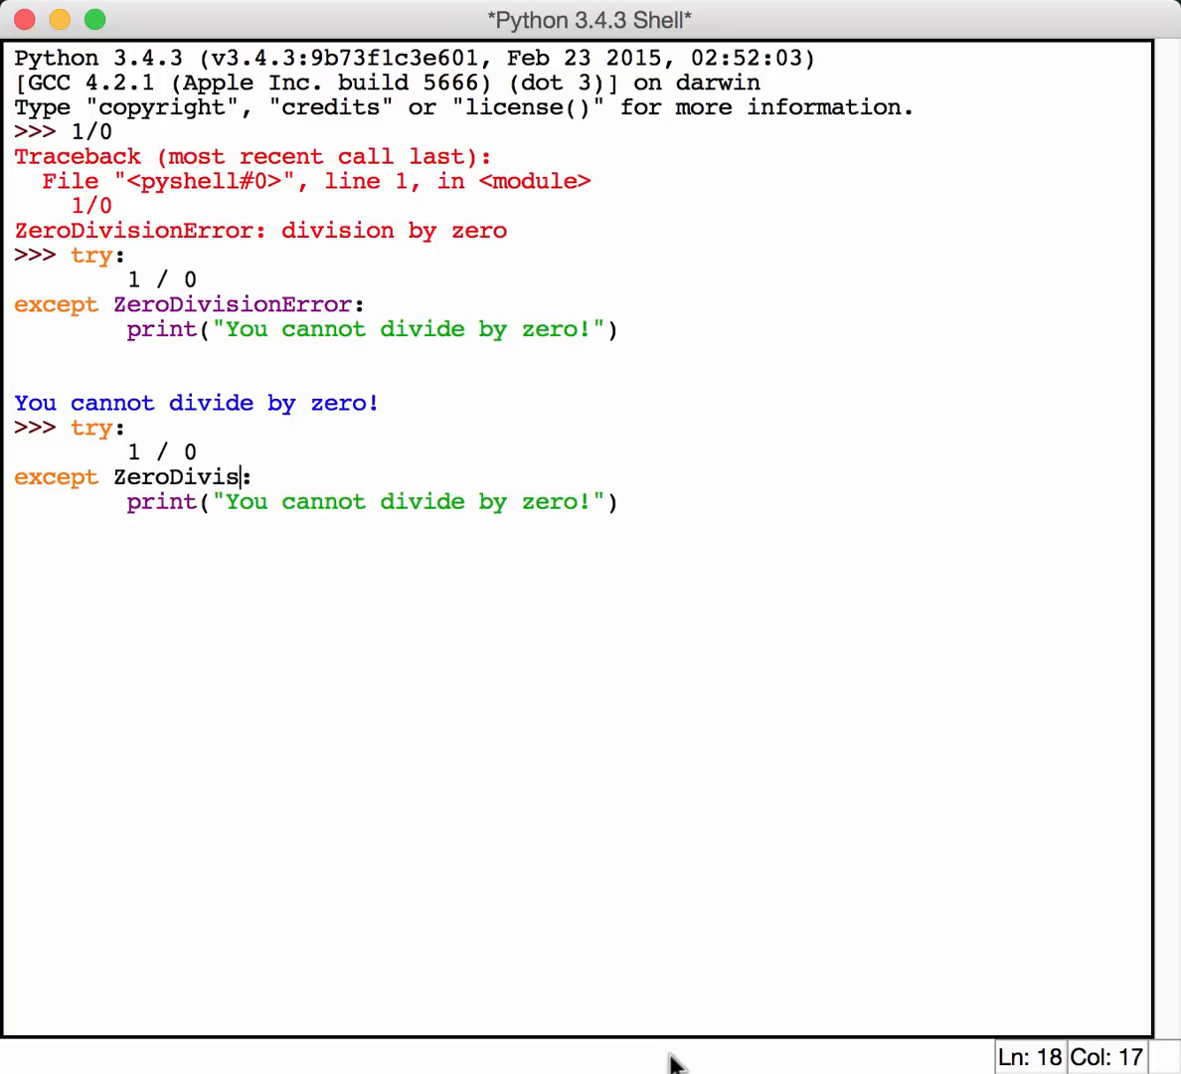
key("backspace")
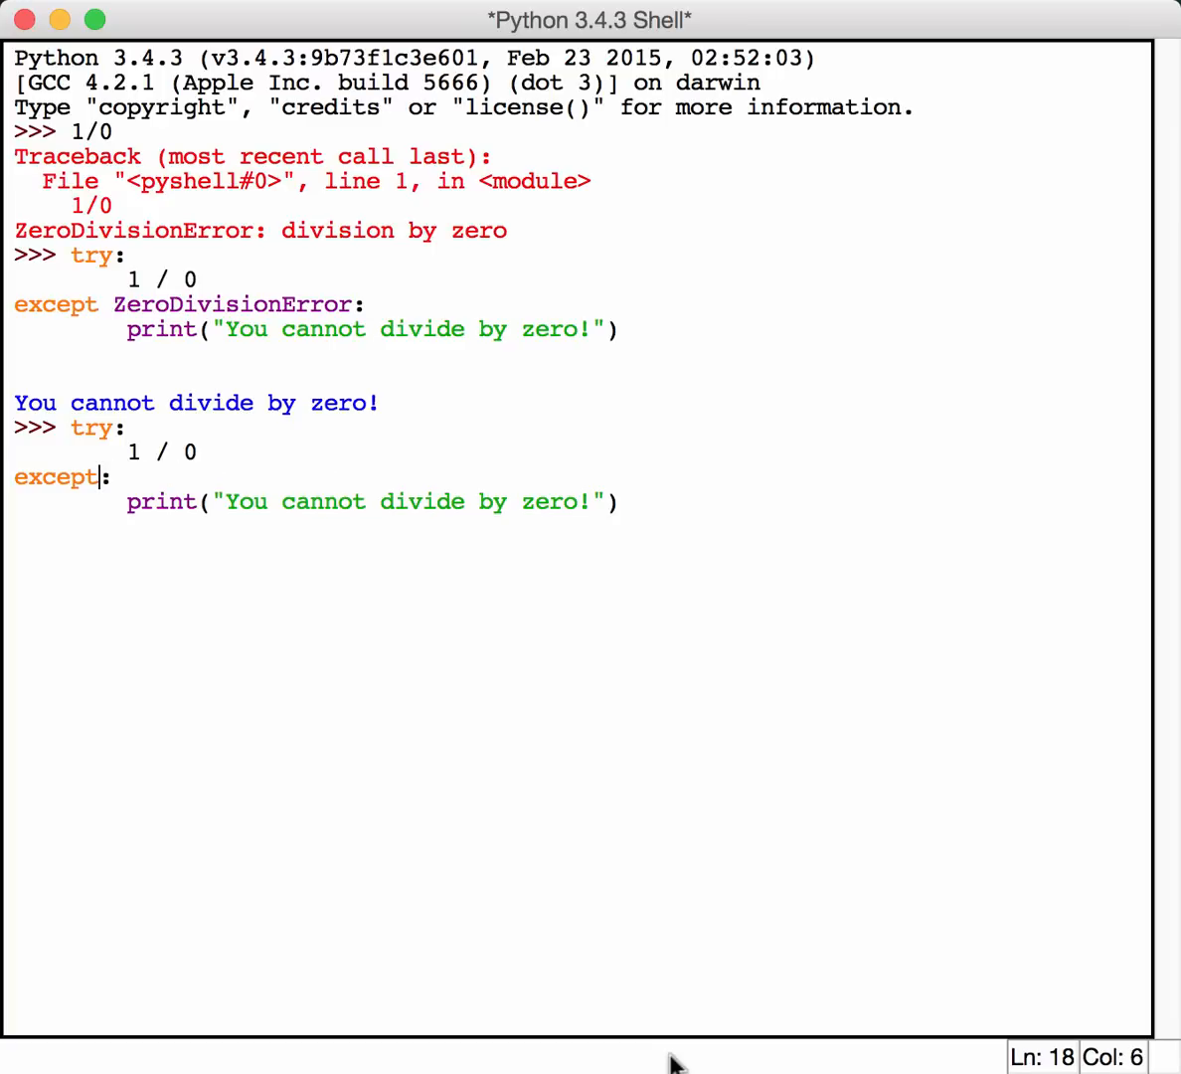
mouse_move(586, 1058)
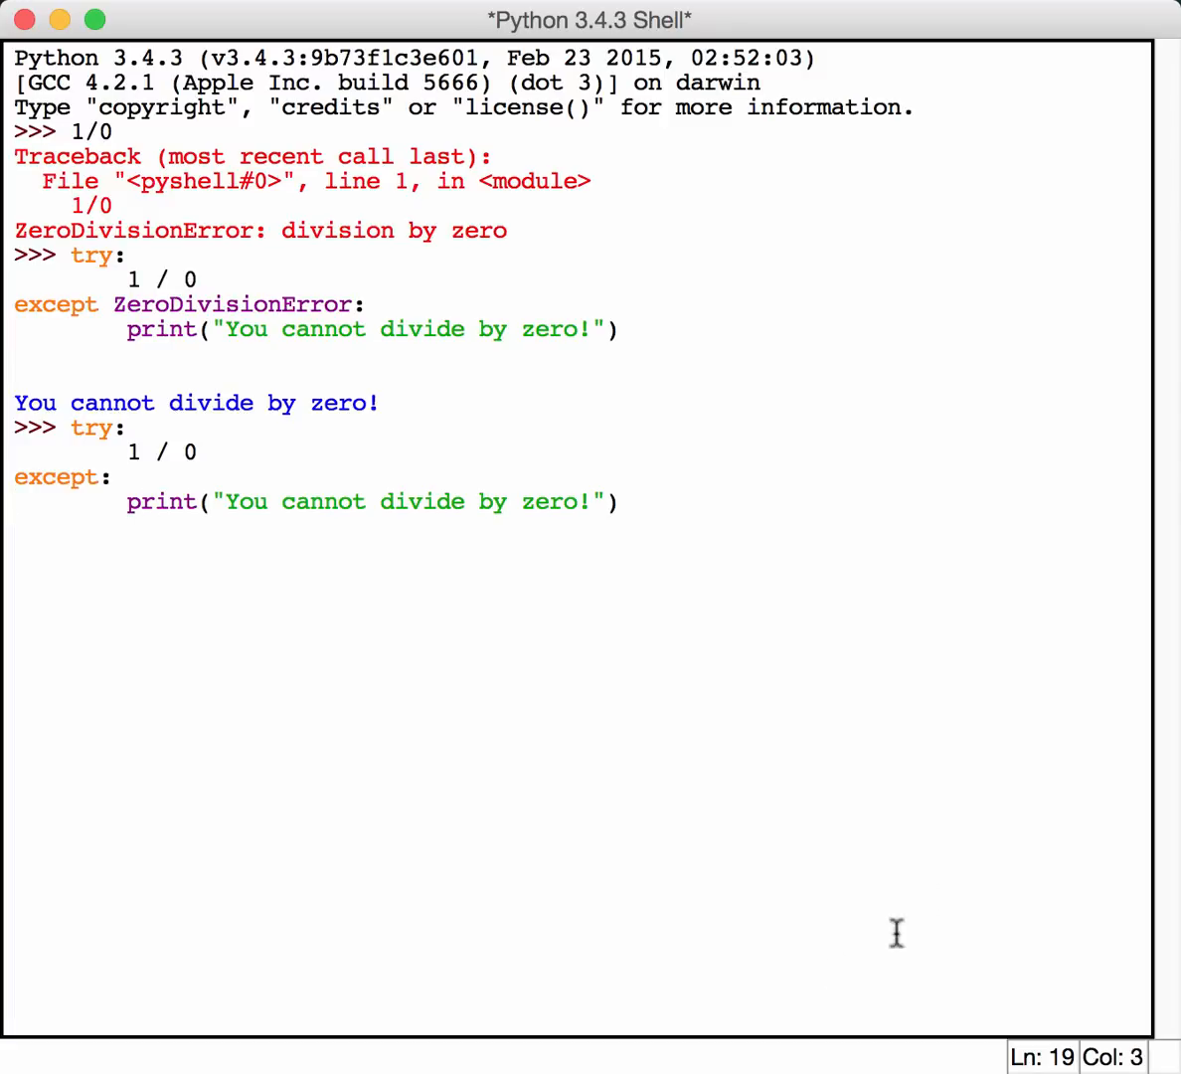
left_click(639, 501)
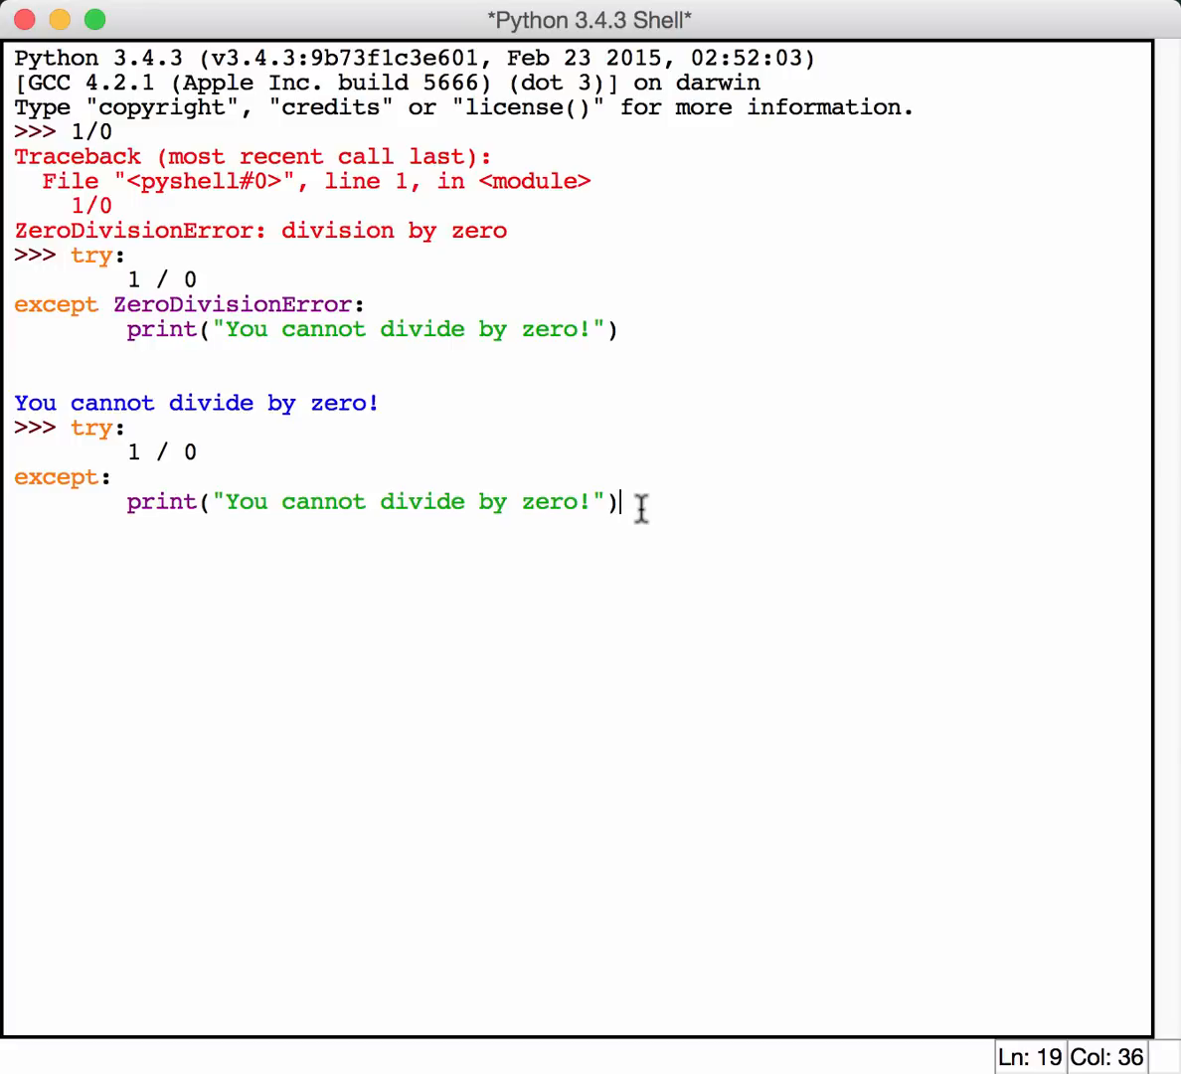
key("Return")
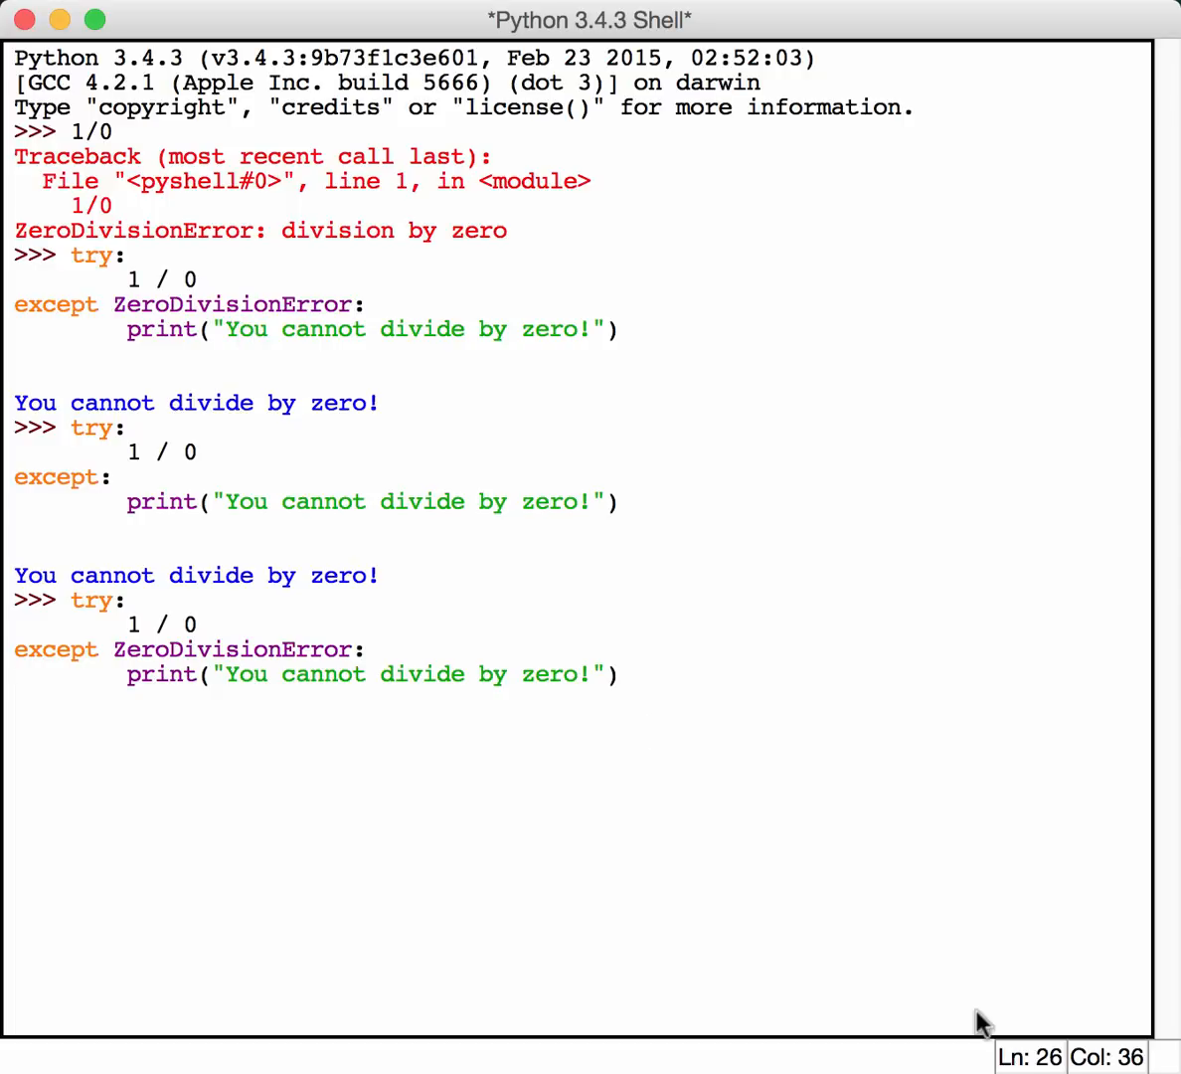
- Add TypeError to the except line, hit SyntaxError, then retry with a parenthesized tuple
type(",")
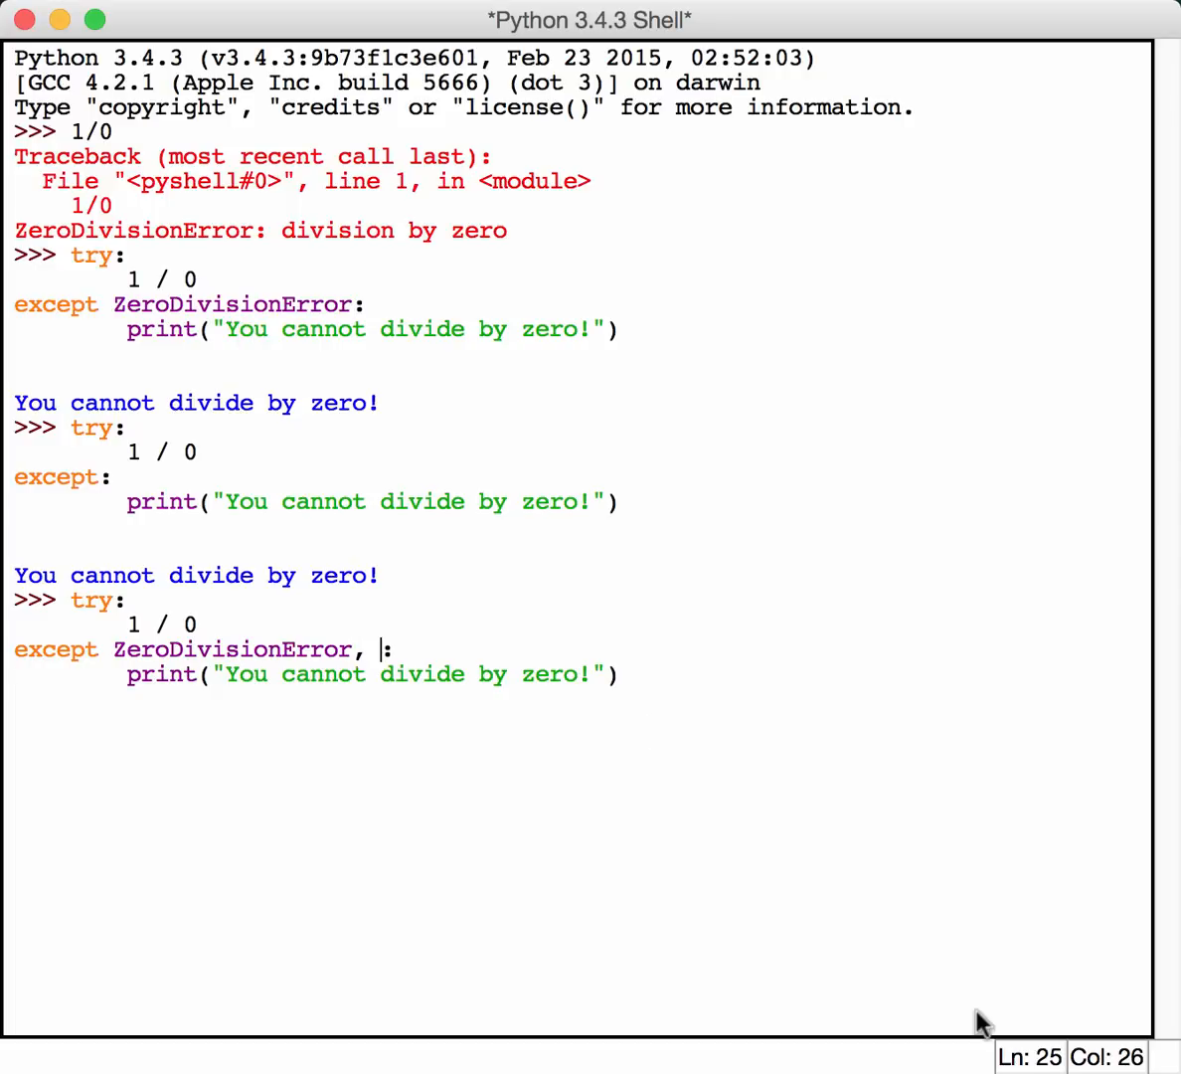
type("Typ")
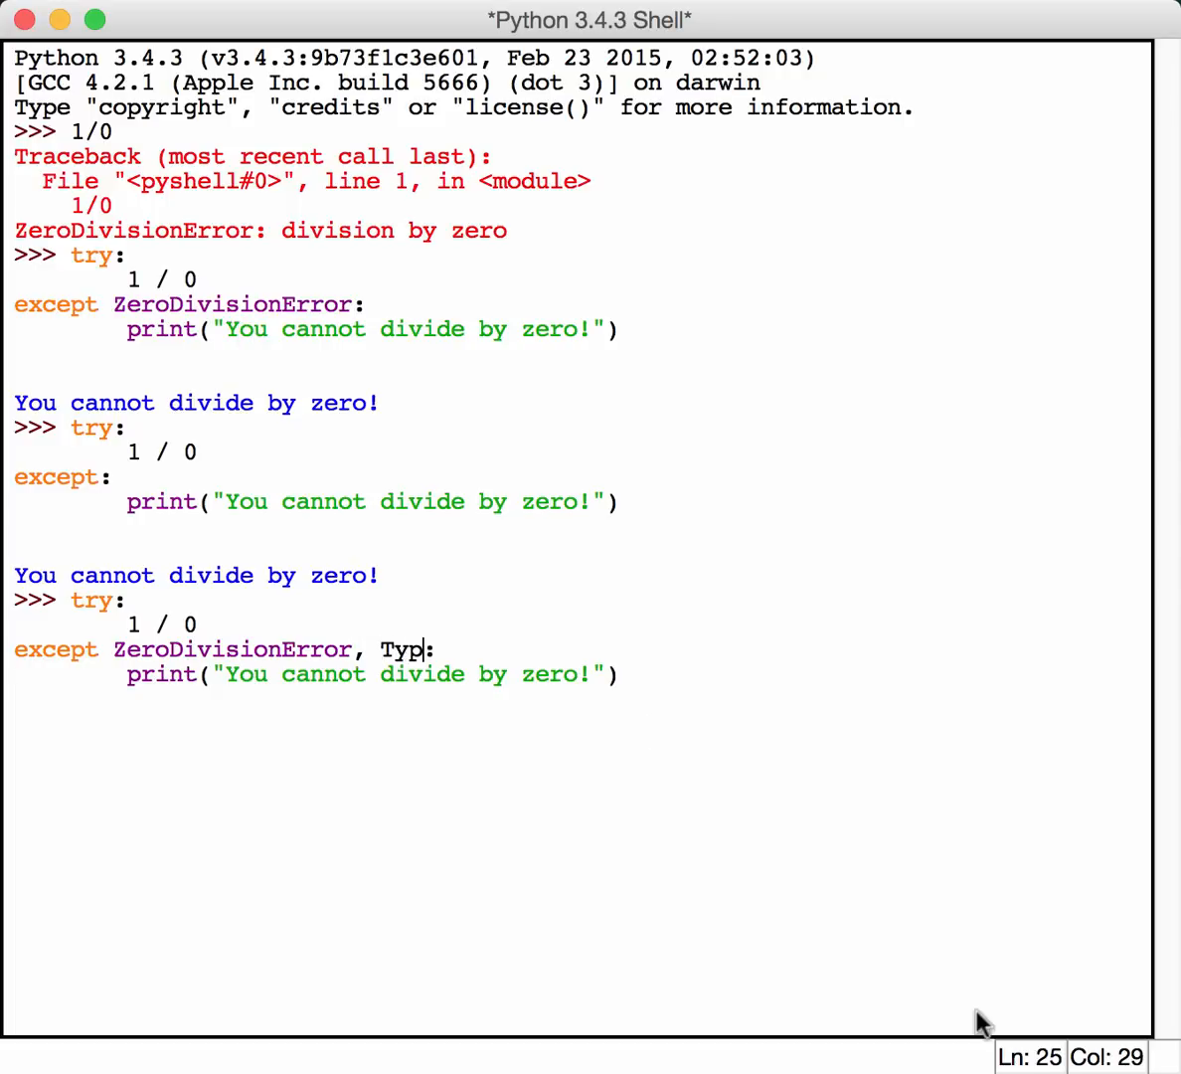
type("eError:")
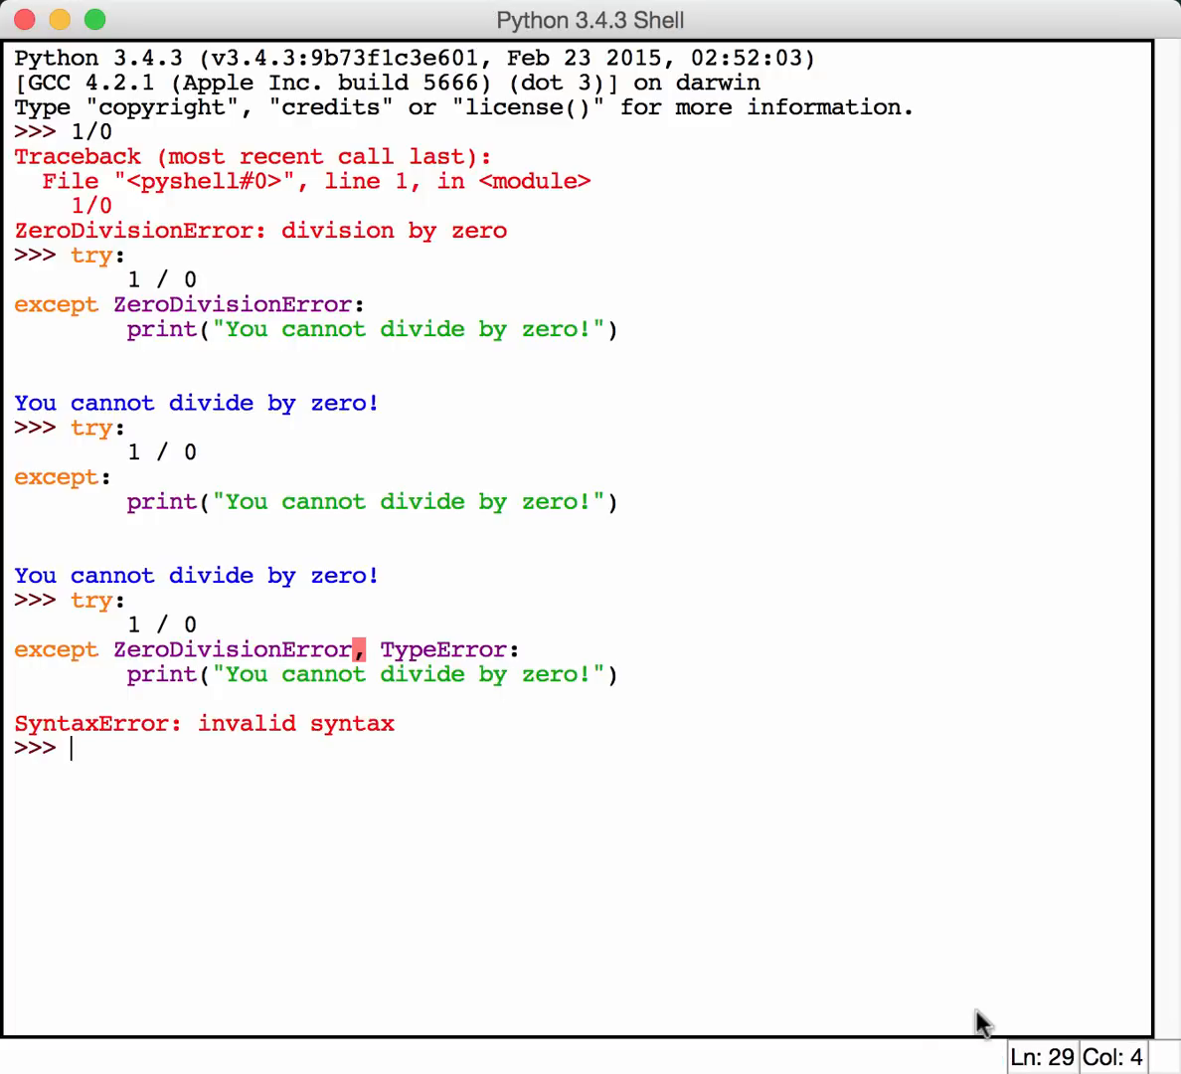
type("try:\\n\\t1 / 0\\nexcept ZeroDivisionError, TypeError:\\n\\tprint(\"You cannot divide by zero!\")")
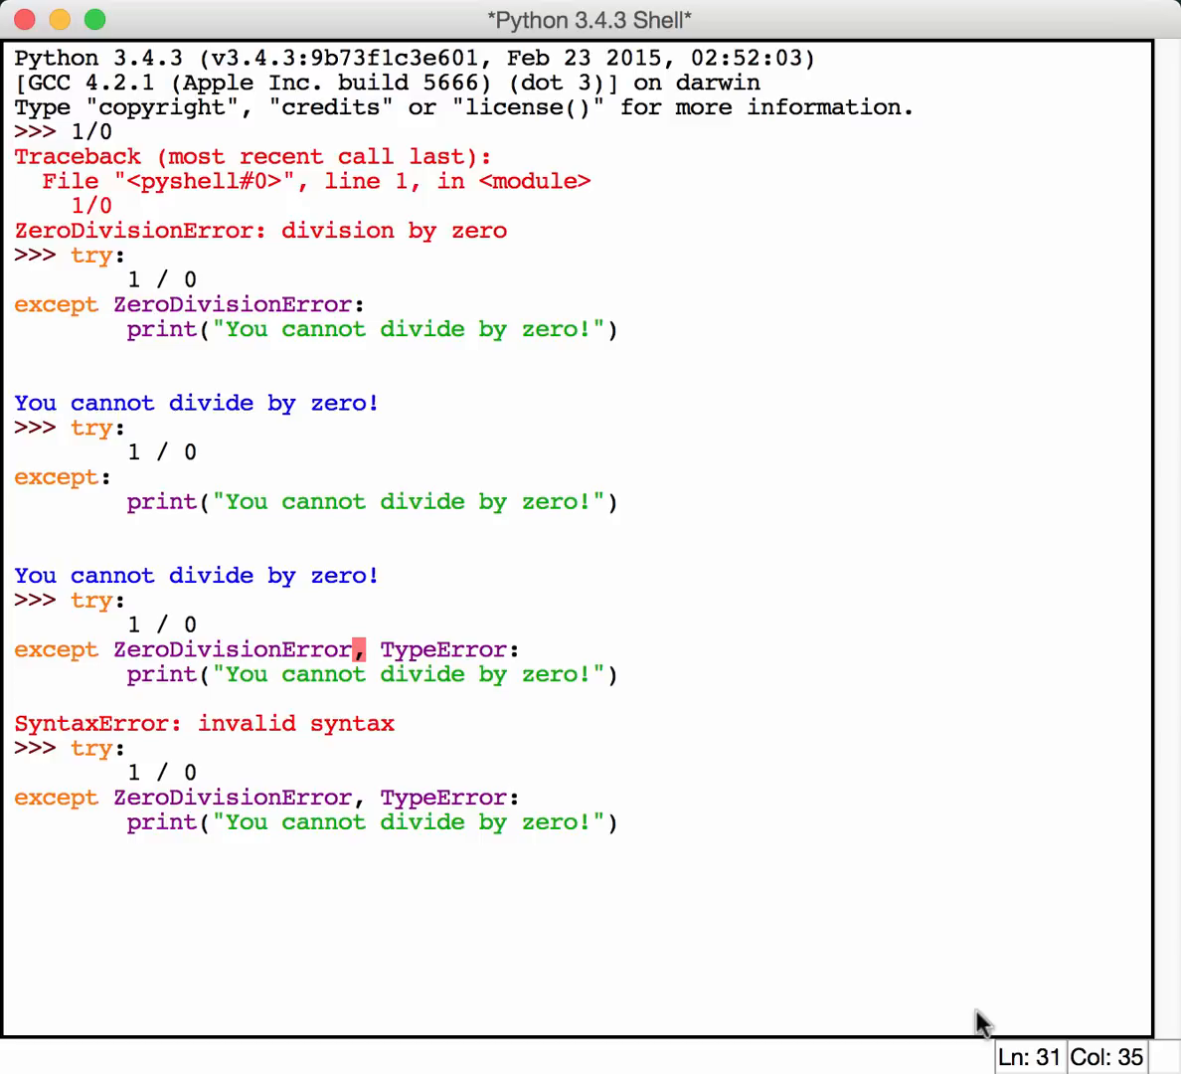
type(")")
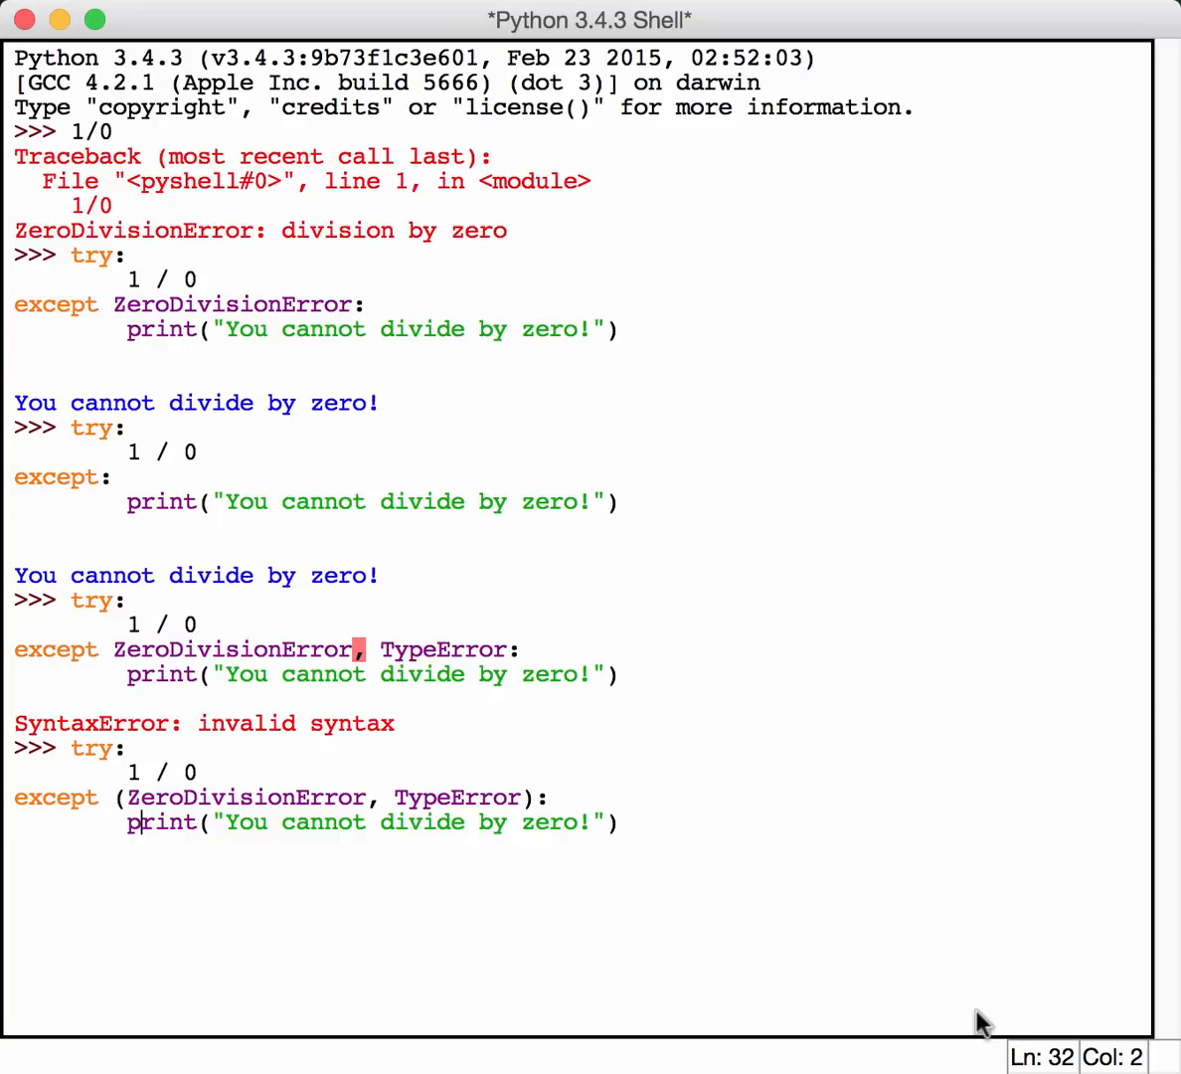
mouse_move(827, 871)
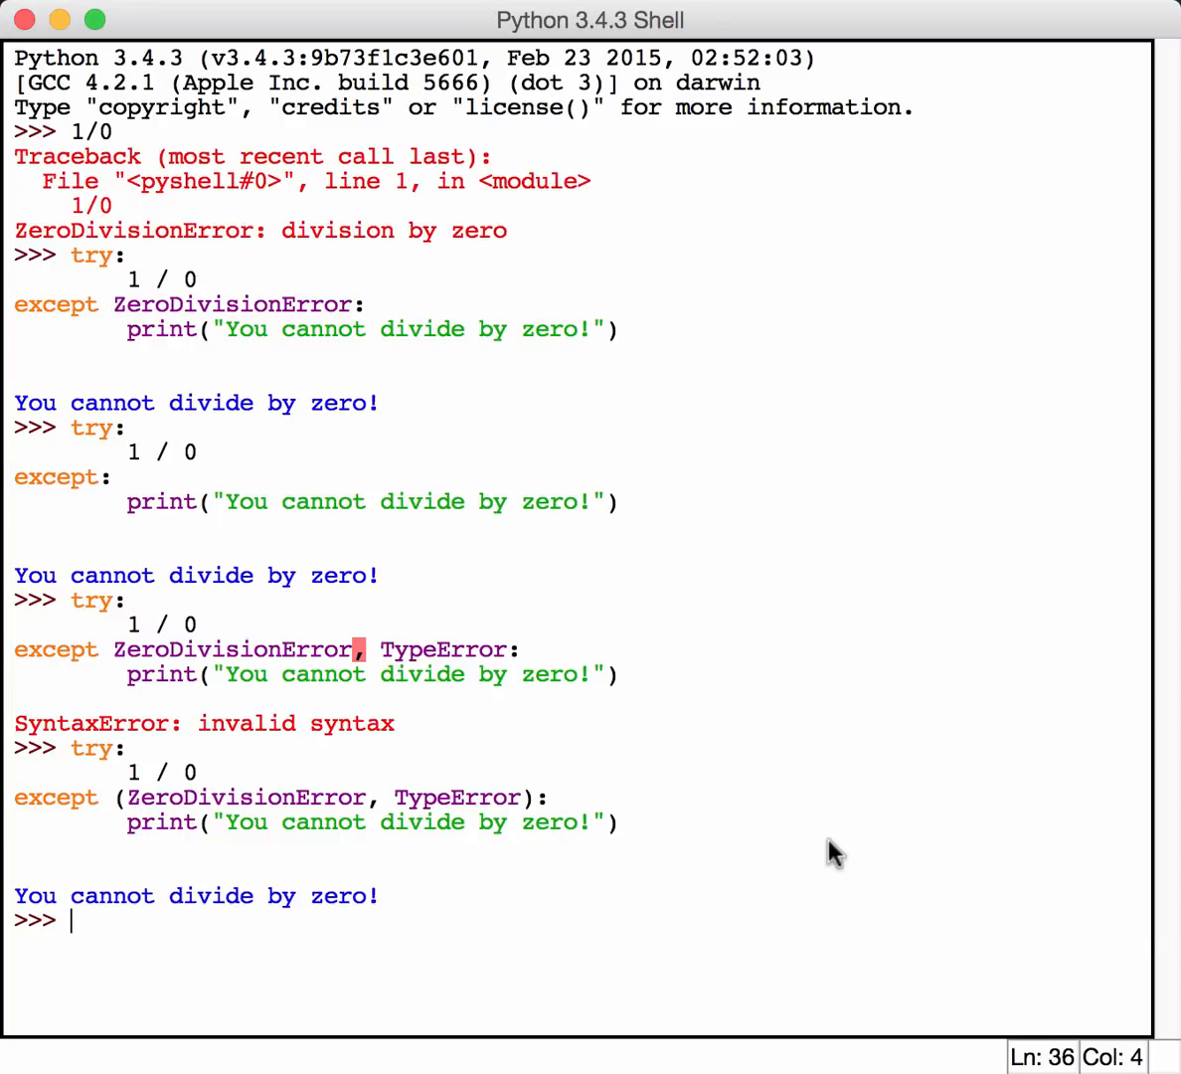
mouse_move(295, 945)
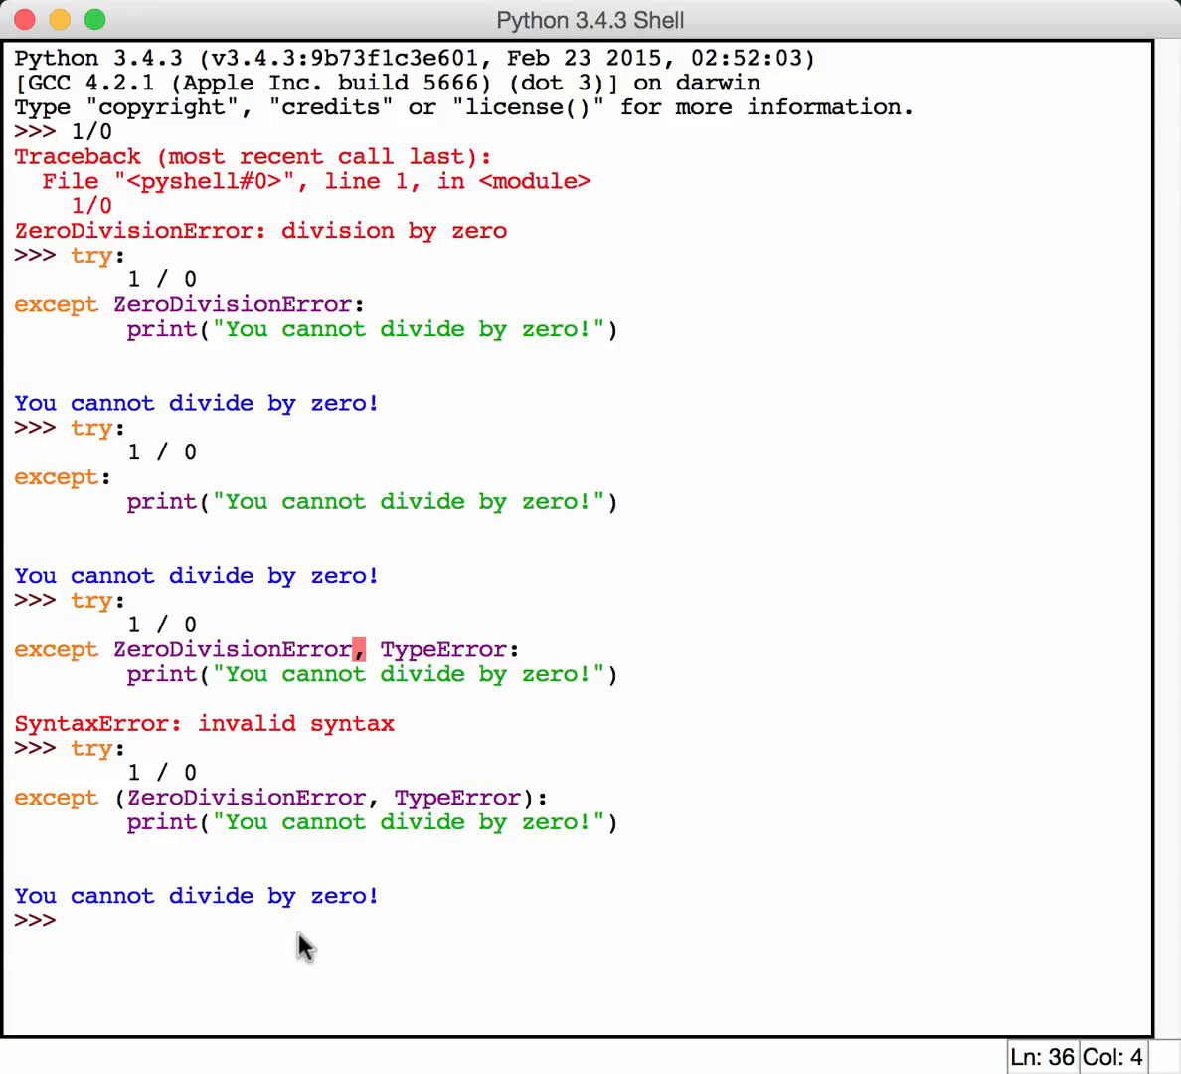
mouse_move(469, 628)
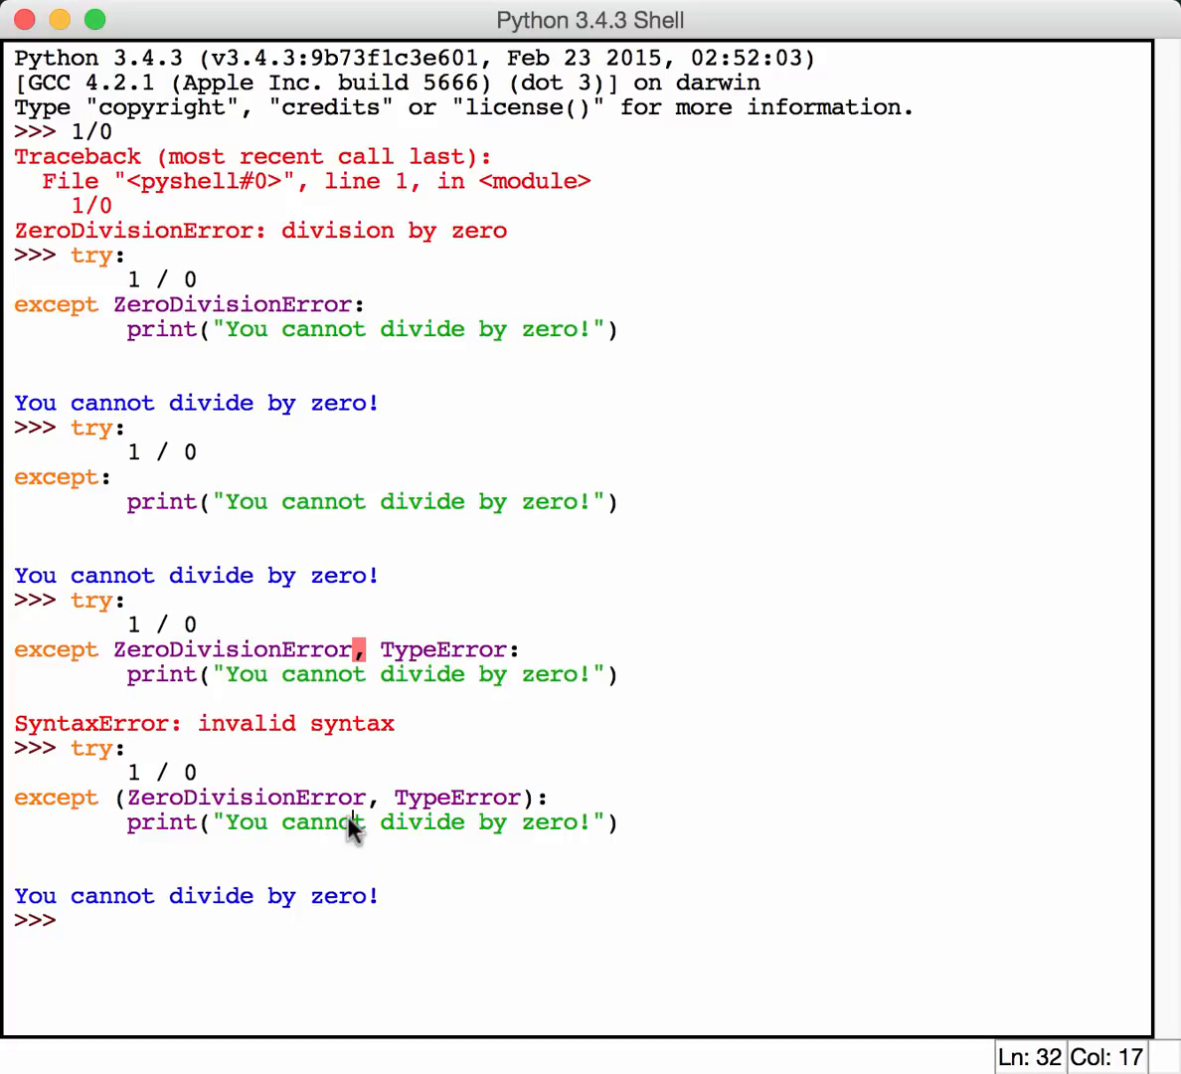
type("try:")
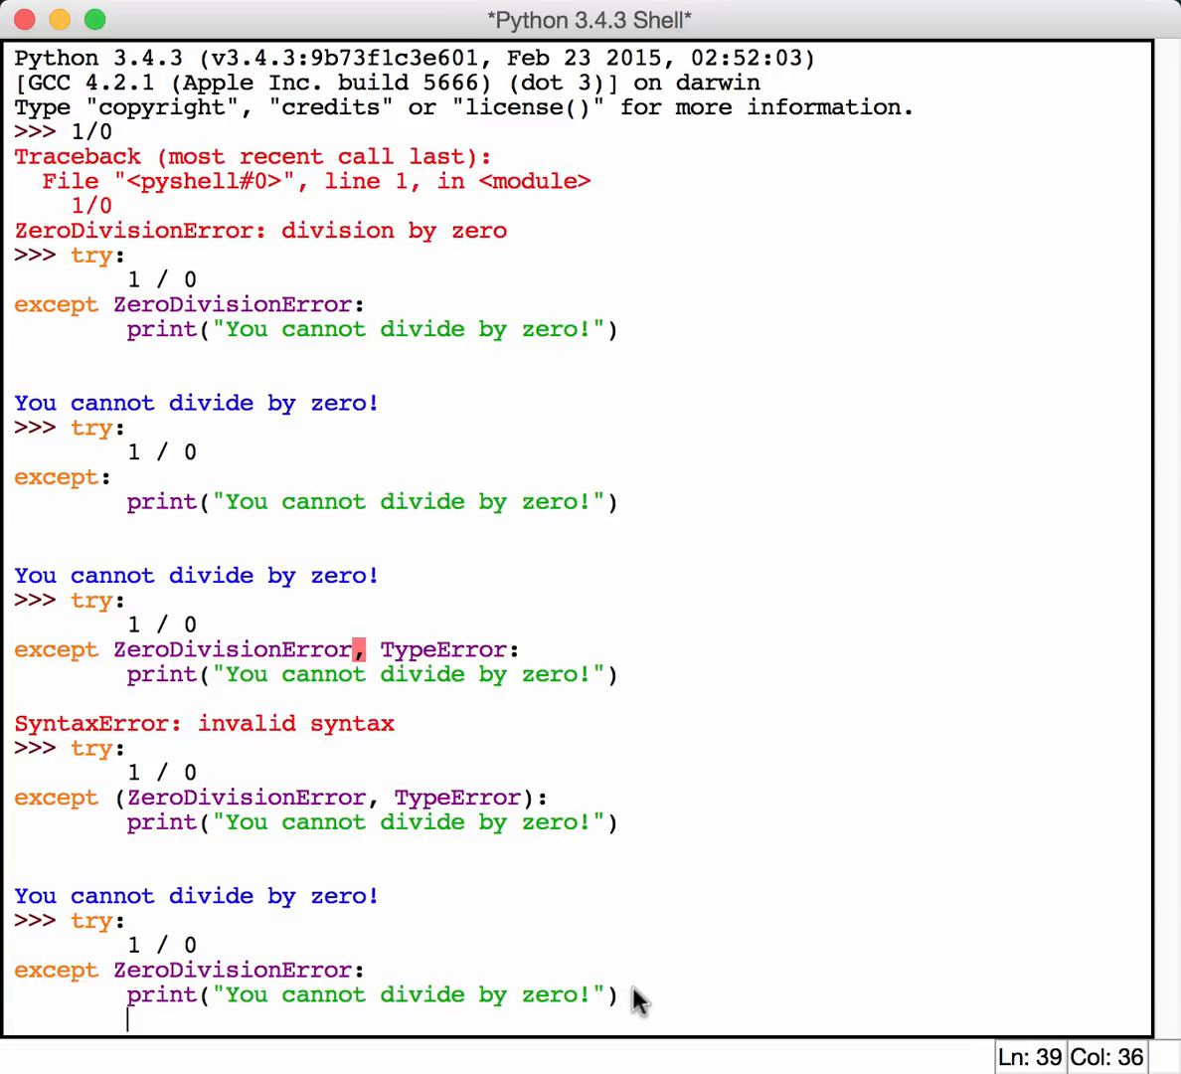
- Add an except TypeError handler printing "You had a type error!" to the division block
type("e")
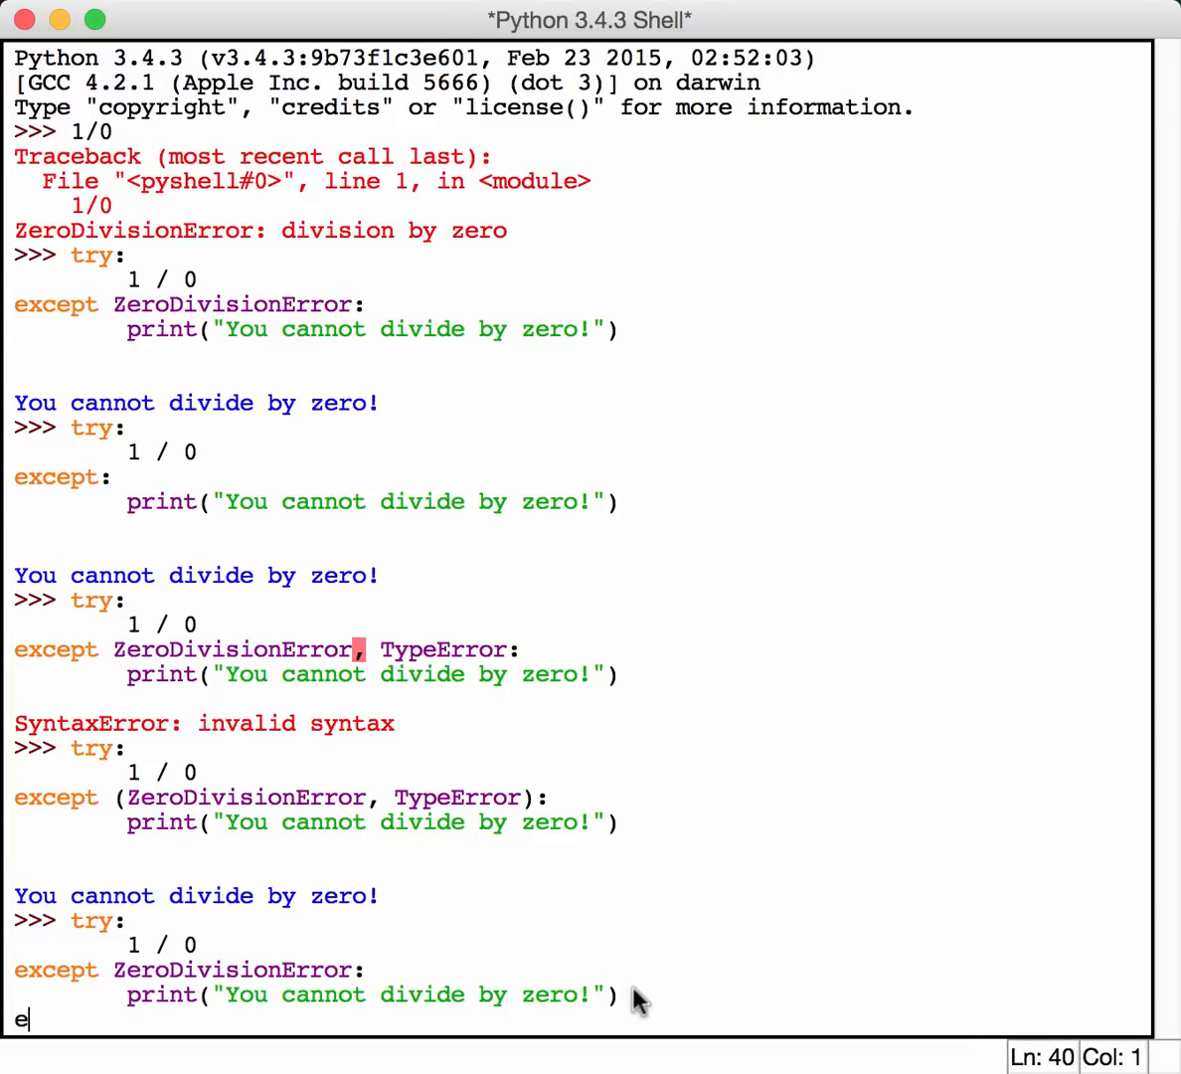
type("xcept")
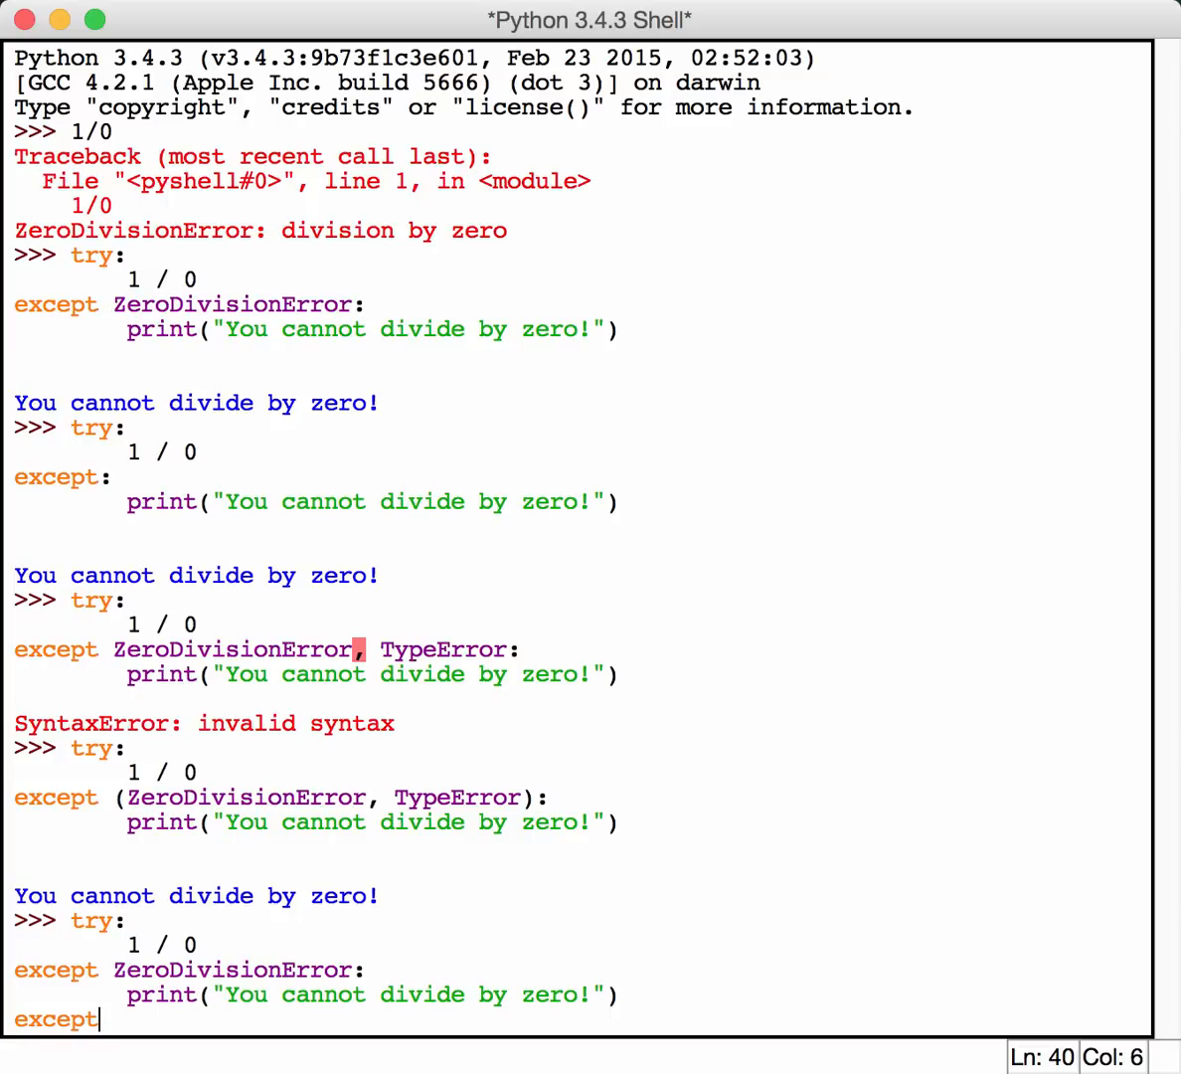
type("TypeError:")
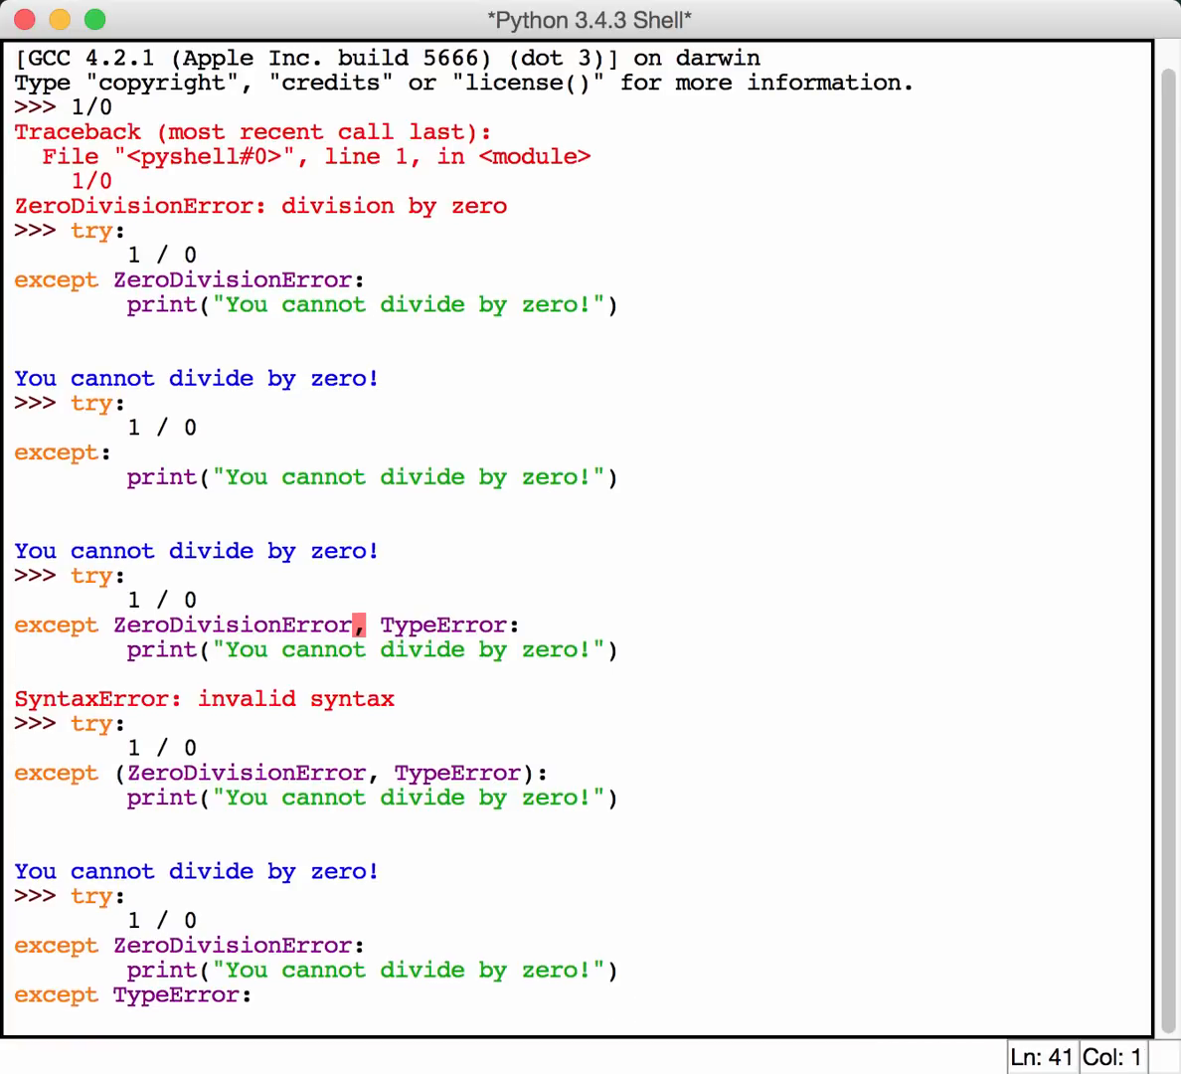
type("print(")
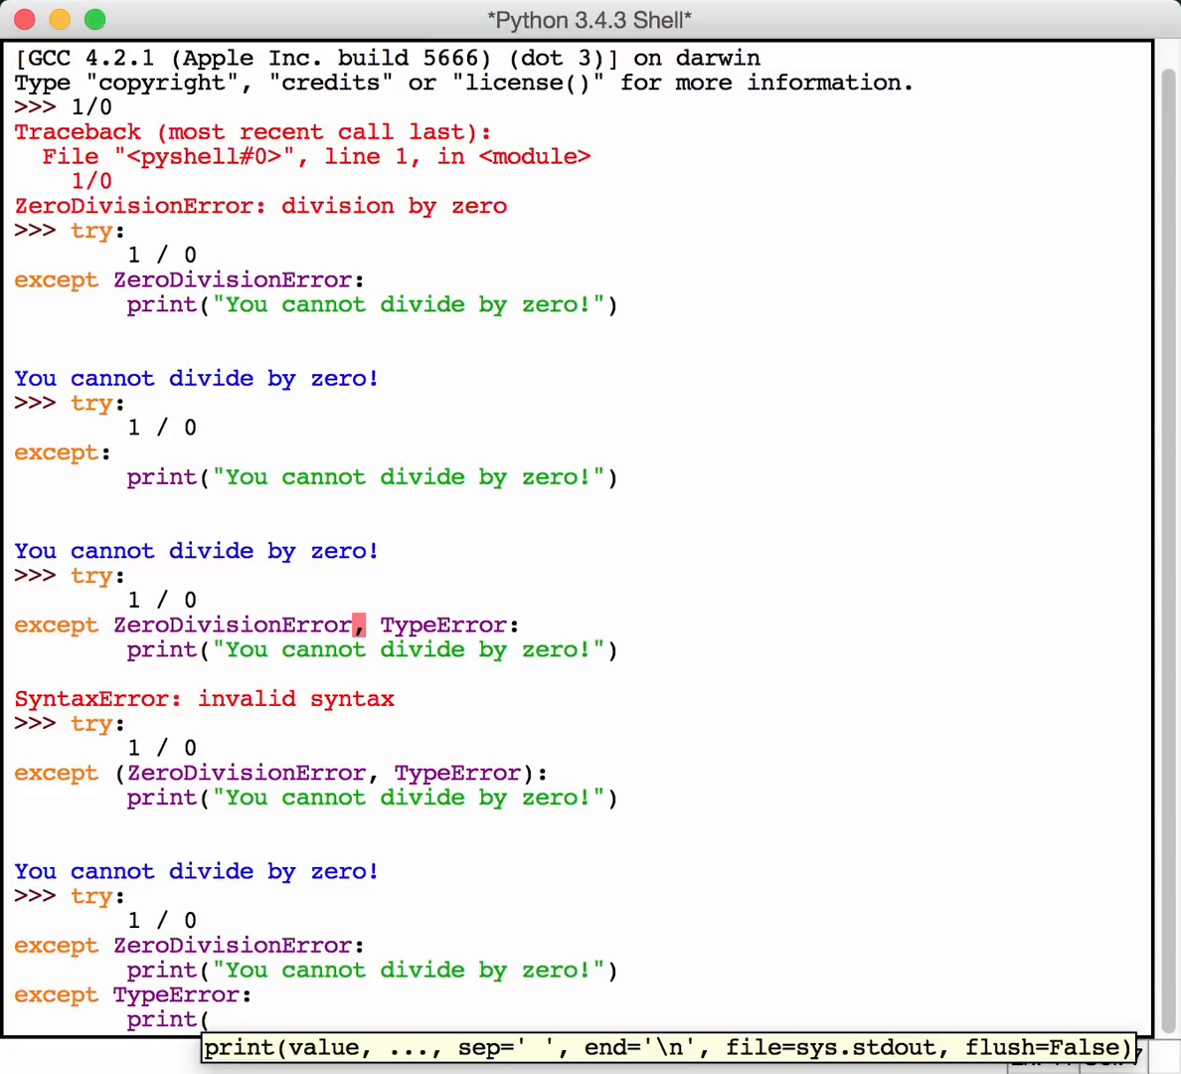
type("\"You had")
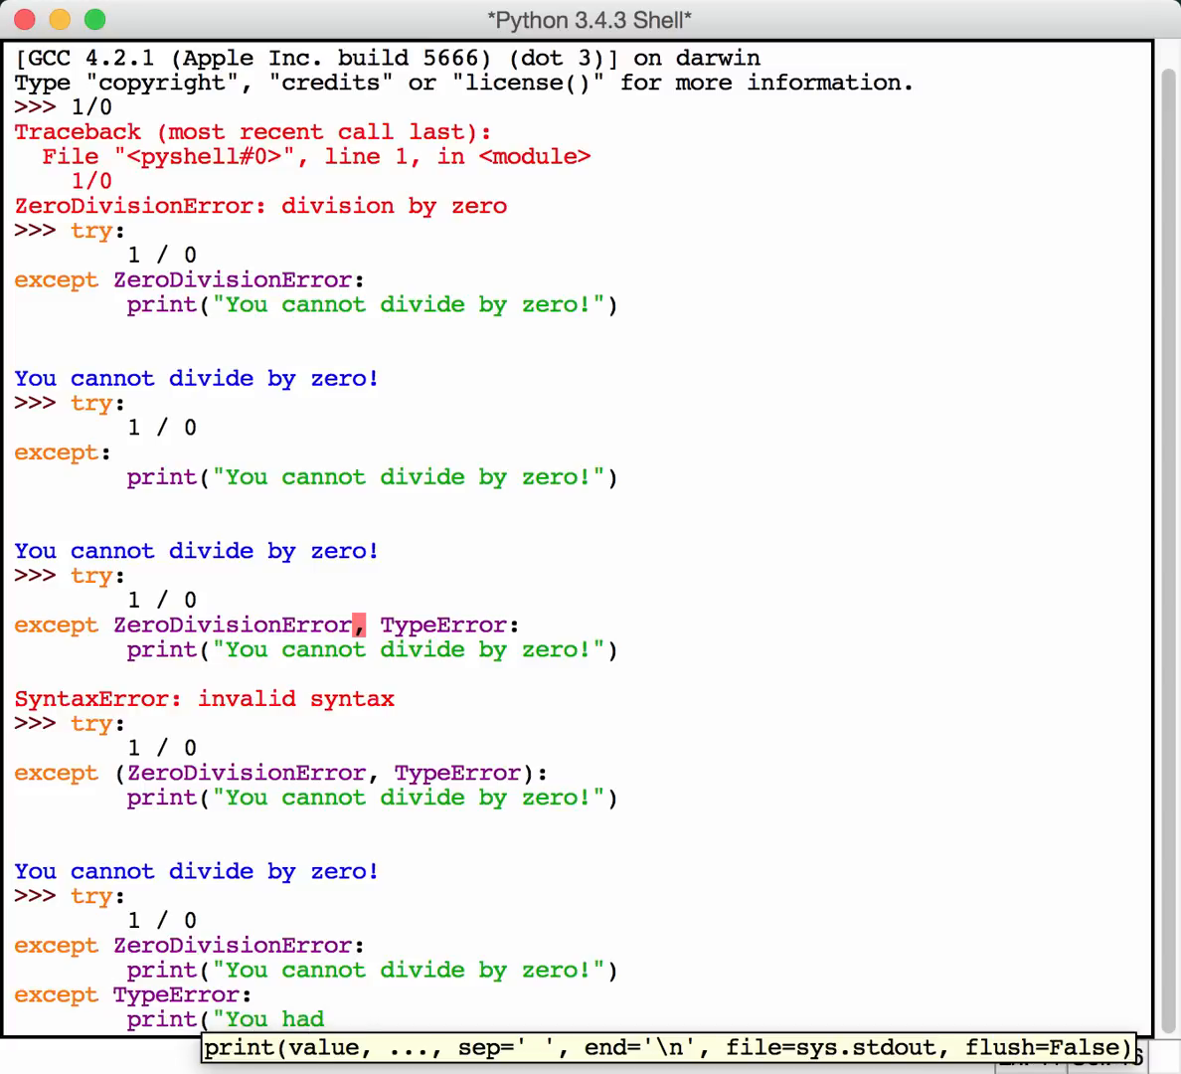
type("a type error")
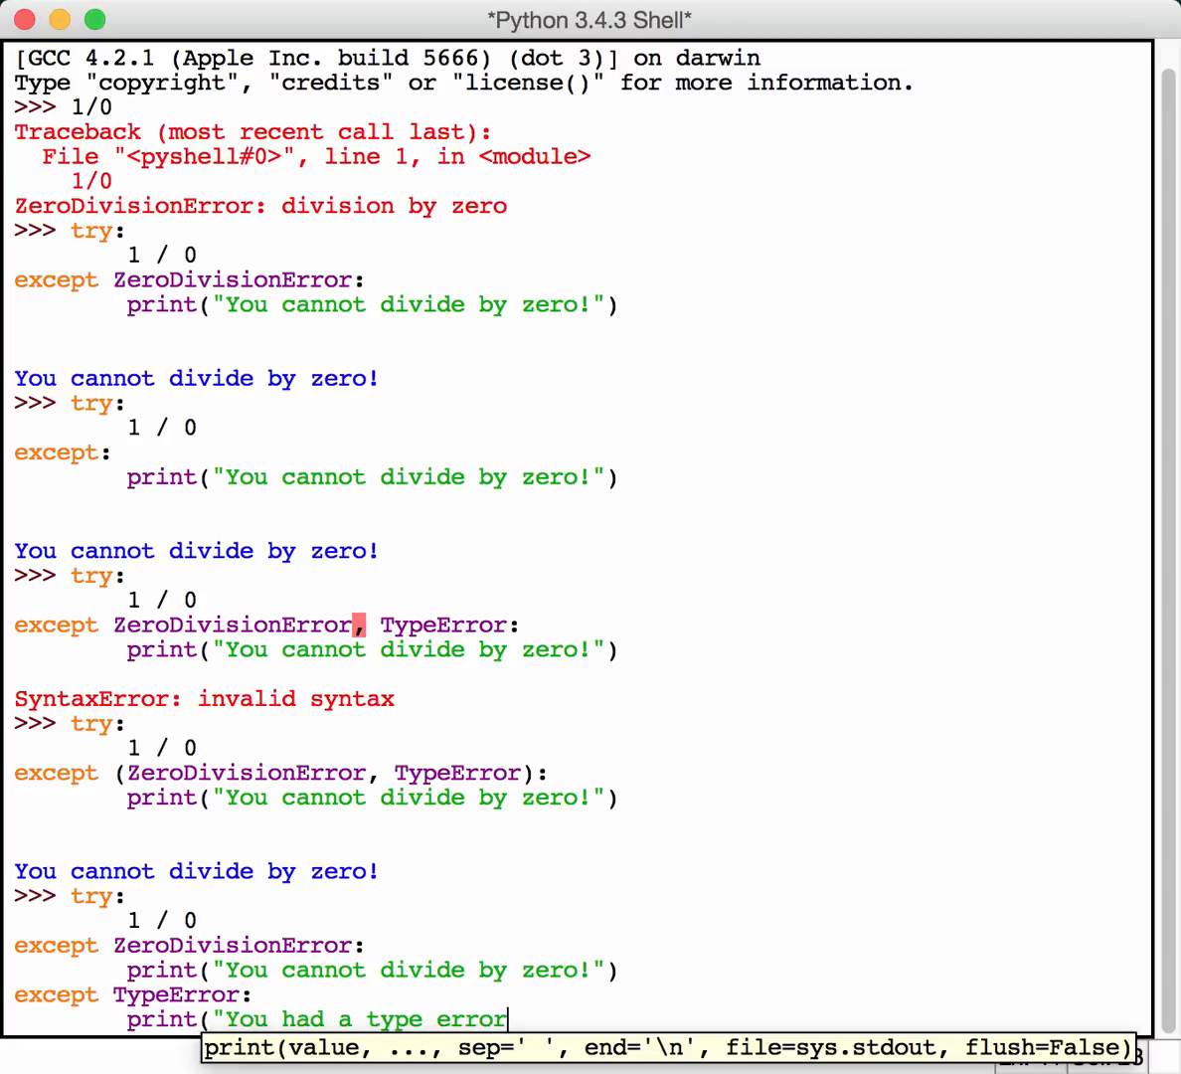
type("!\")")
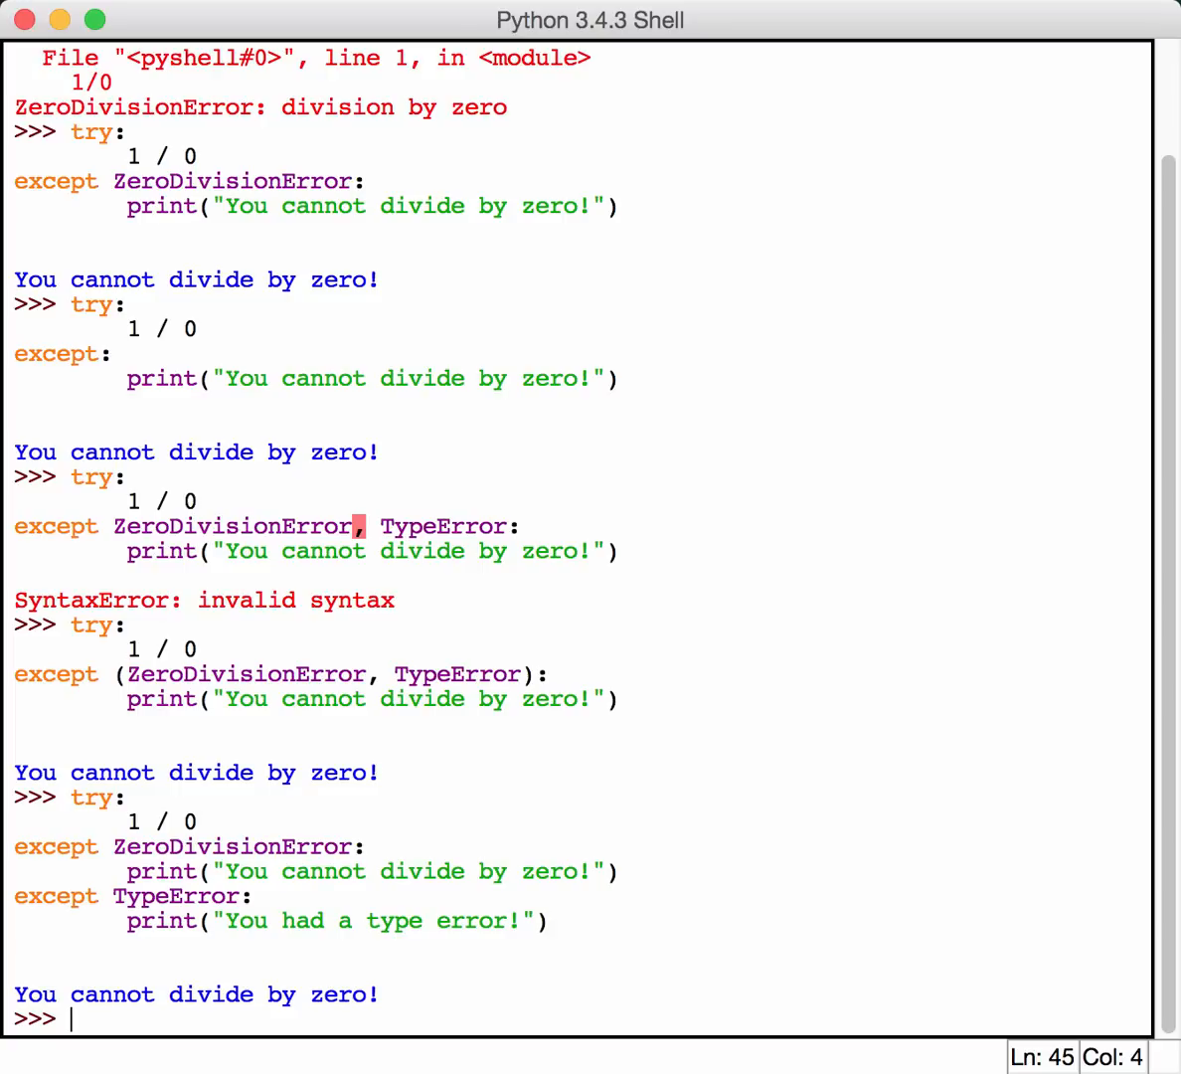
- Trigger ImportError with import something, then assign string = '123'
type("import")
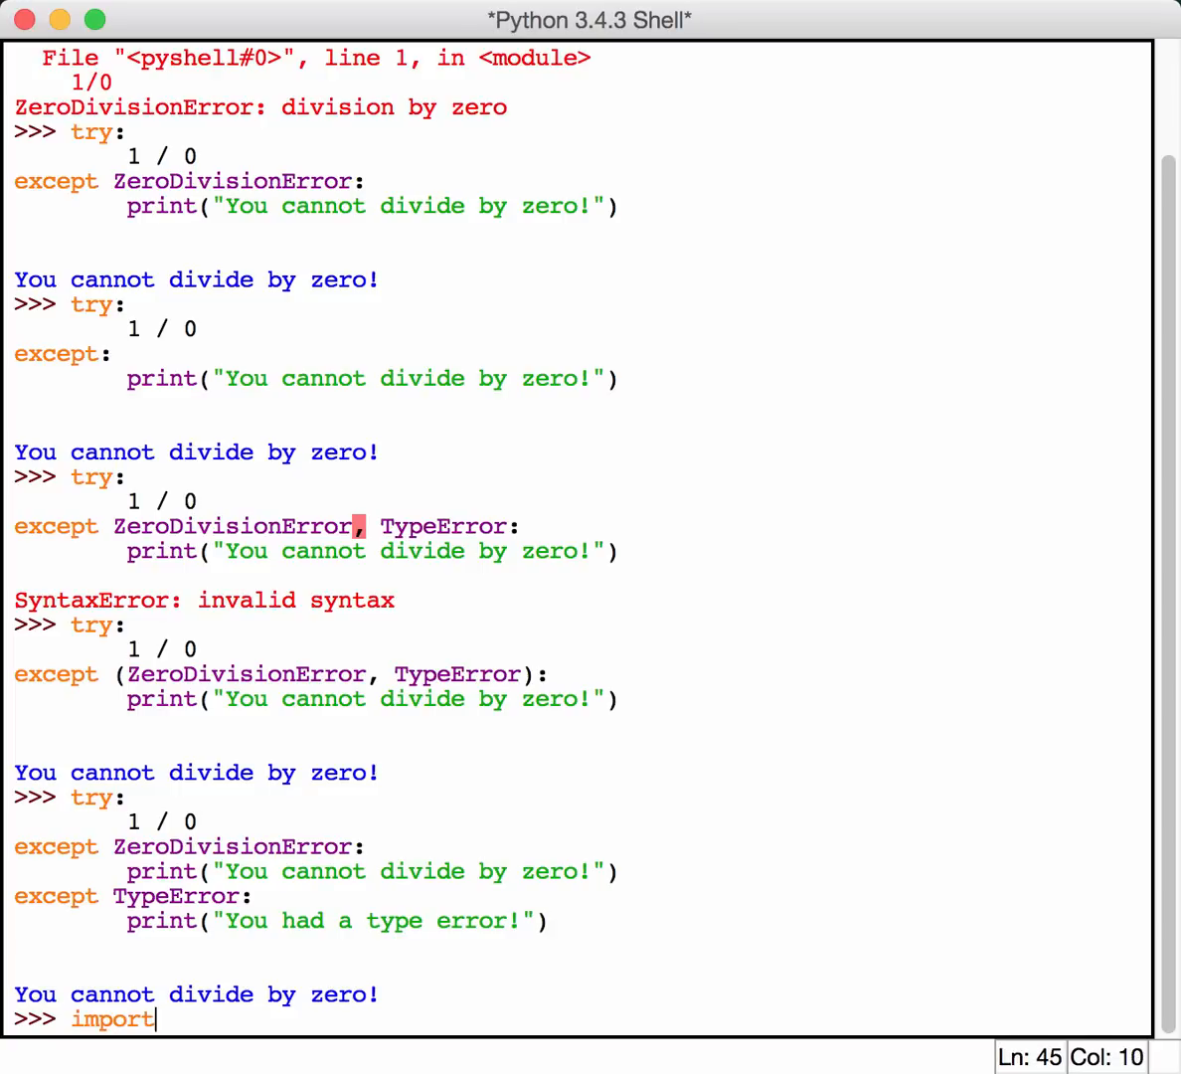
type("something")
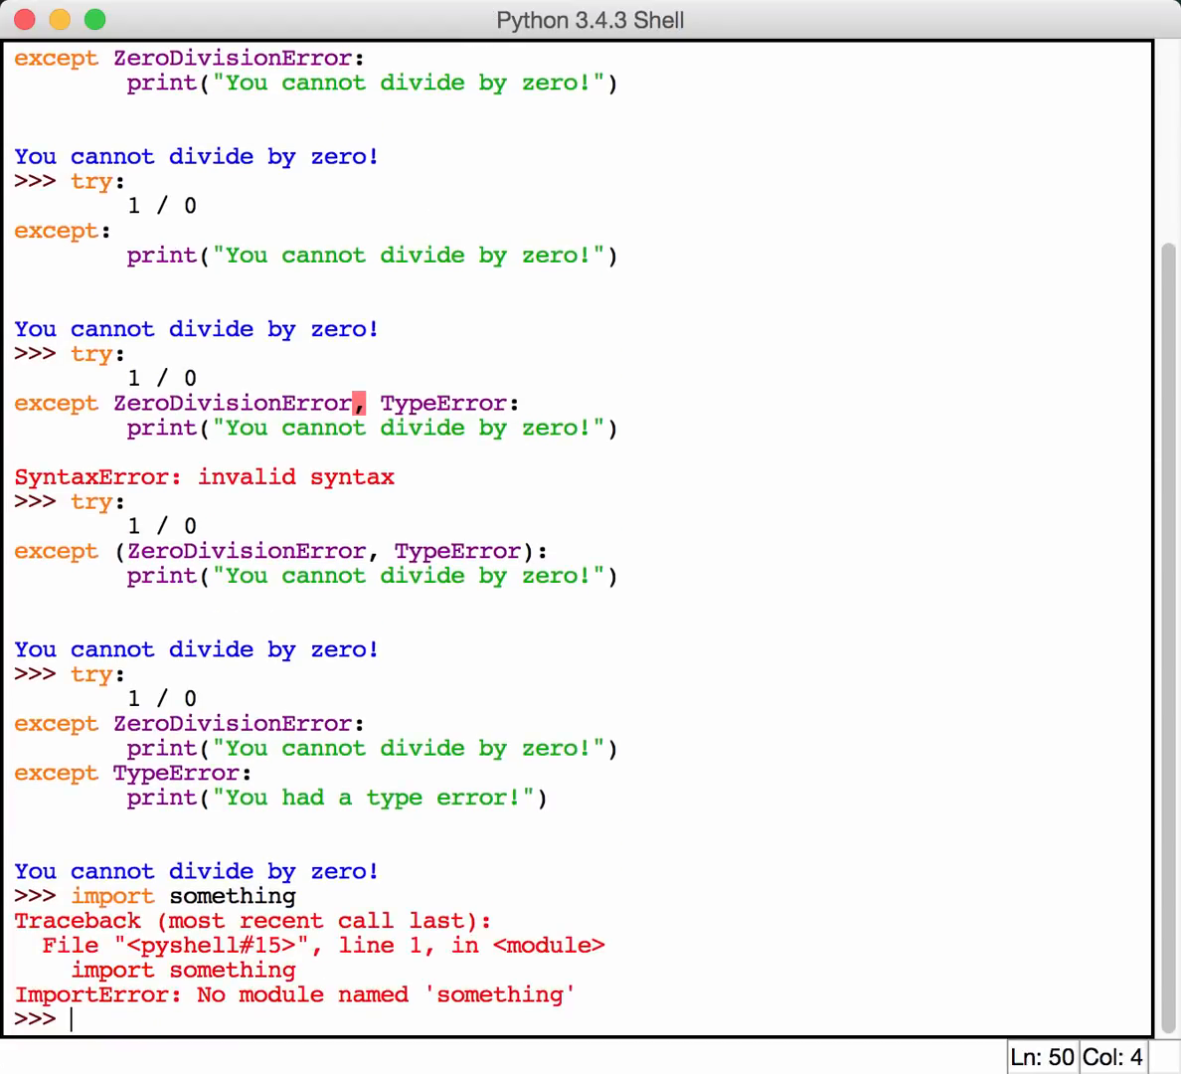
type("s")
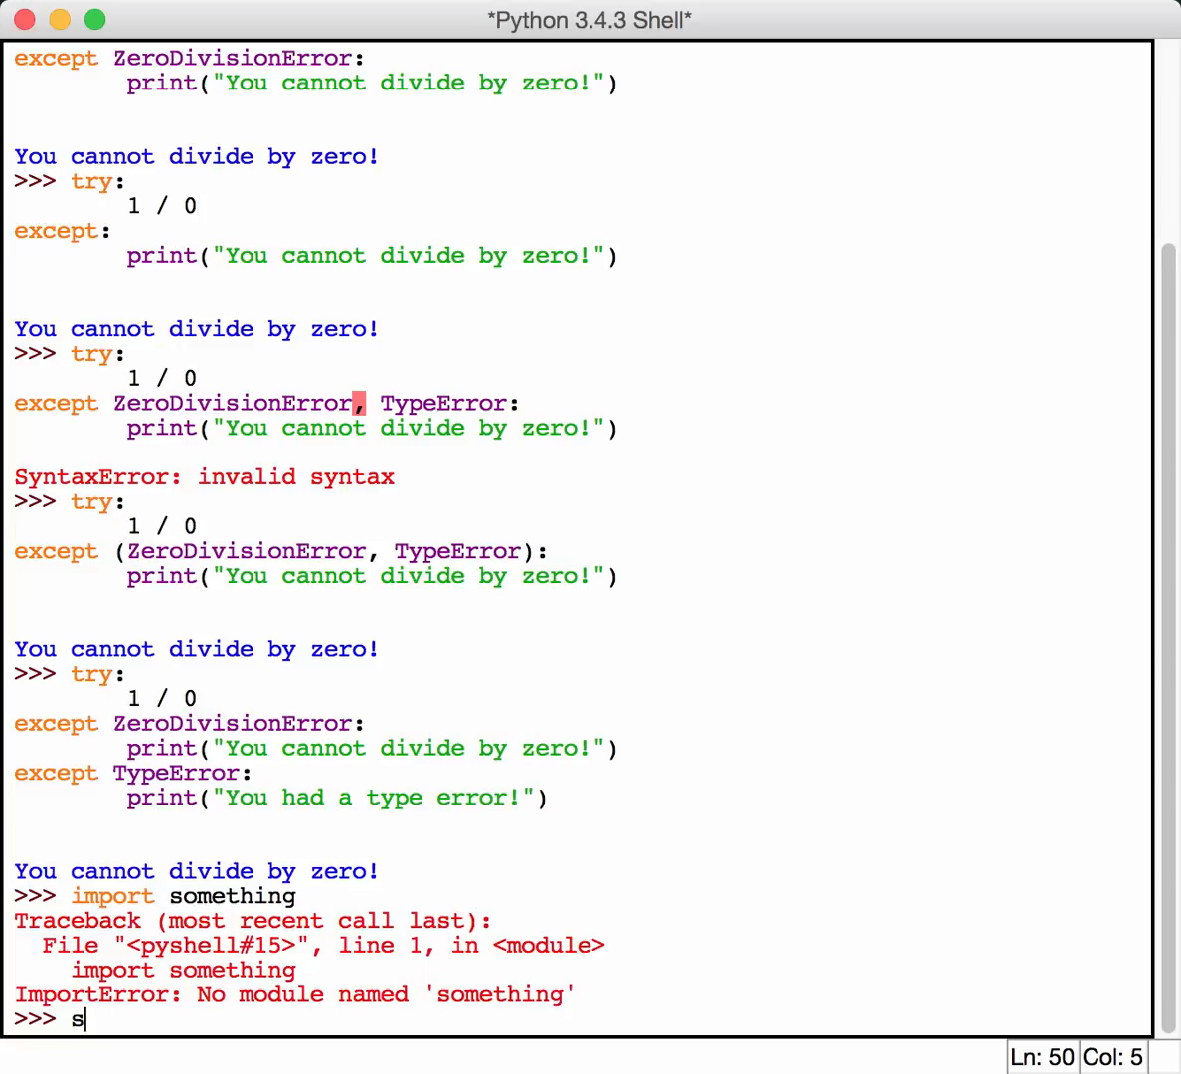
type("tring =")
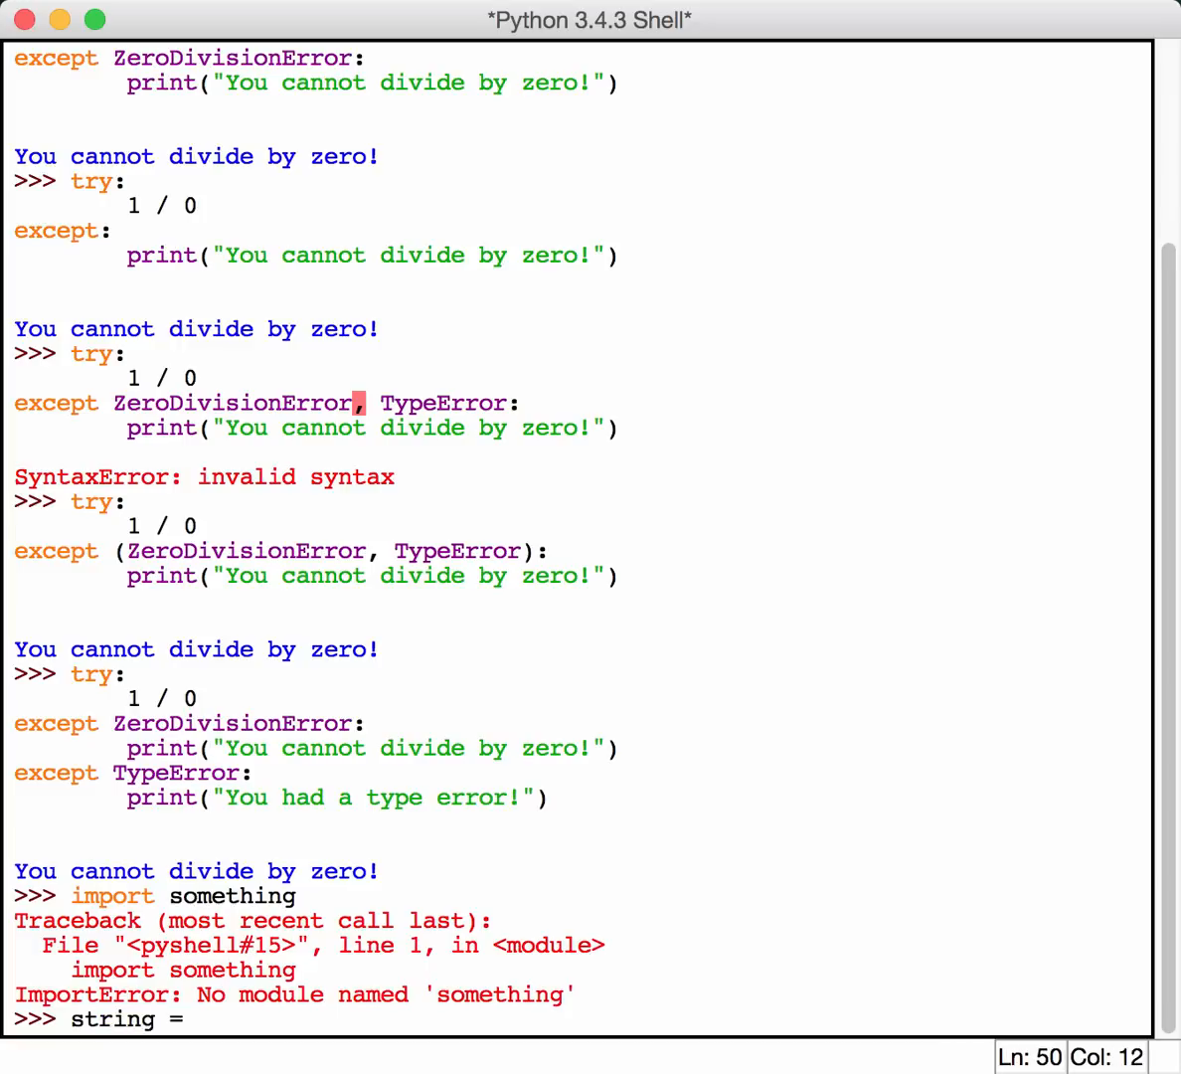
type("'123")
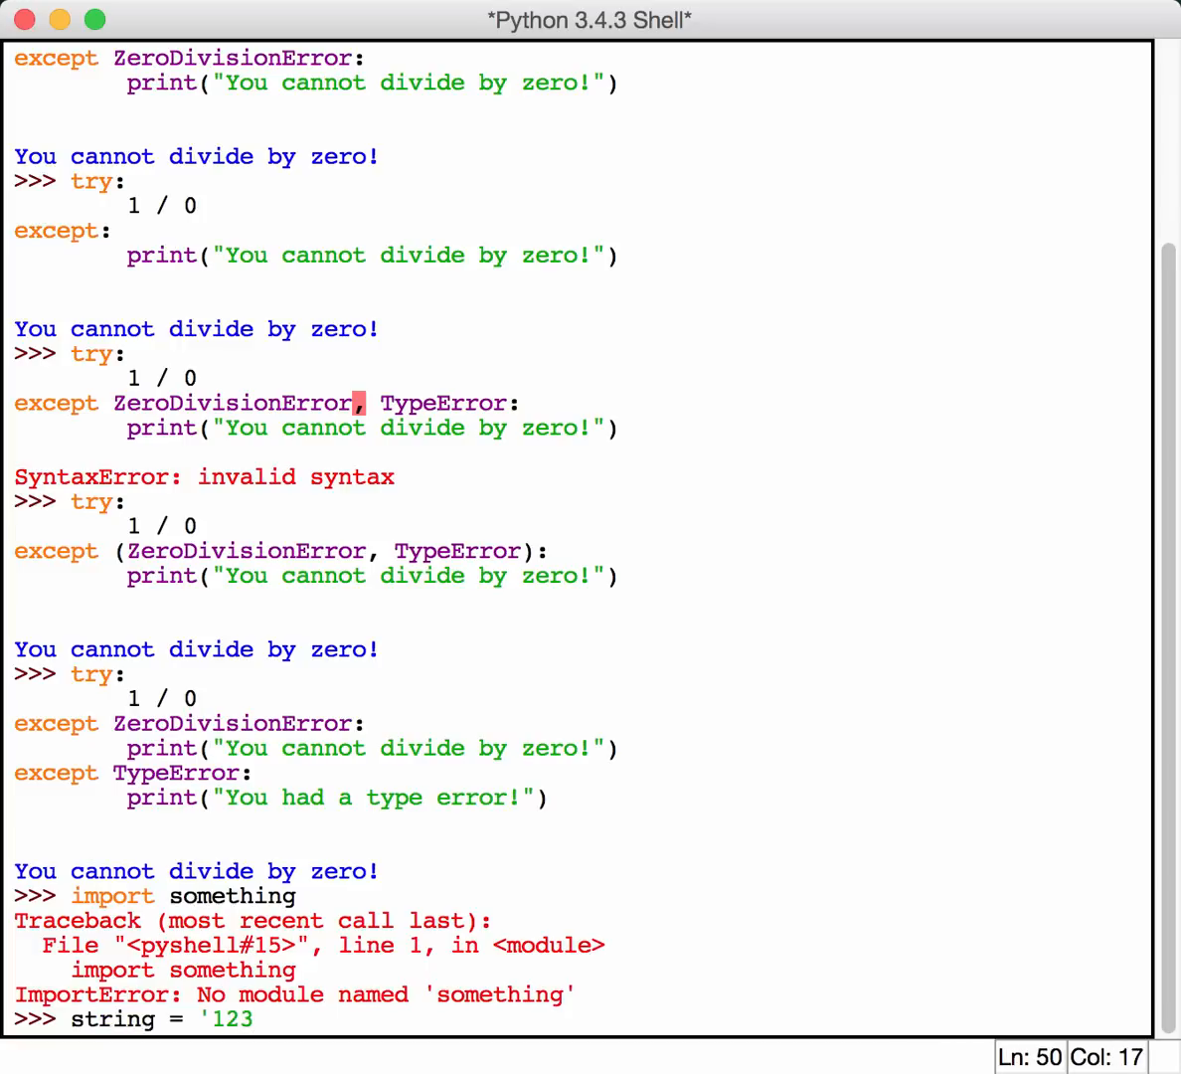
- Slice the string with string[1:2] and string[3:5]
type("strng[")
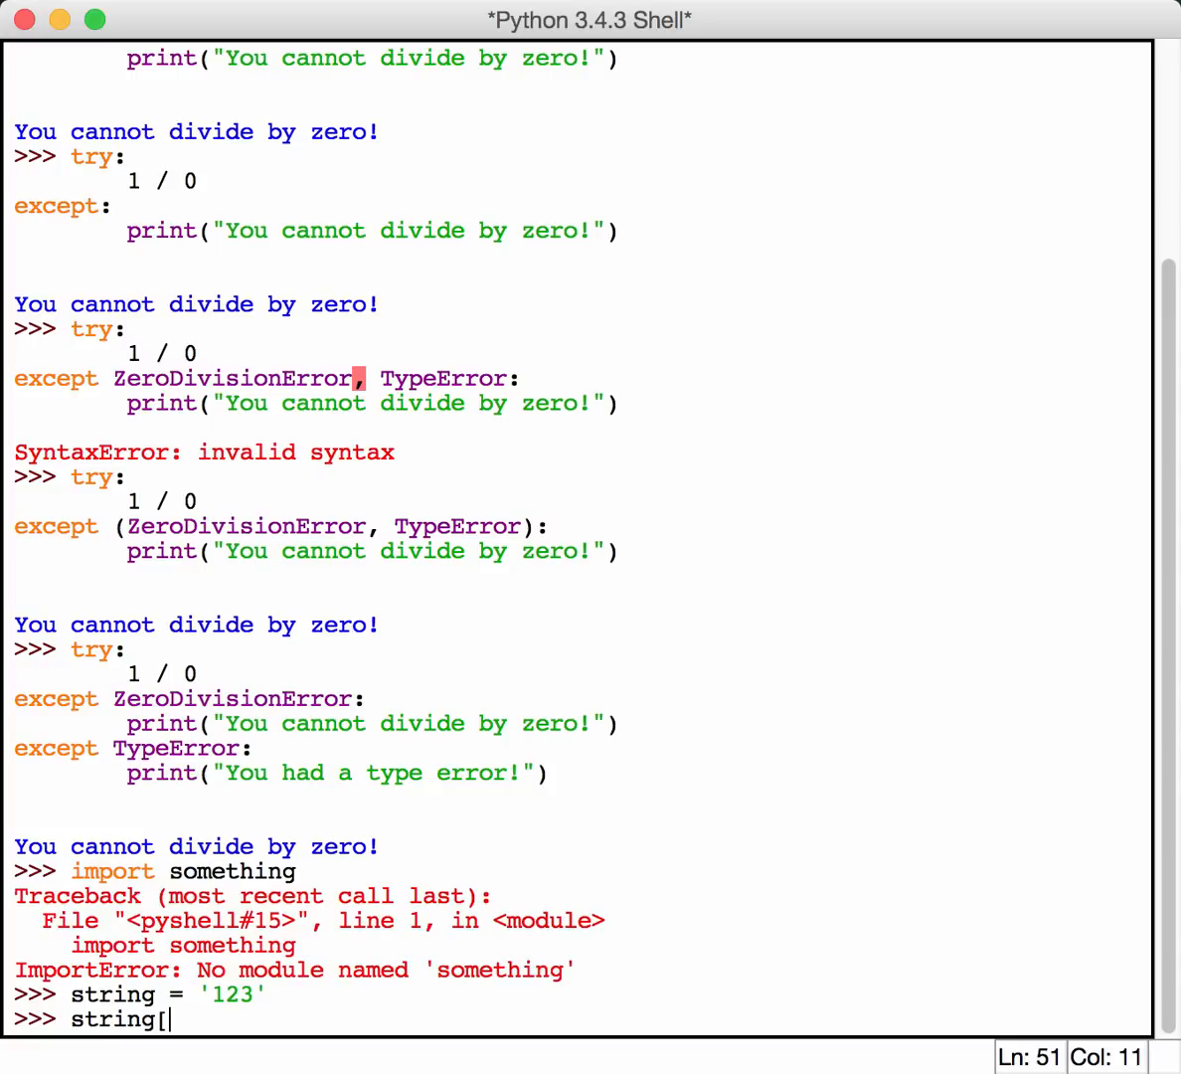
type("1")
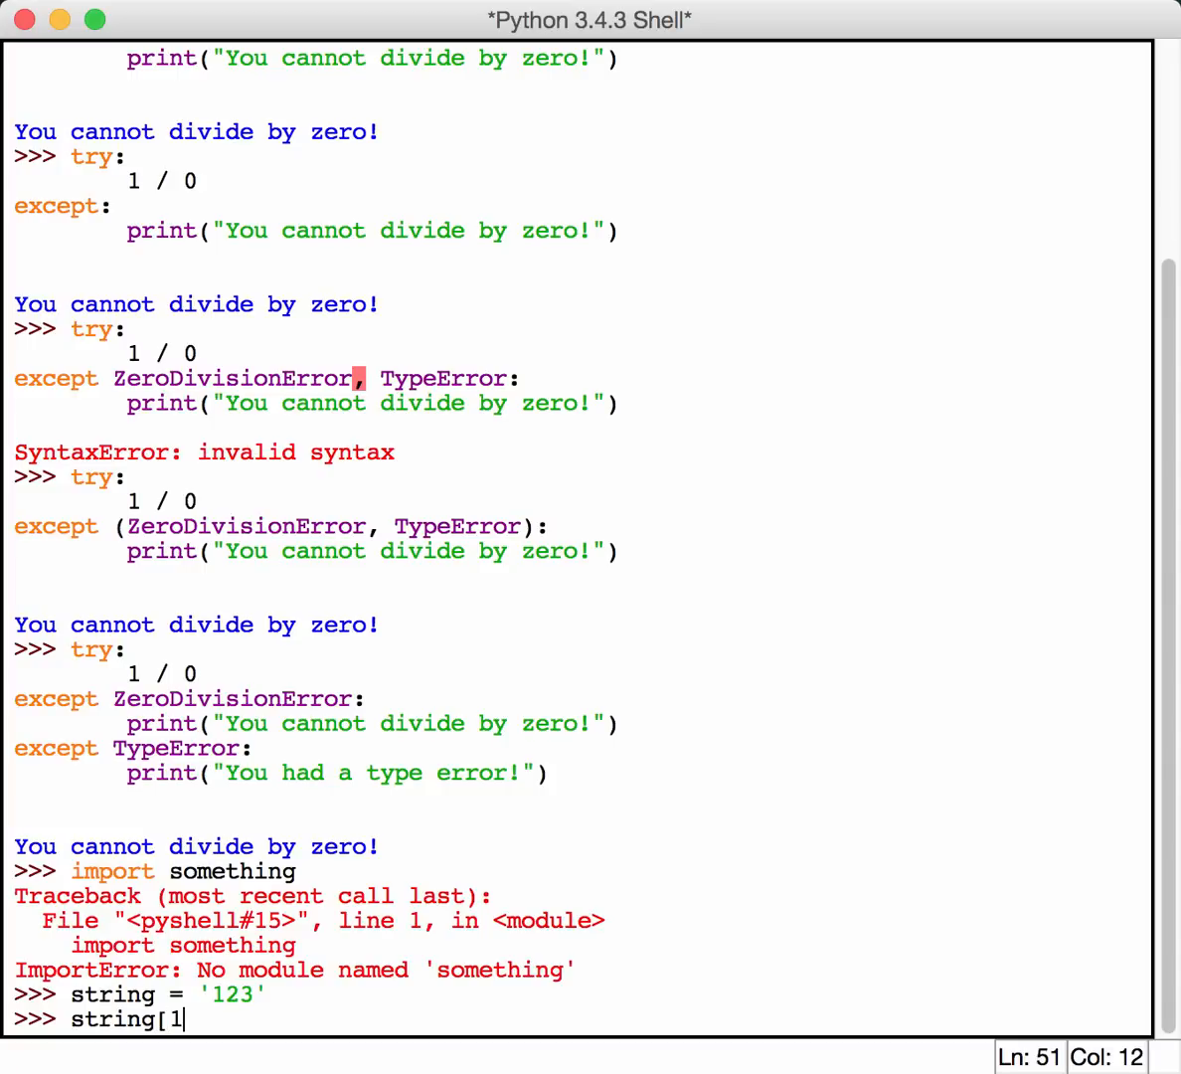
type(":2]")
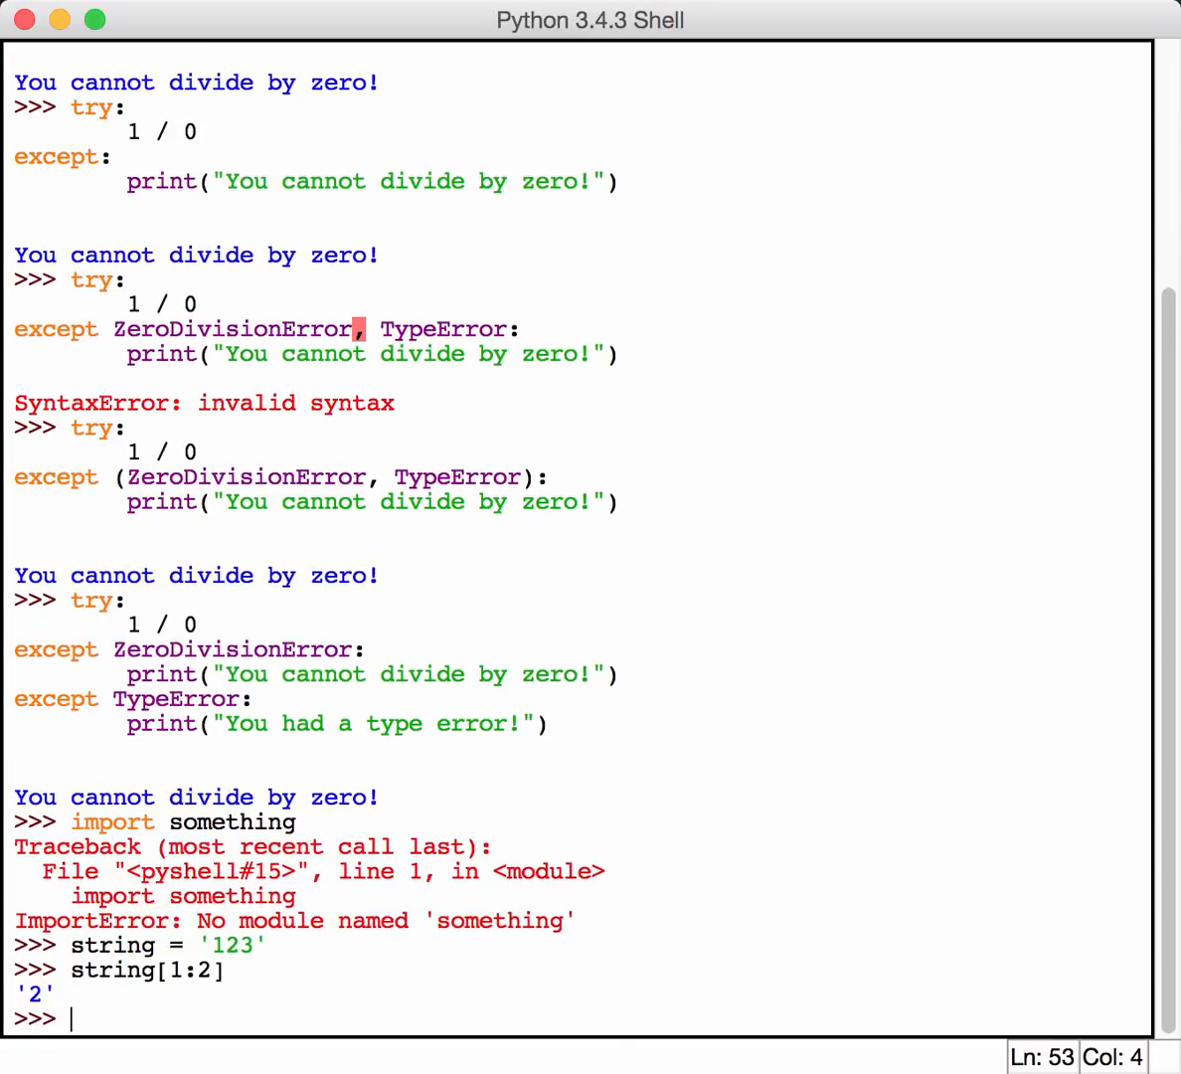
type("string")
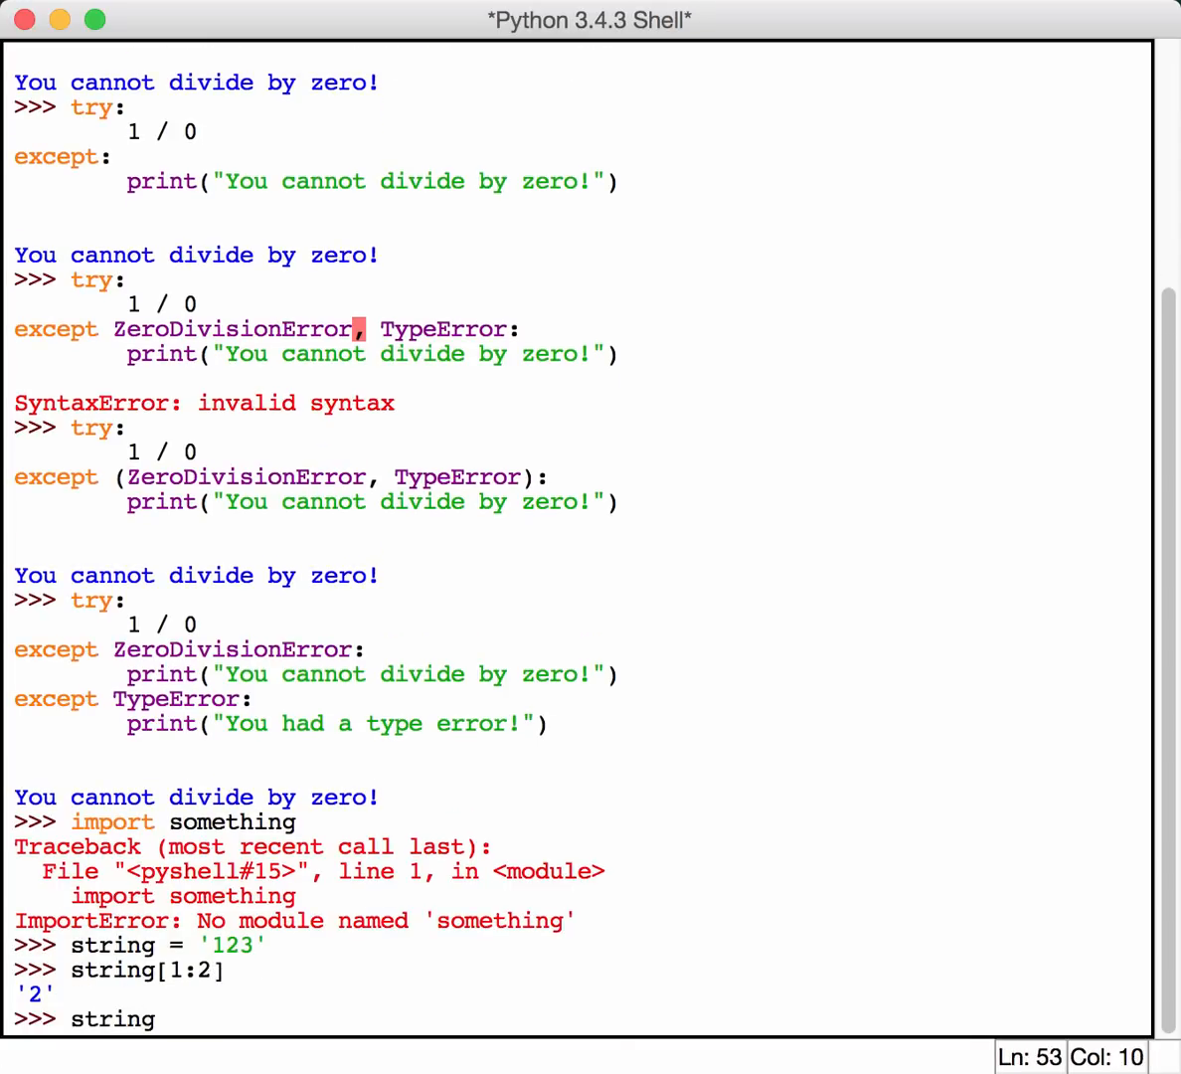
type("[")
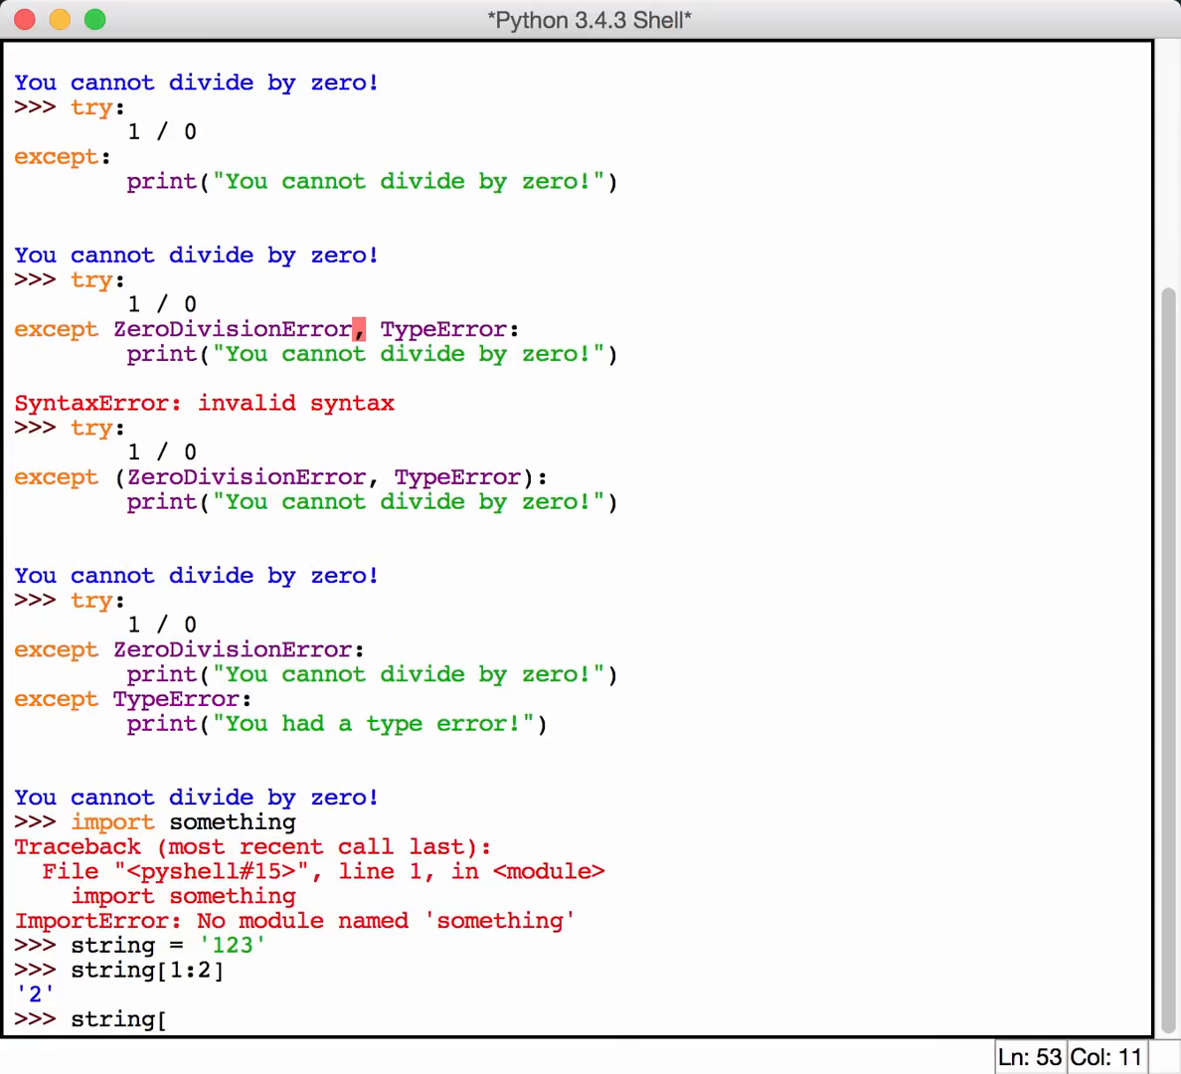
type("3:5]")
type("string[5]")
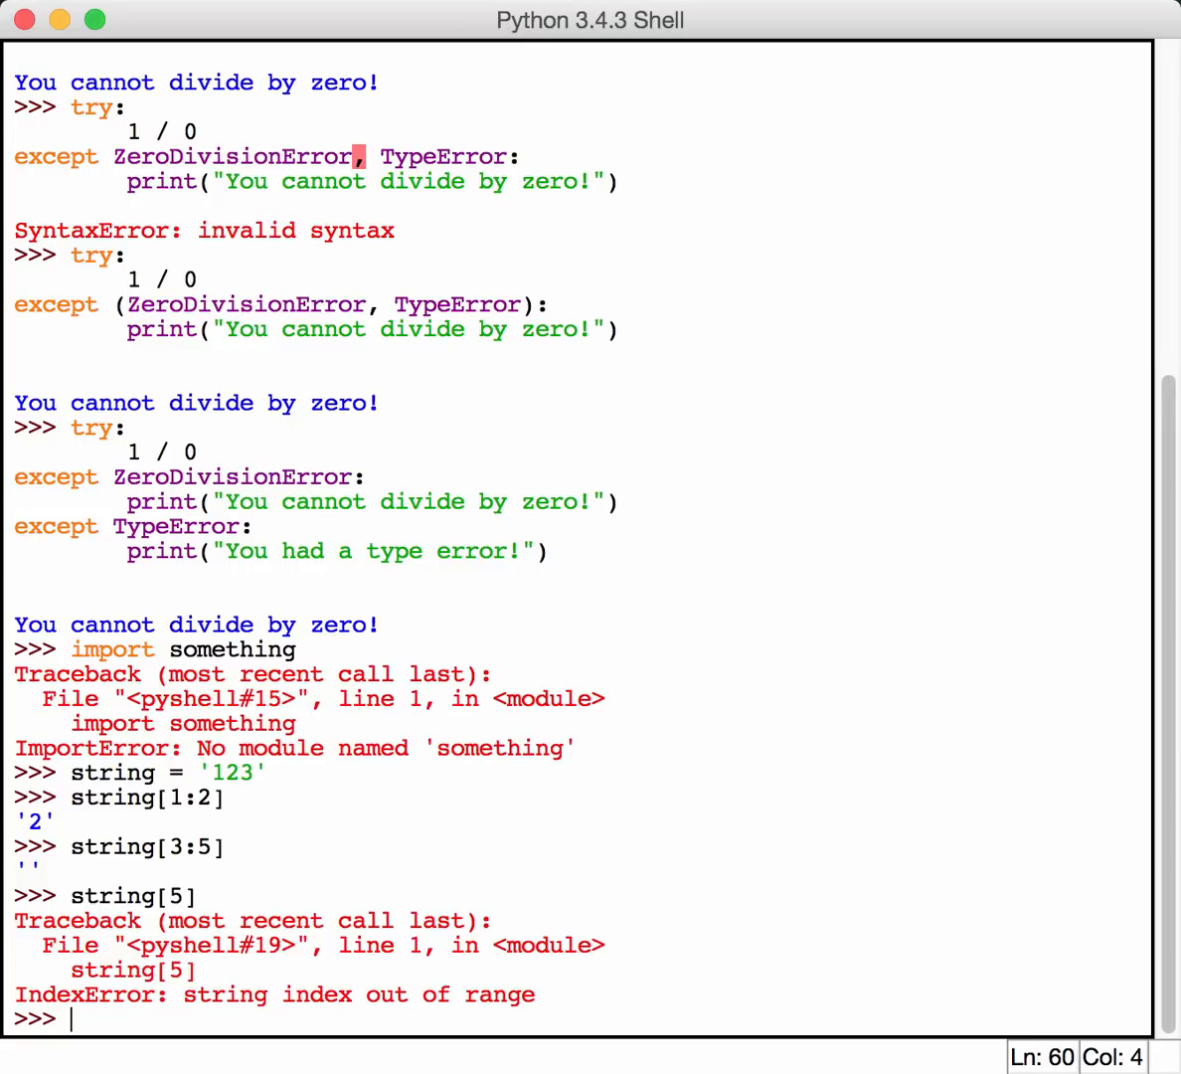
mouse_move(895, 1024)
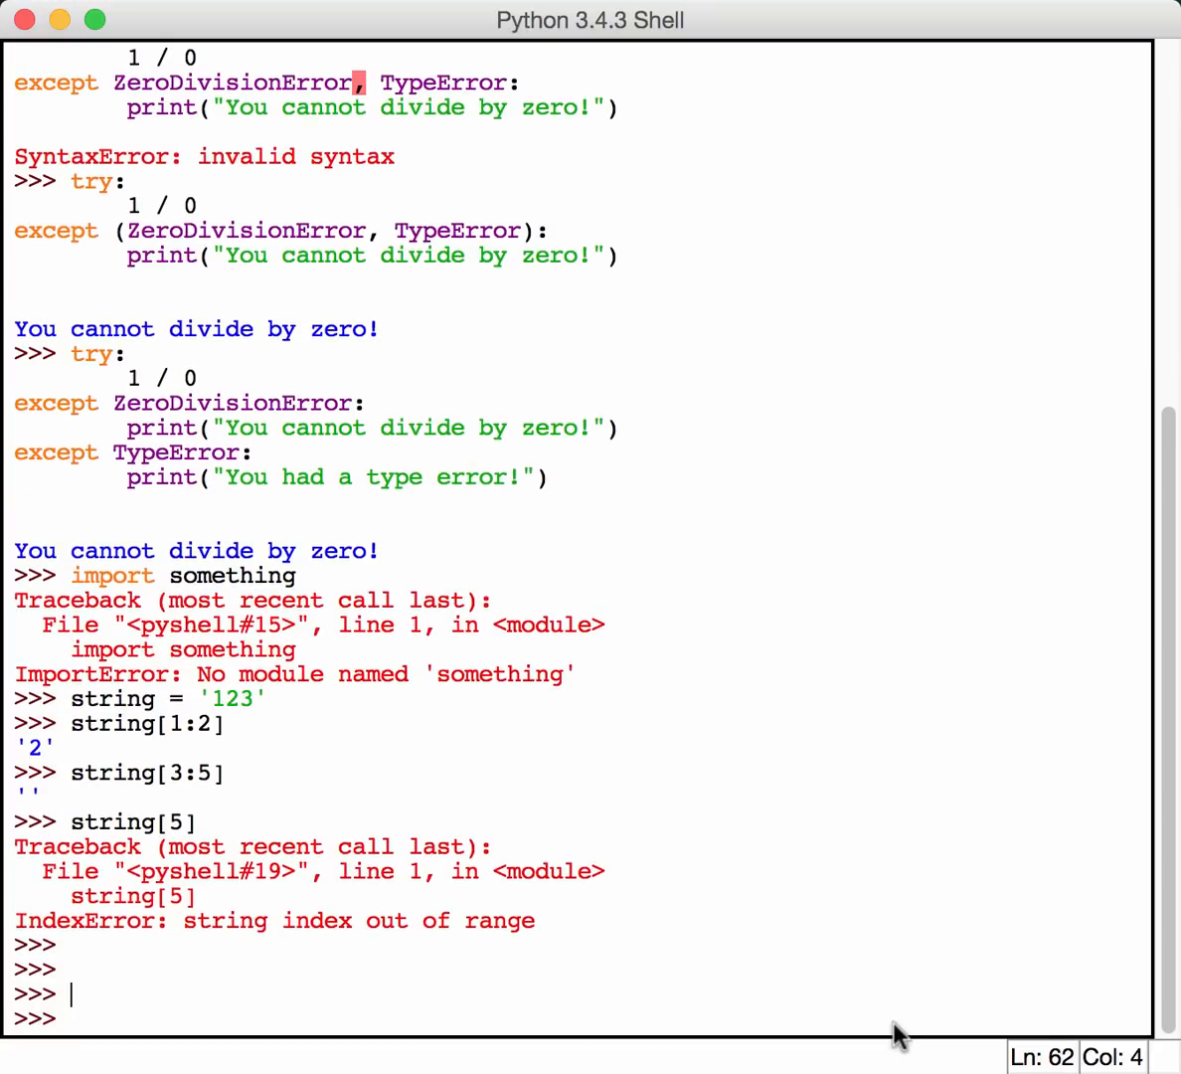
- Start a new try block dividing 1 by 0 with an except ZeroDivisionError header
type("try")
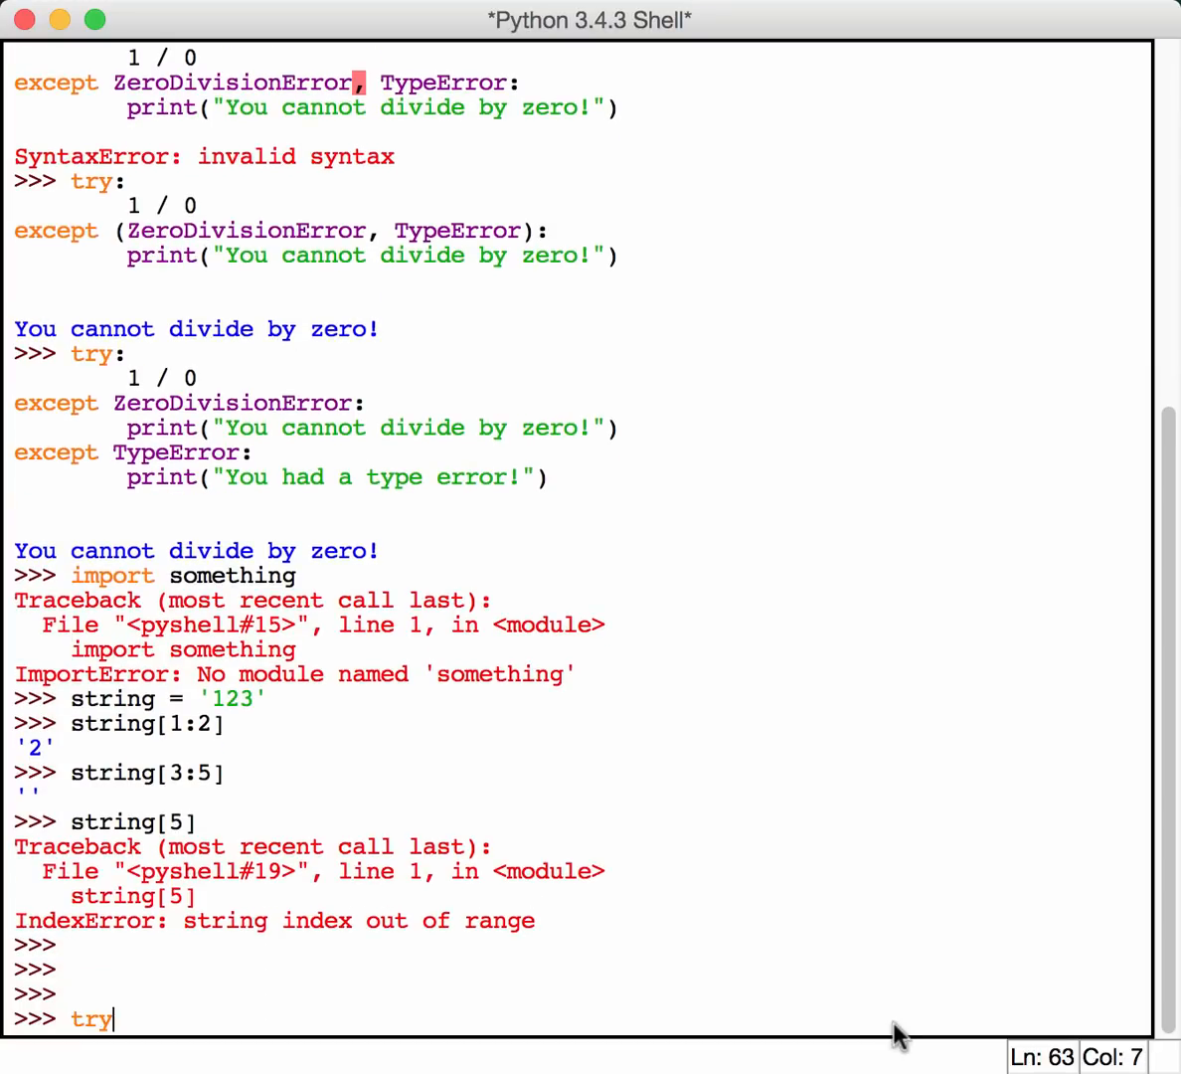
key("Return")
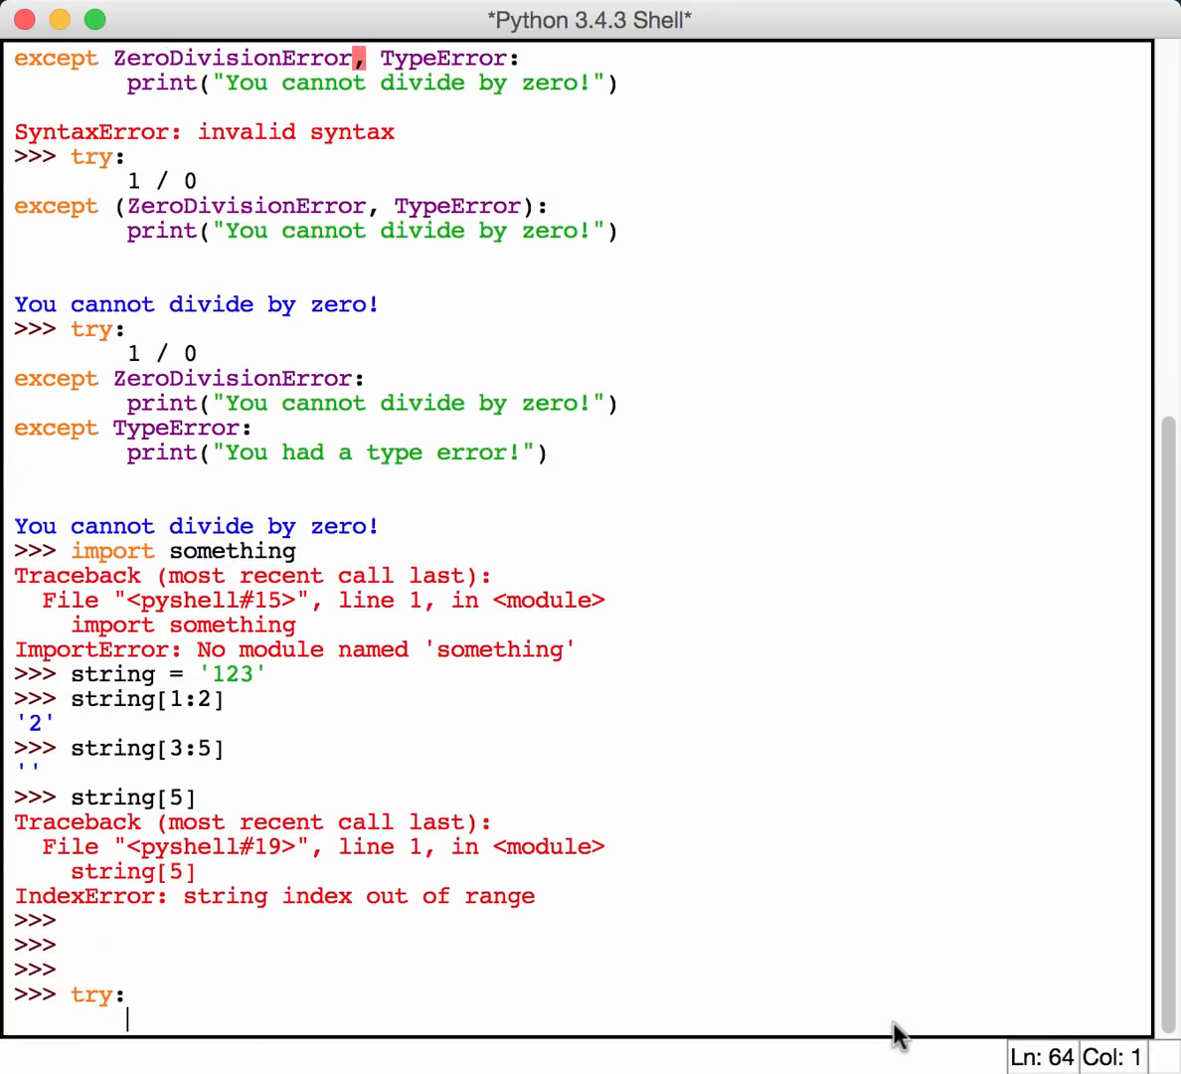
type("1/0")
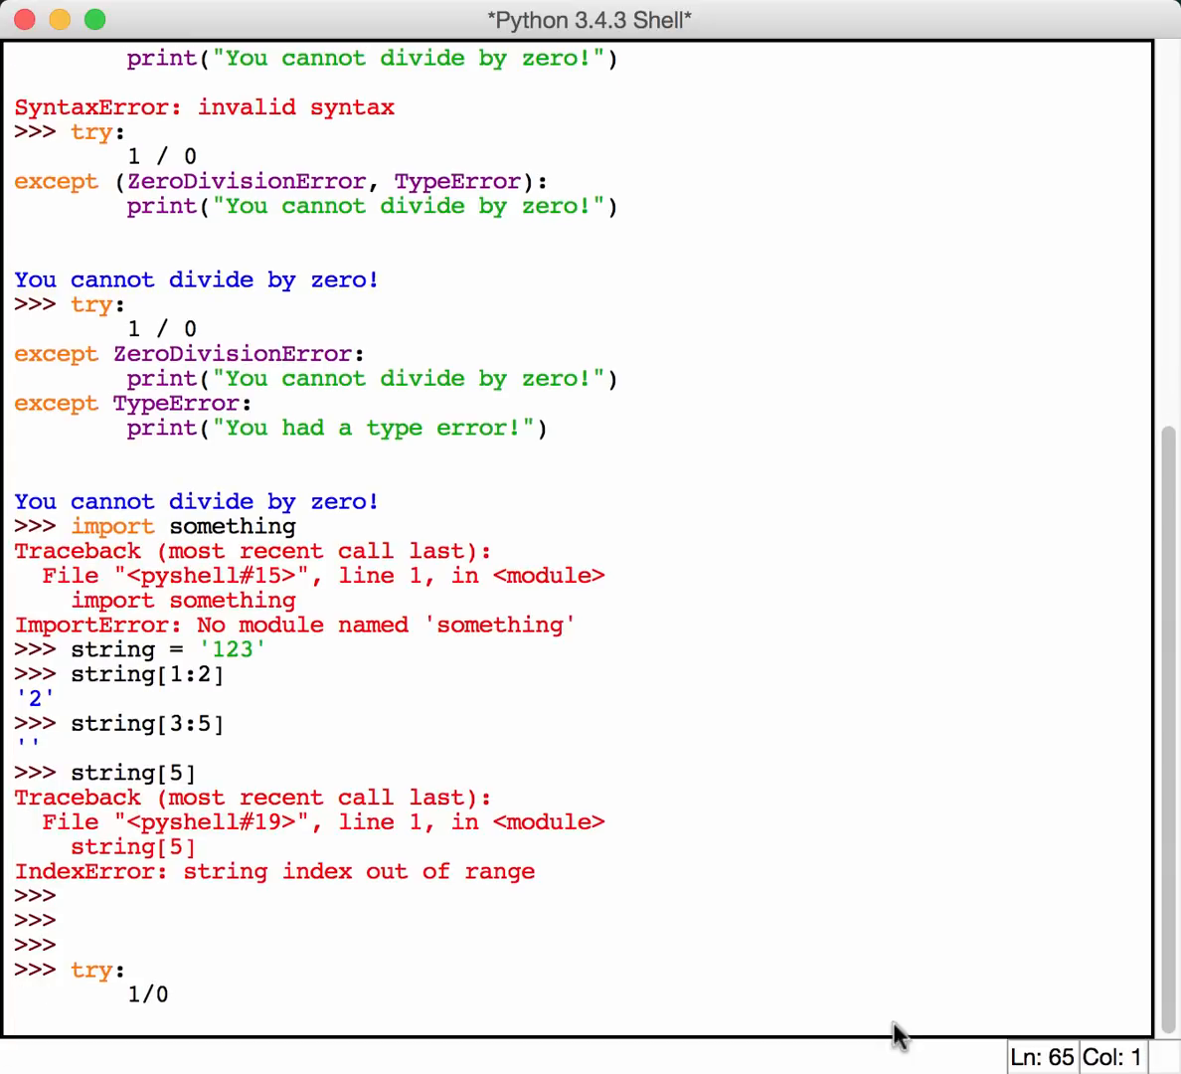
type("excep")
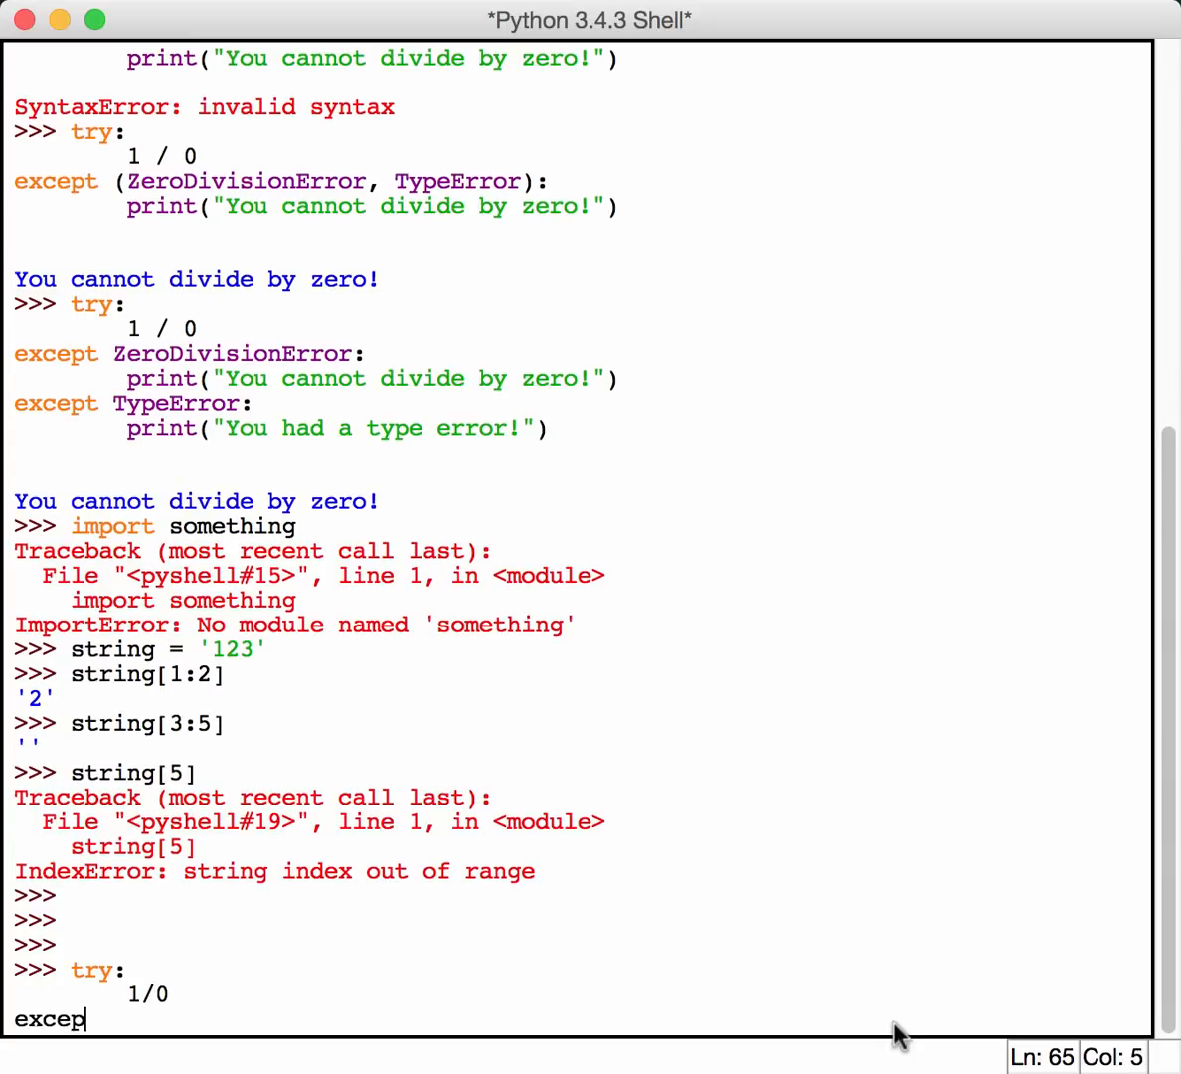
type("t:")
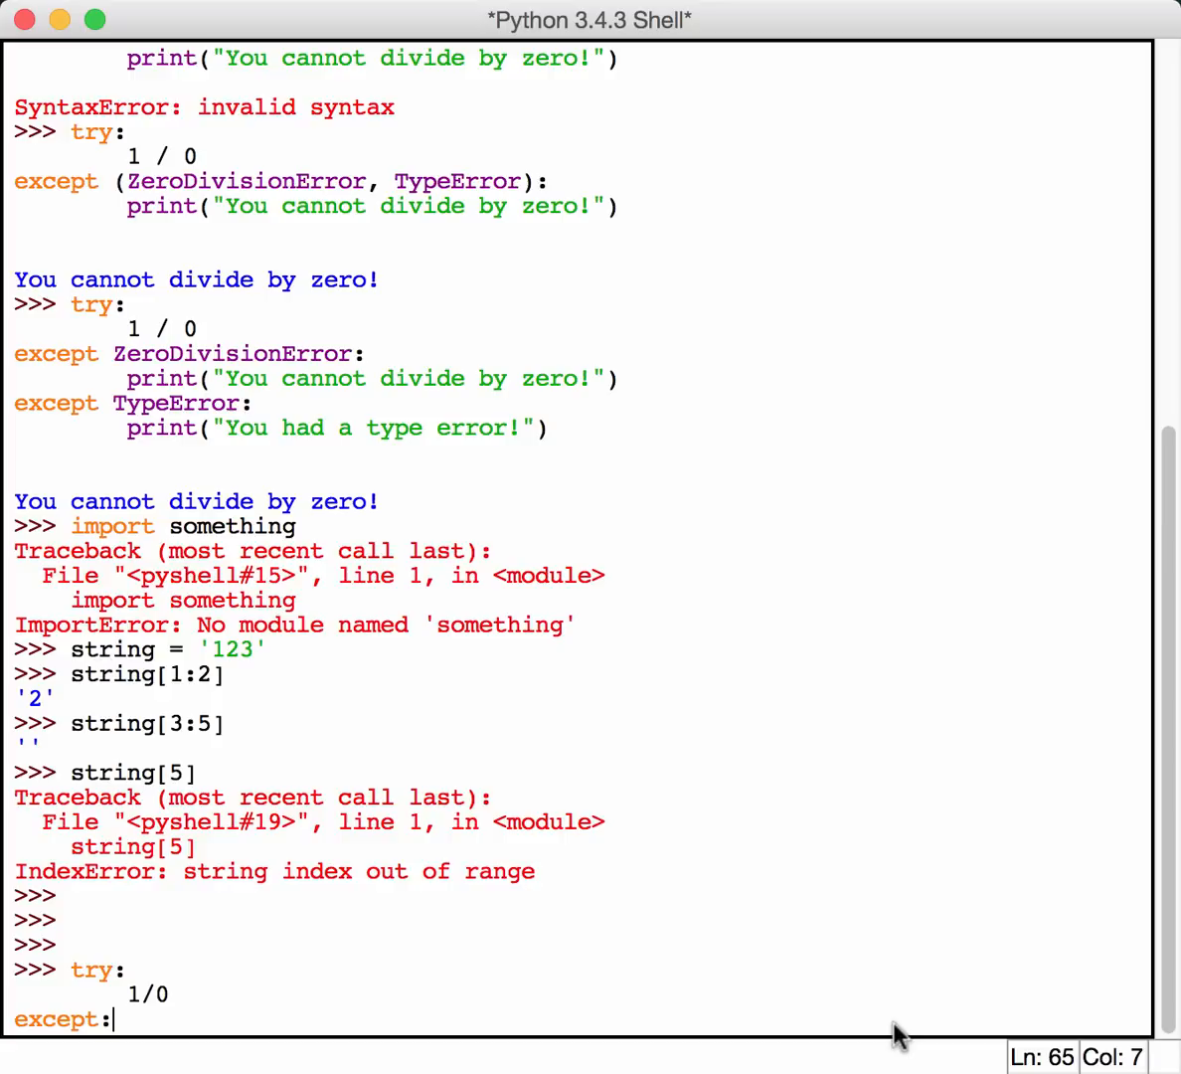
type("ZeroDivisionError")
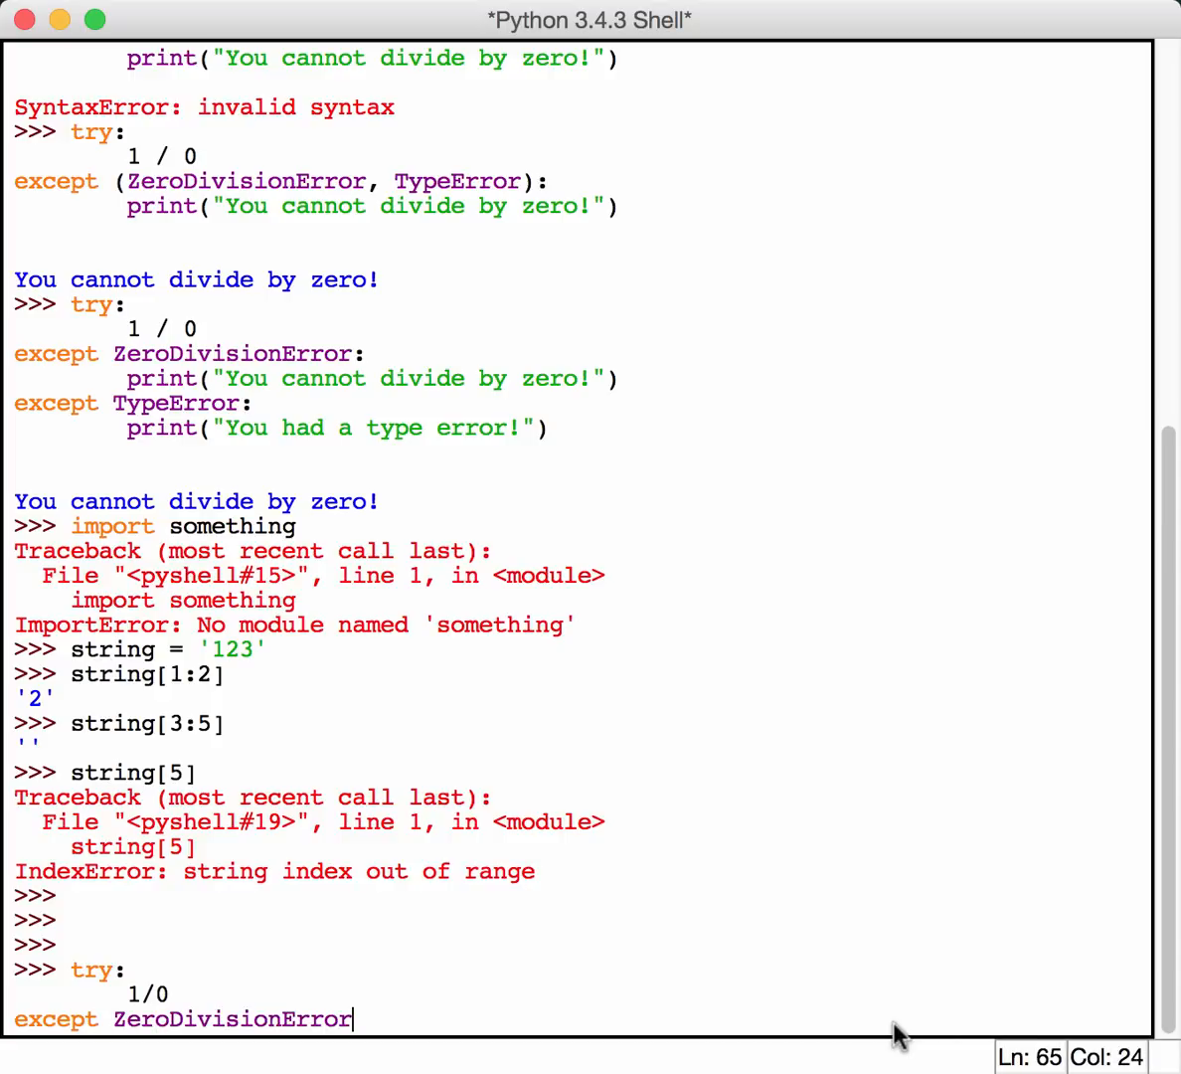
type(":")
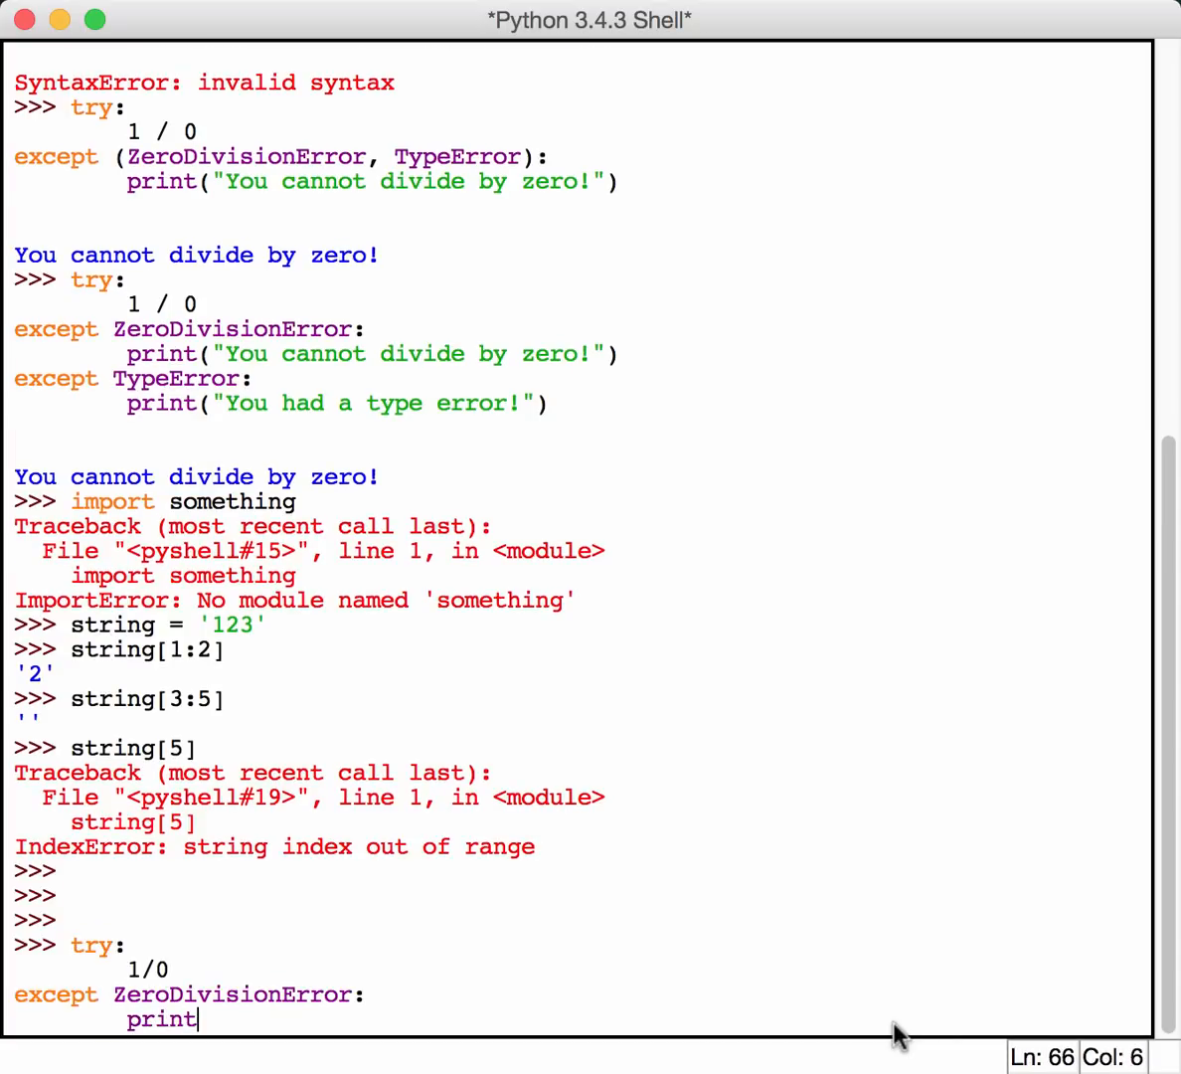
- Make the ZeroDivisionError handler print "You can't do that!"
type("('")
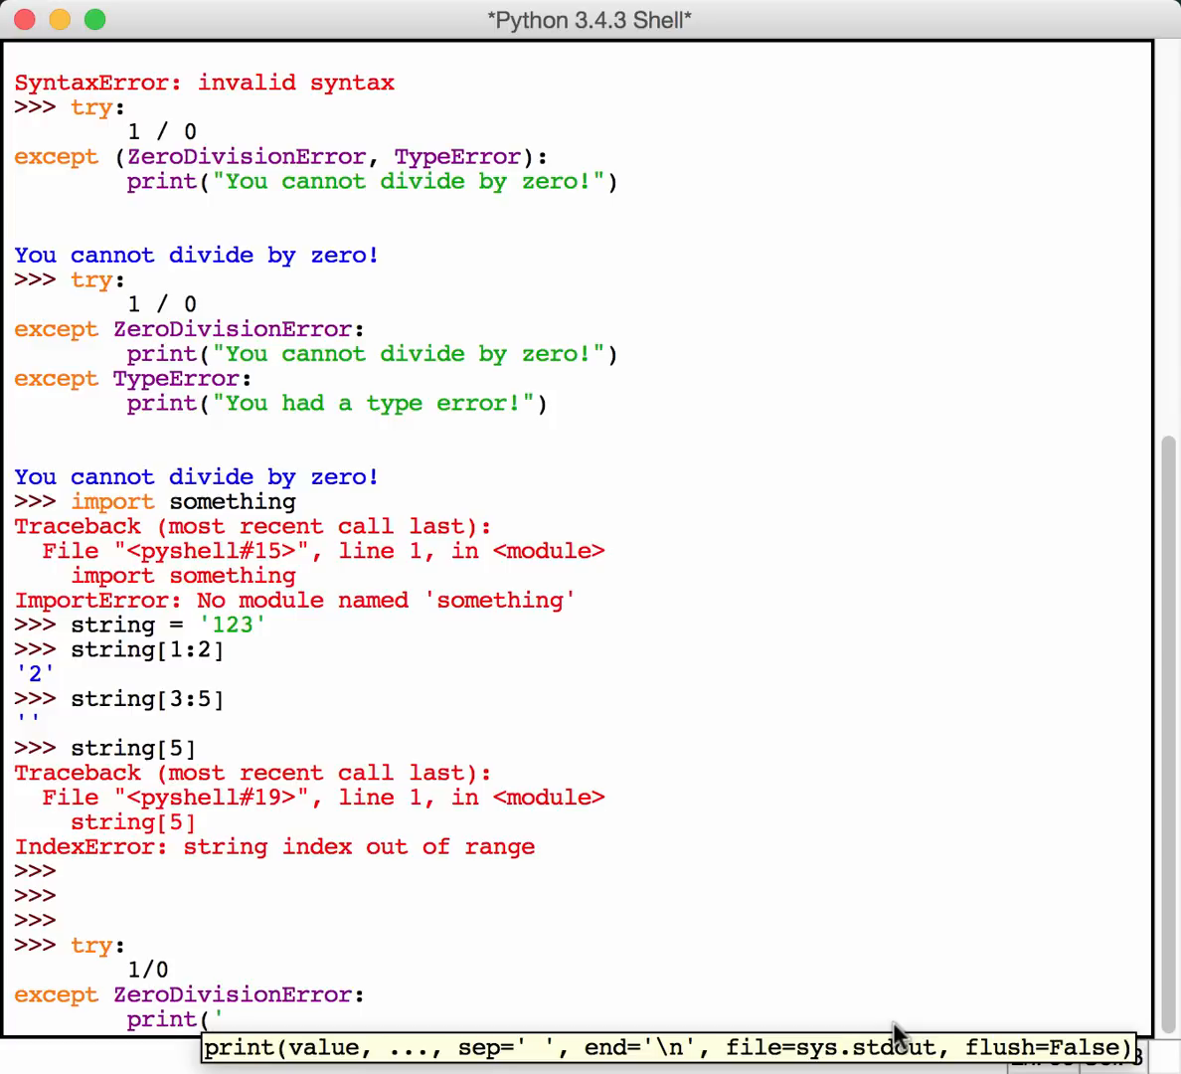
type("\"You ca")
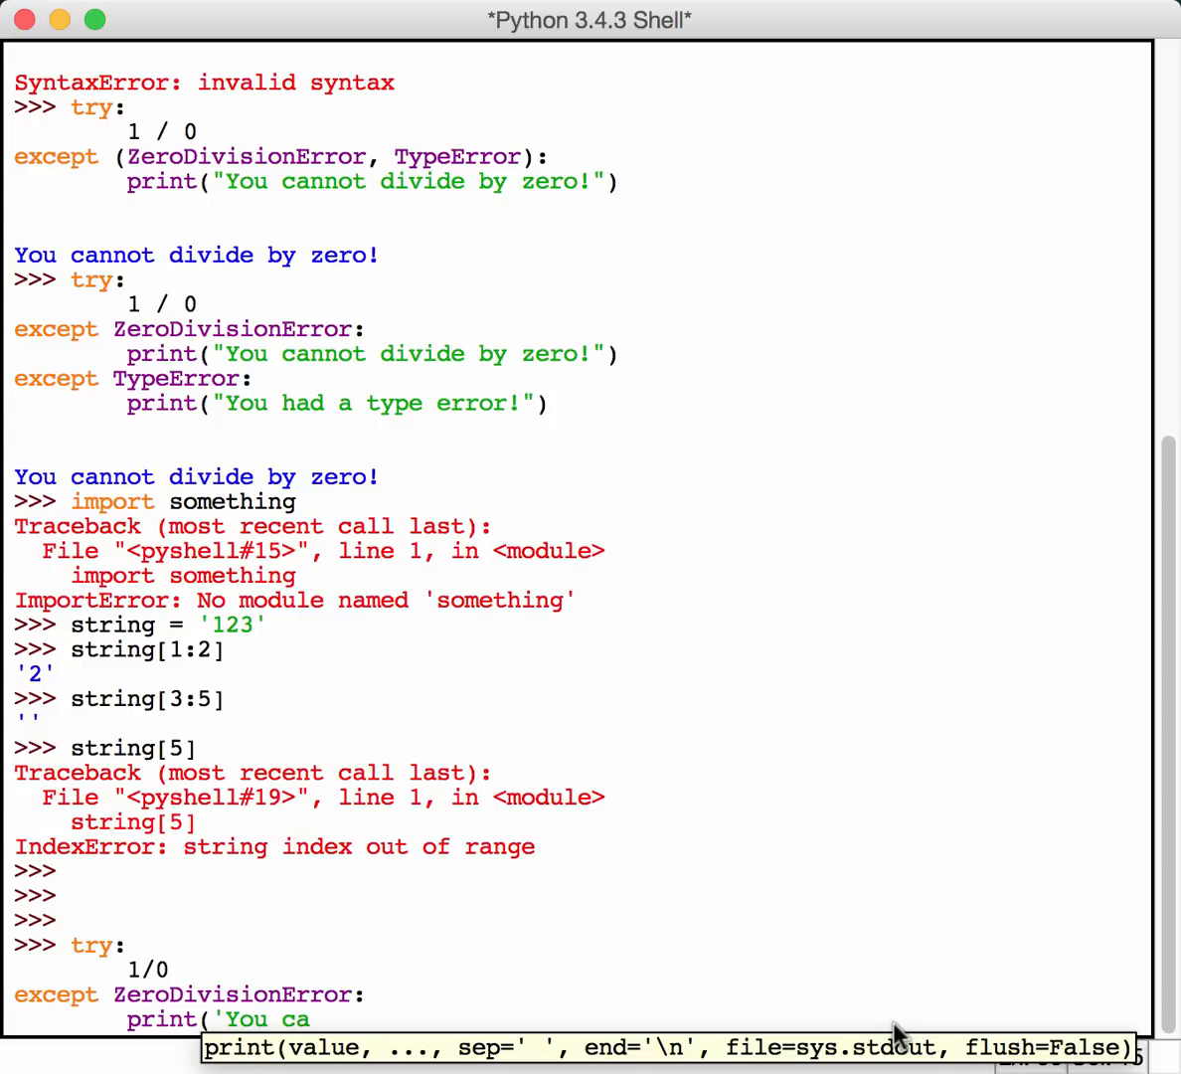
key("BackSpace")
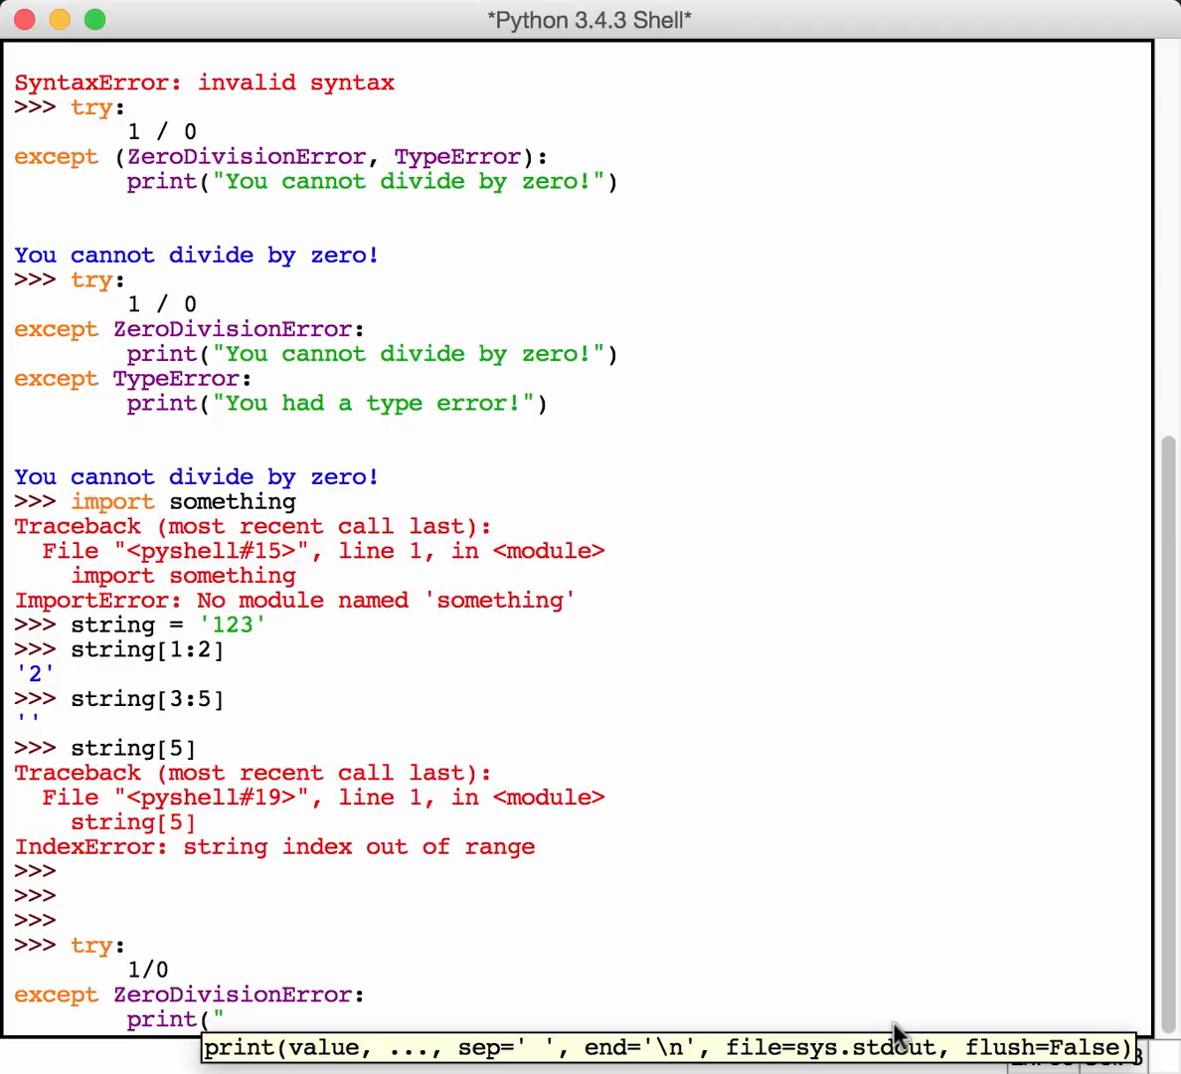
type("You can't")
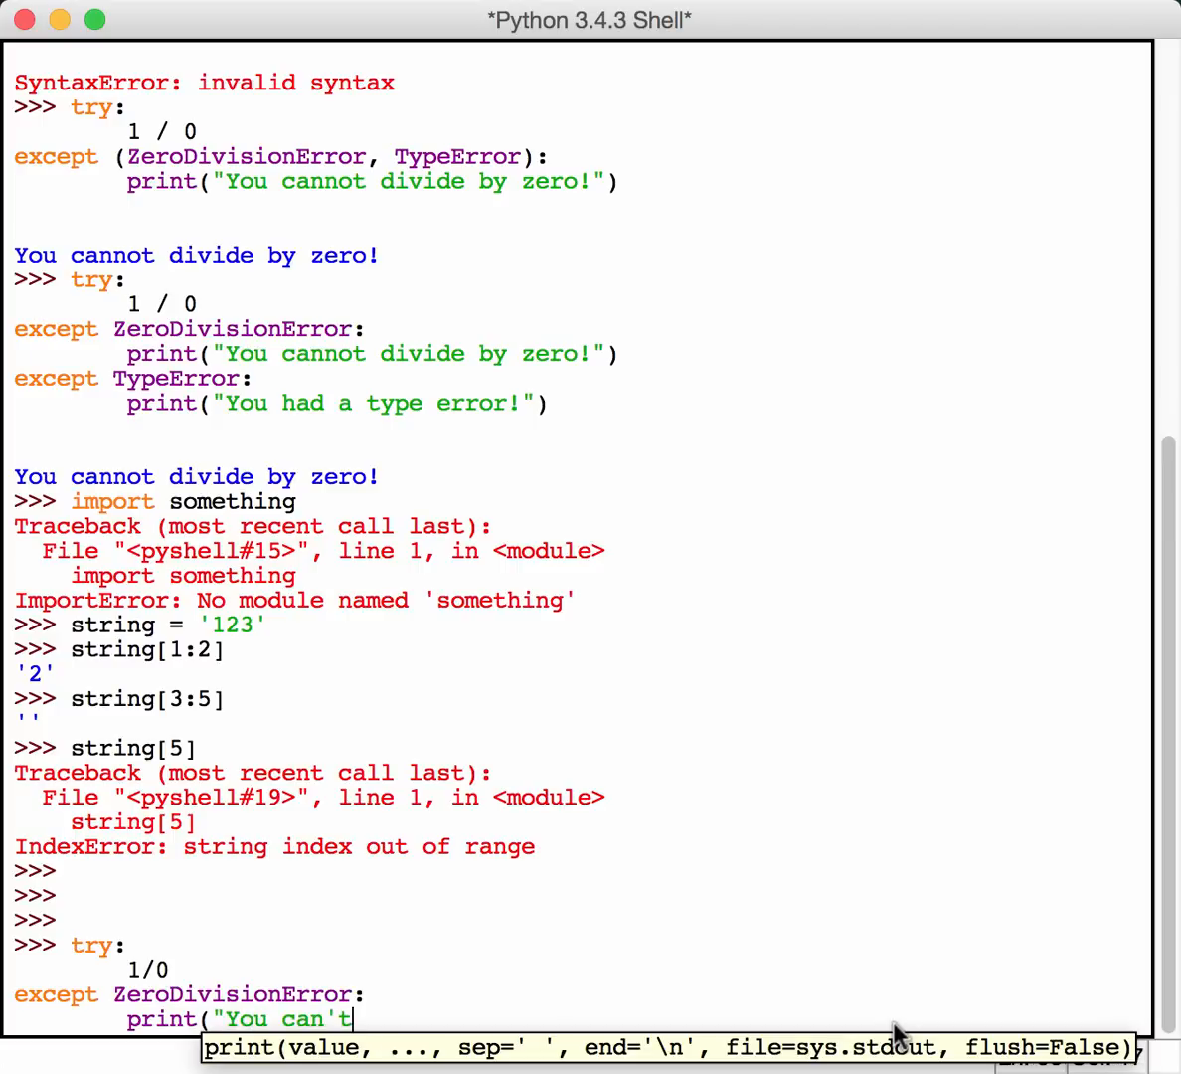
type("do that")
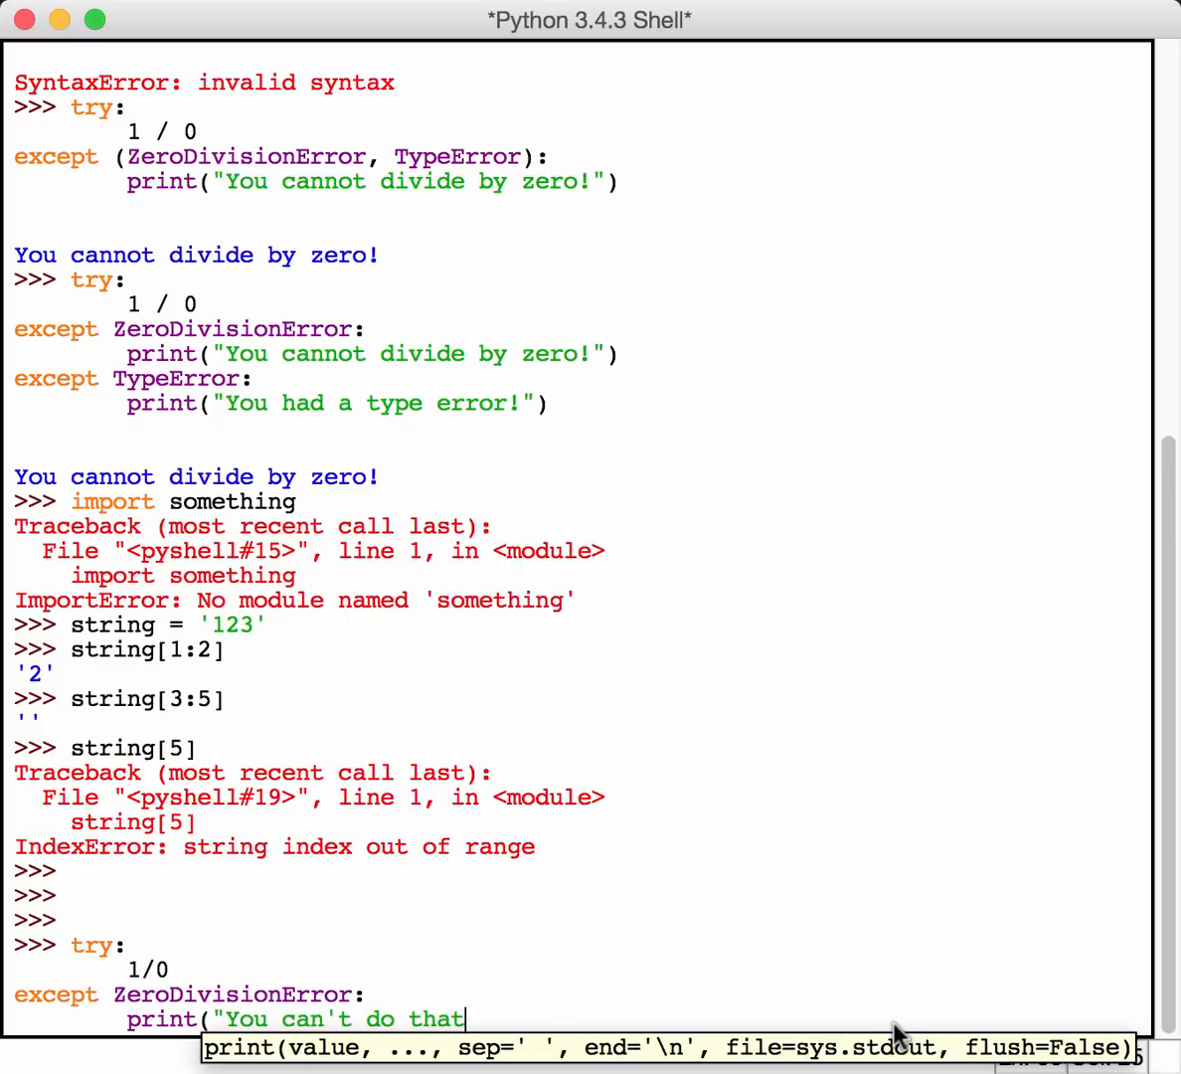
type("!\")")
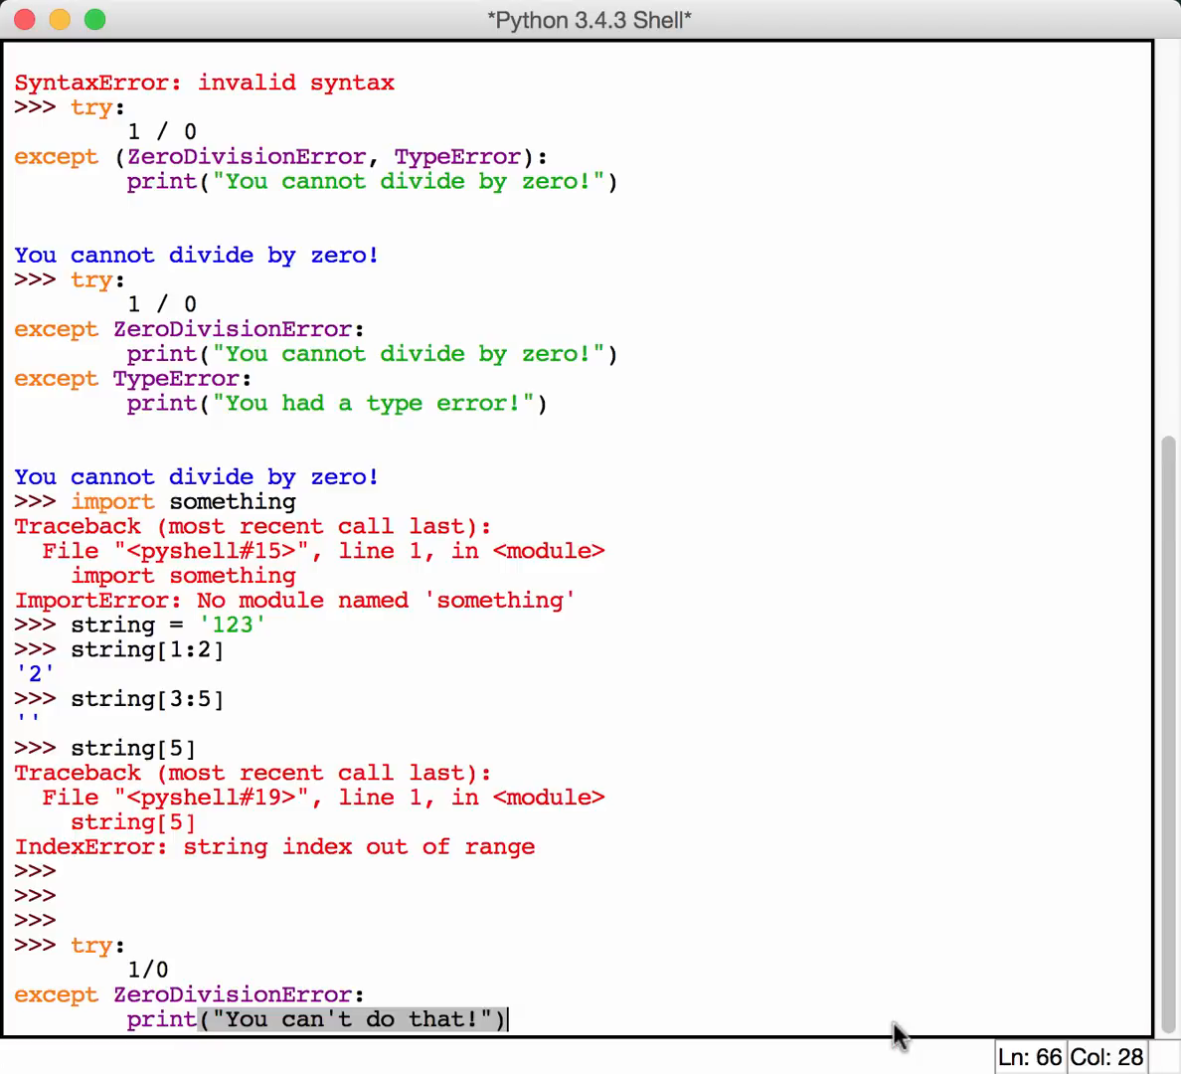
- Add a finally branch printing "This always prints!"
type("finally:")
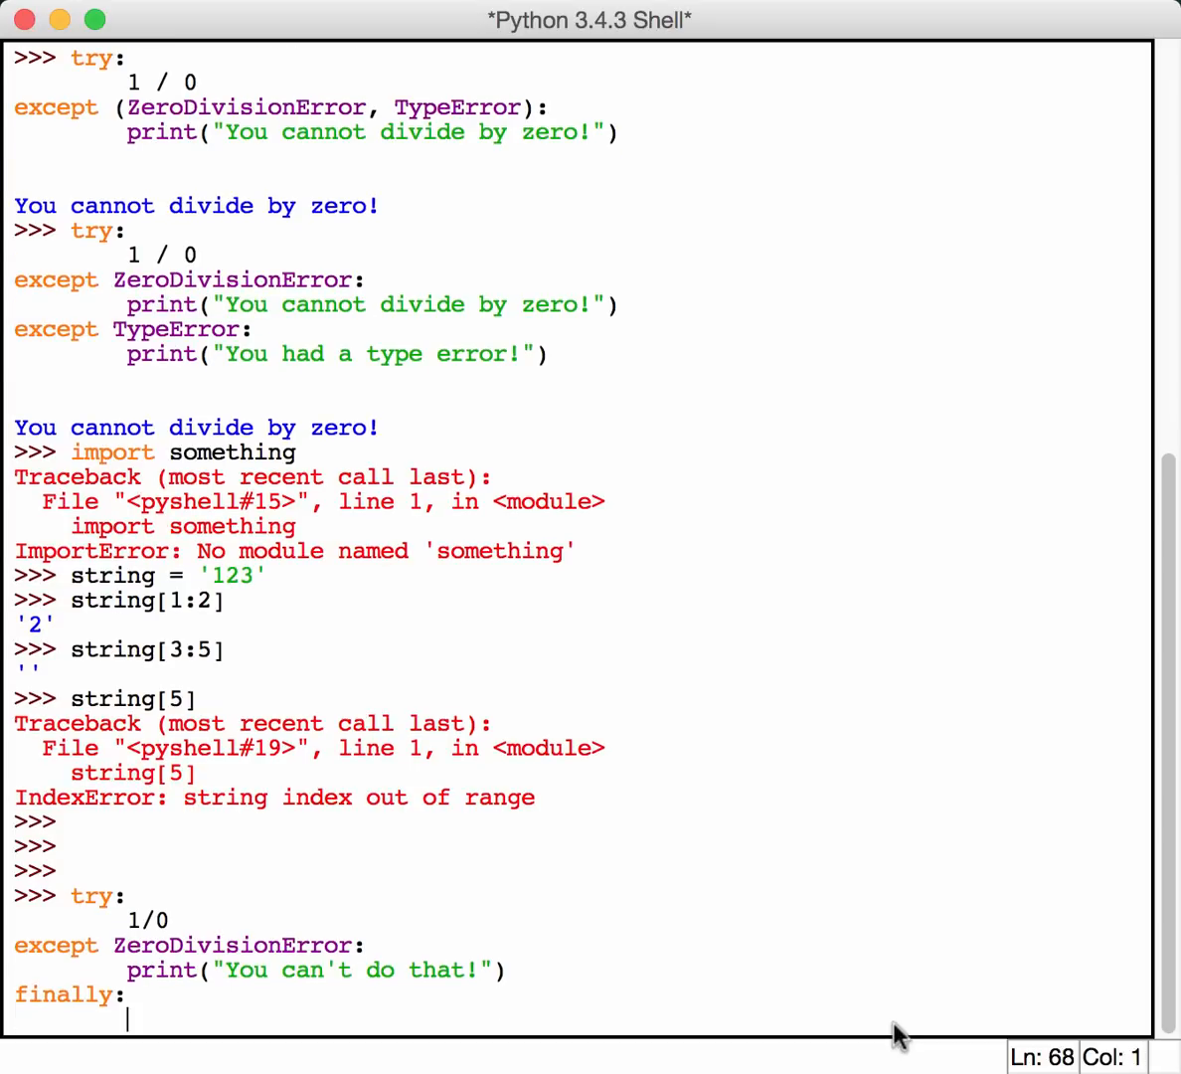
type("print(")
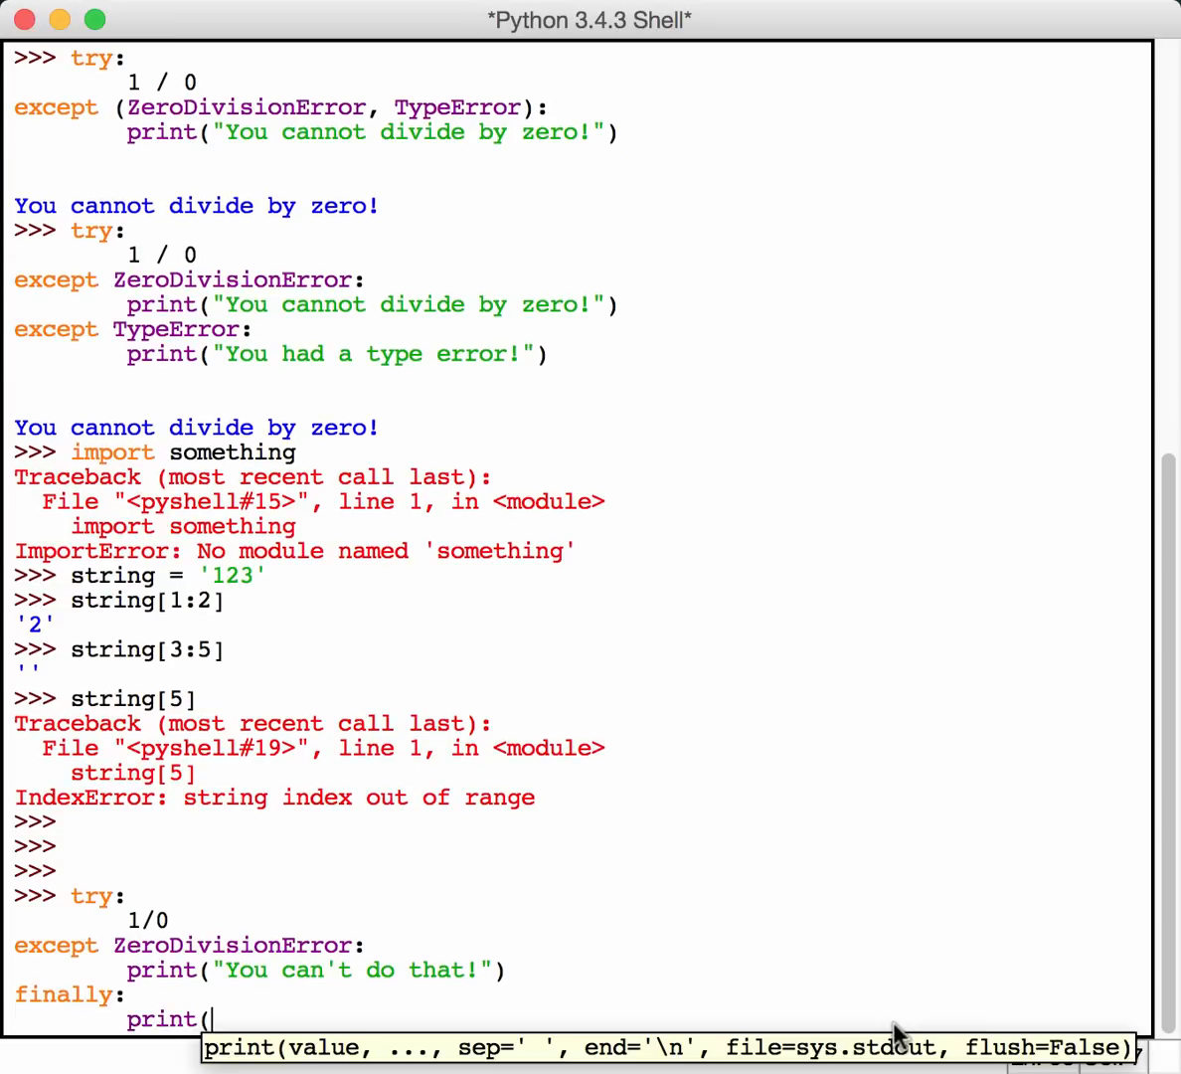
type("\"This")
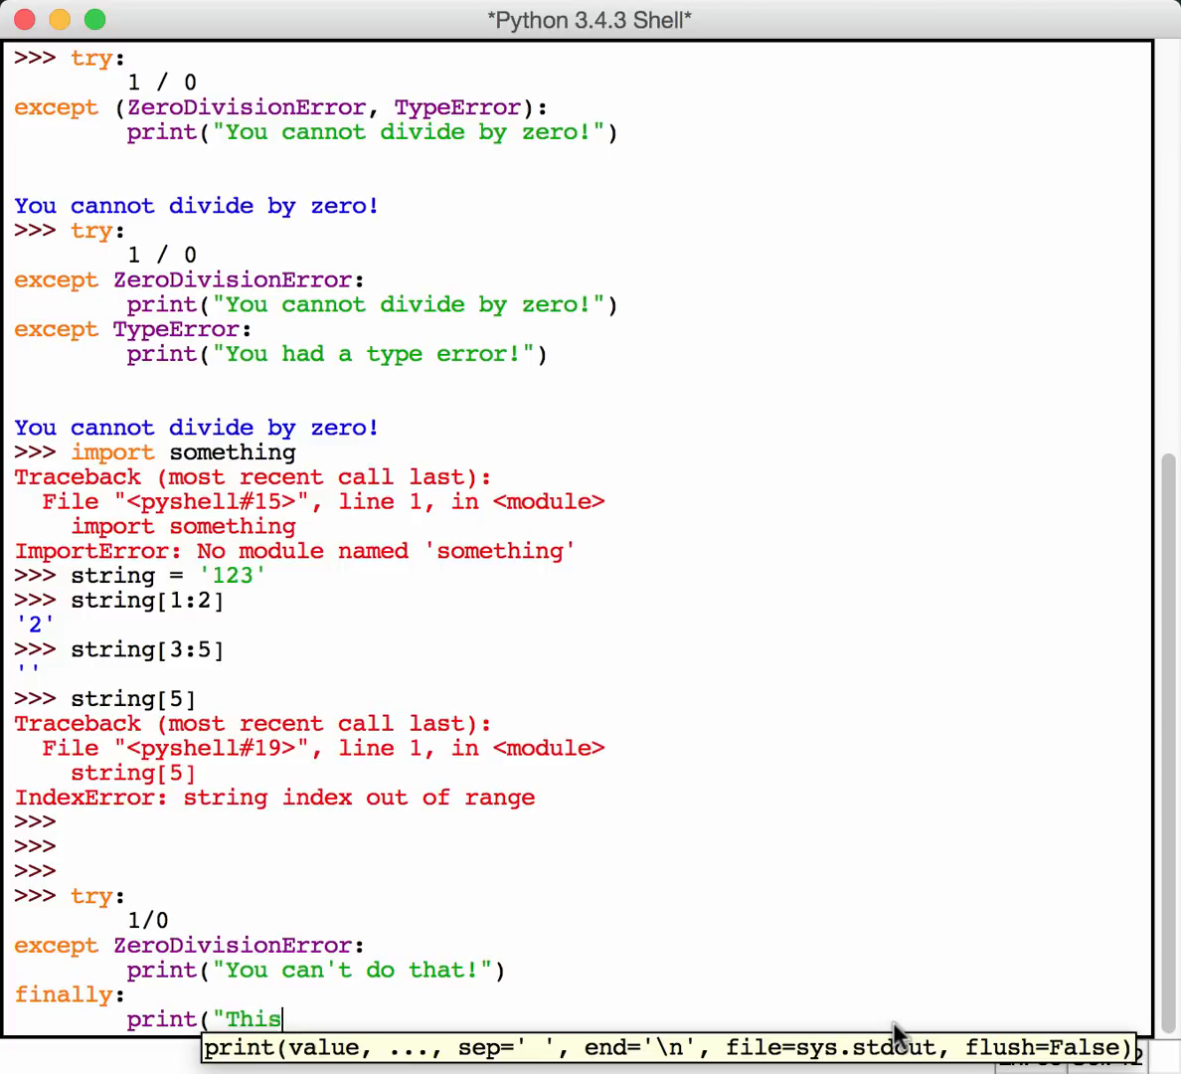
type("always print")
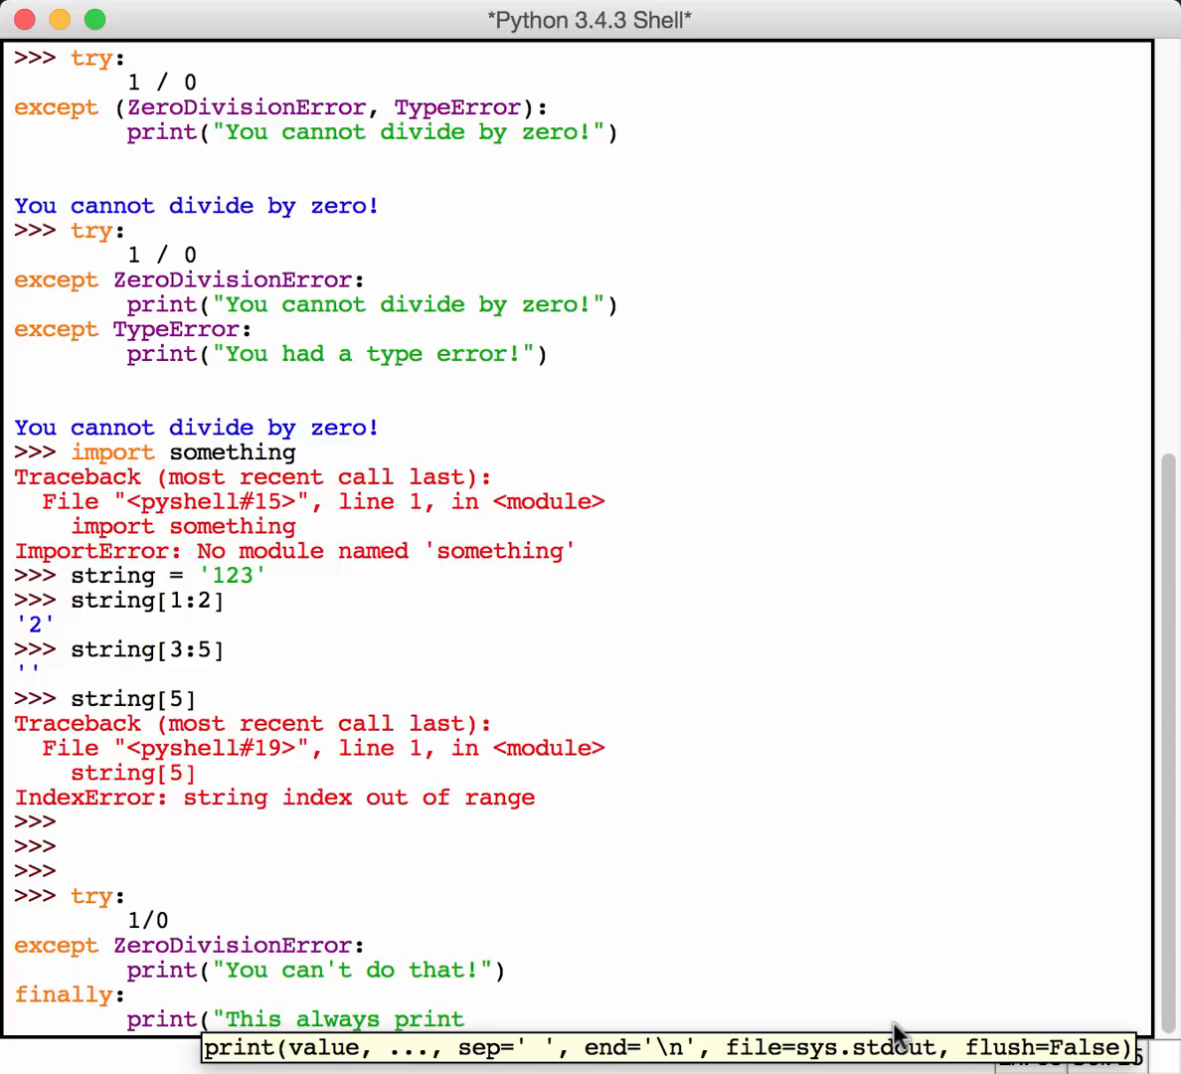
type("s!\")")
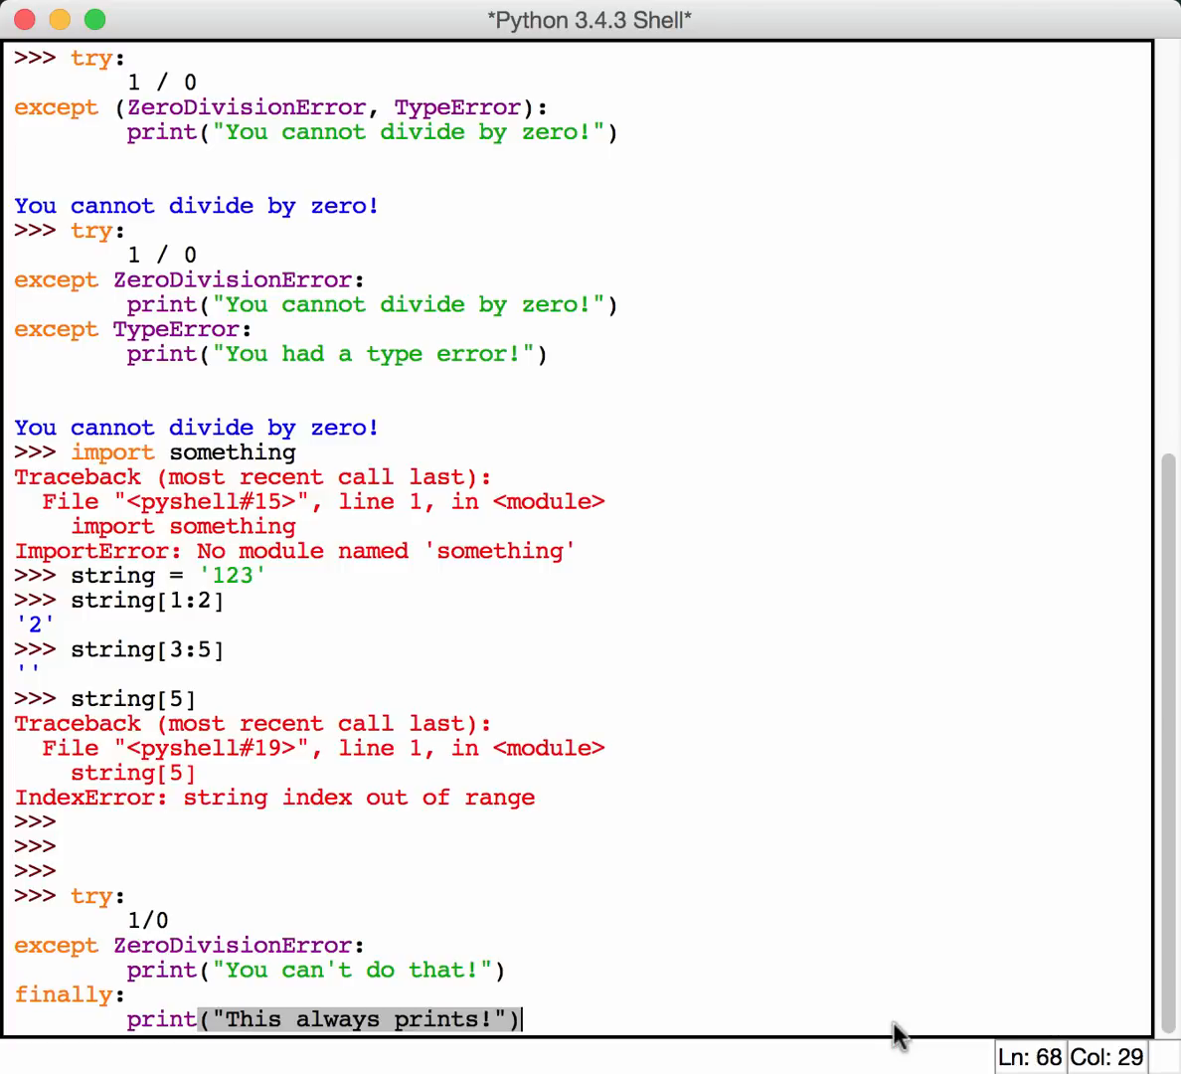
type("]")
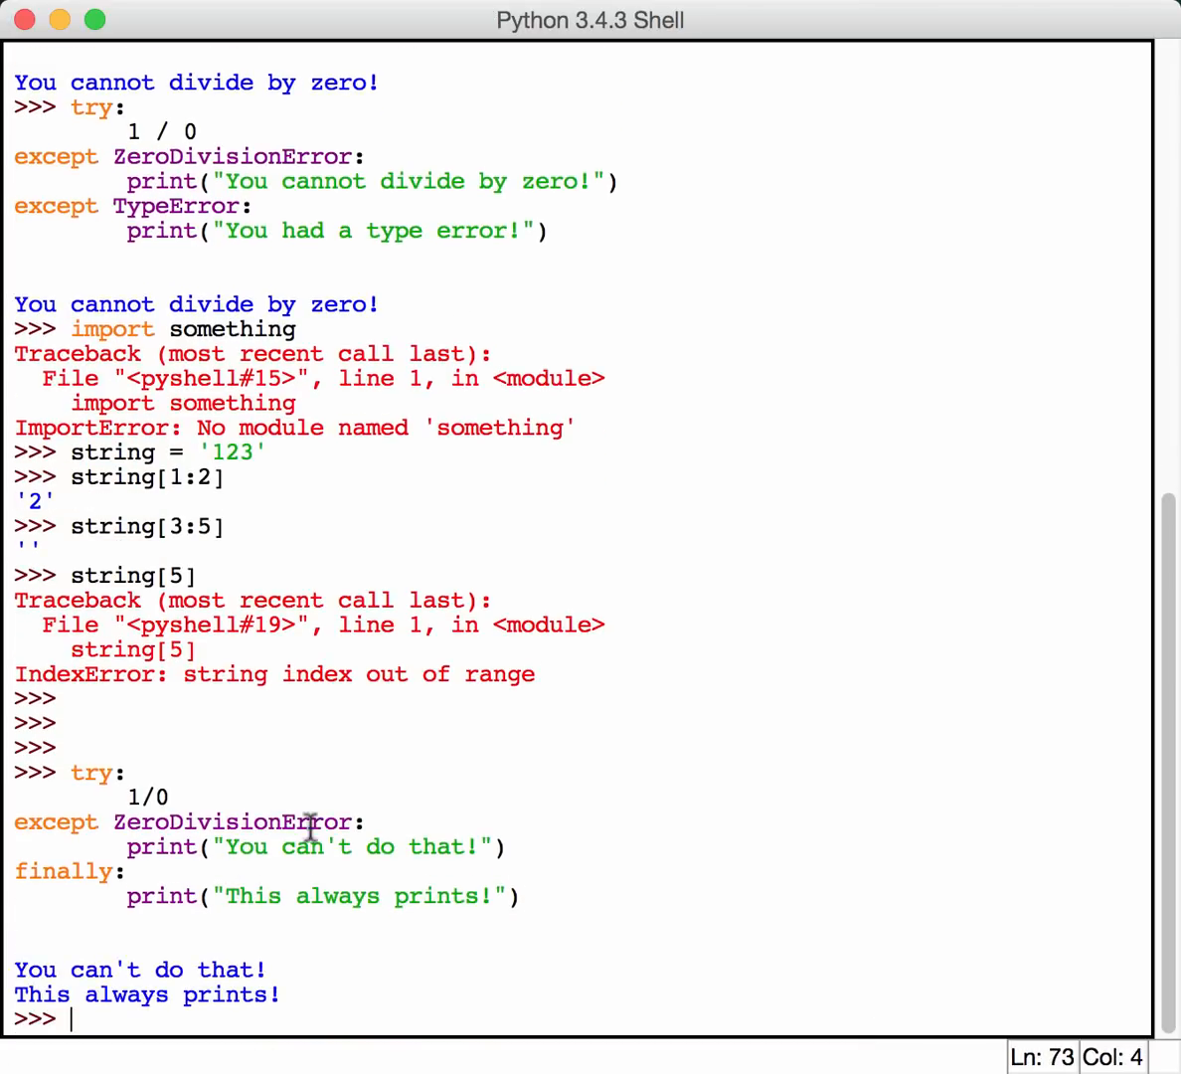
mouse_move(260, 885)
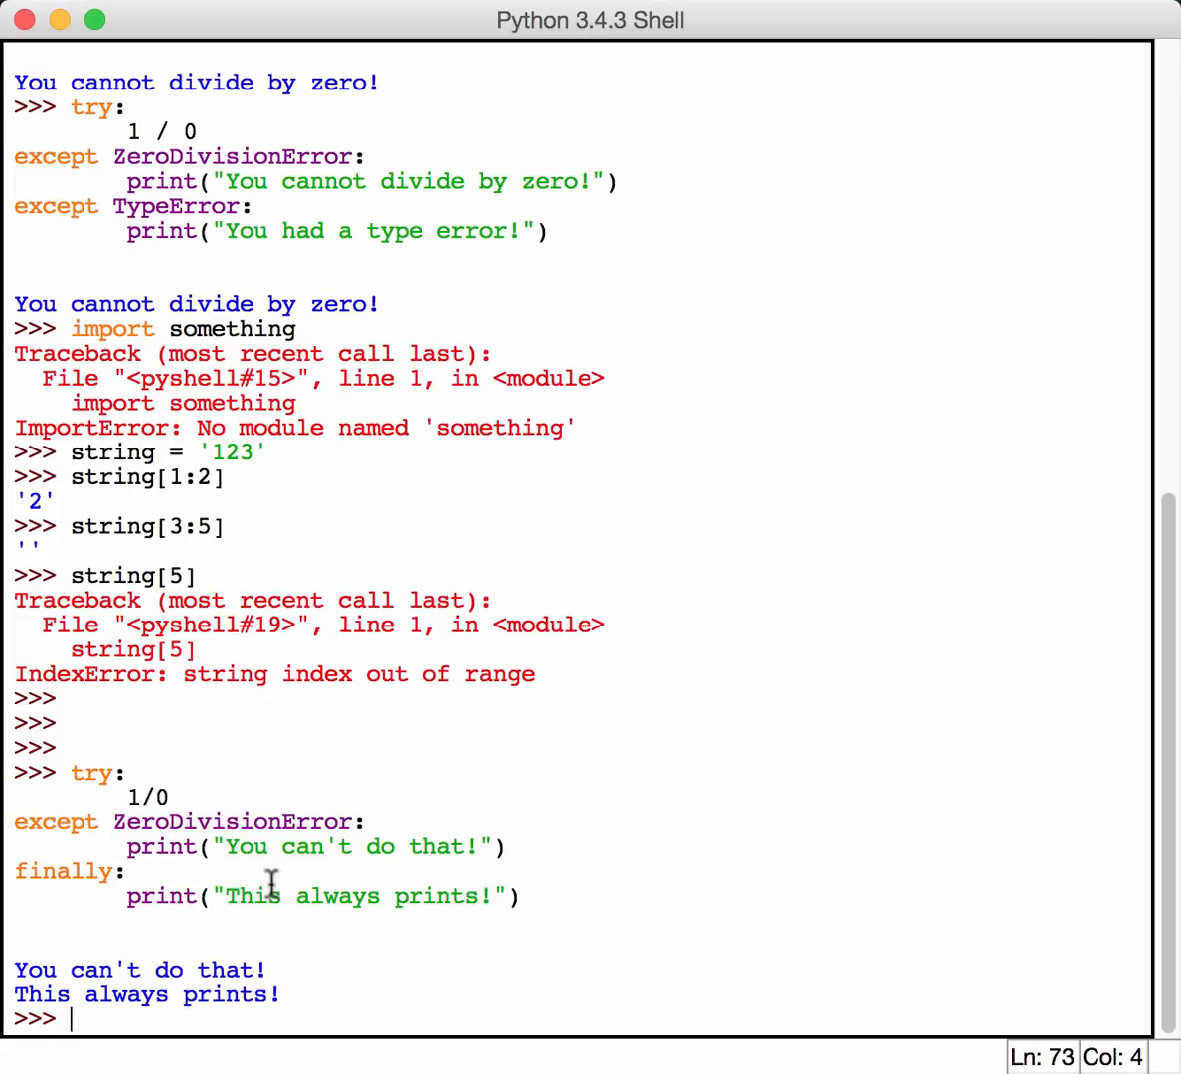
mouse_move(769, 1054)
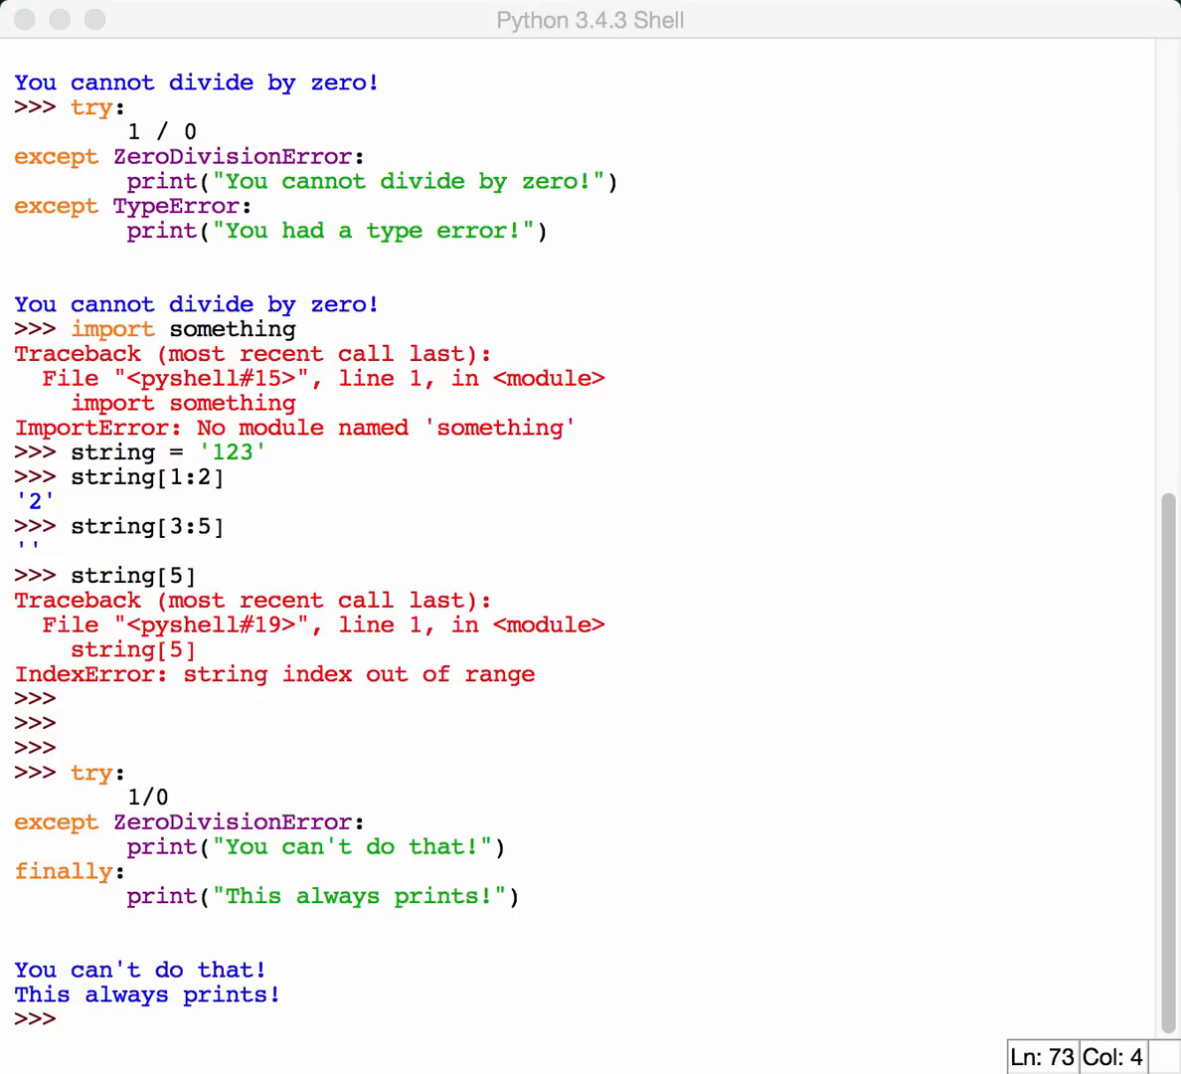
mouse_move(393, 977)
type("e")
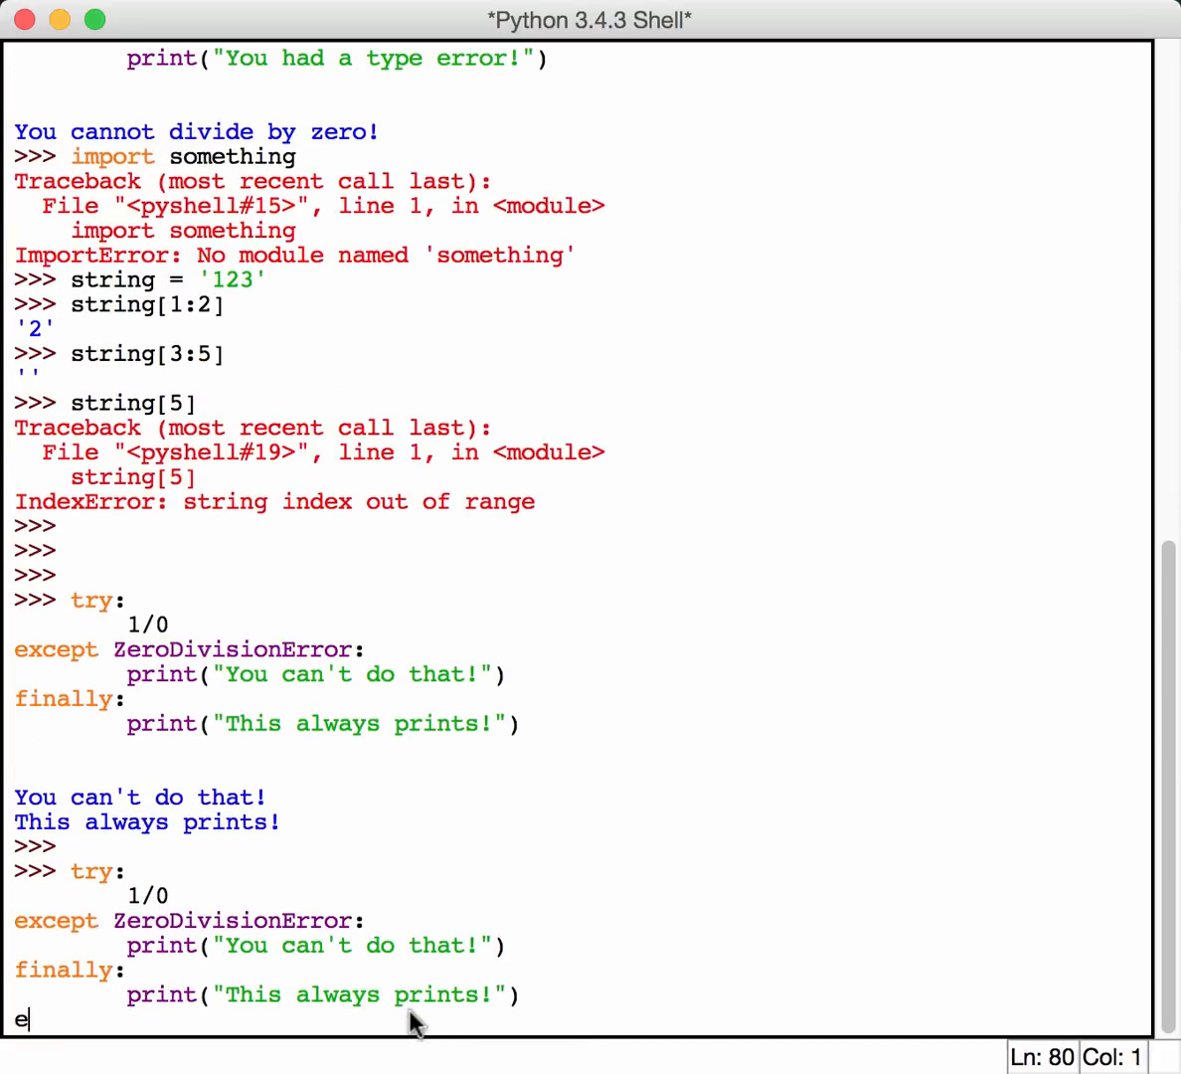
- Add an else branch printing 'Nothing bad happened' to the 1/0 try block and run it
type("lse:")
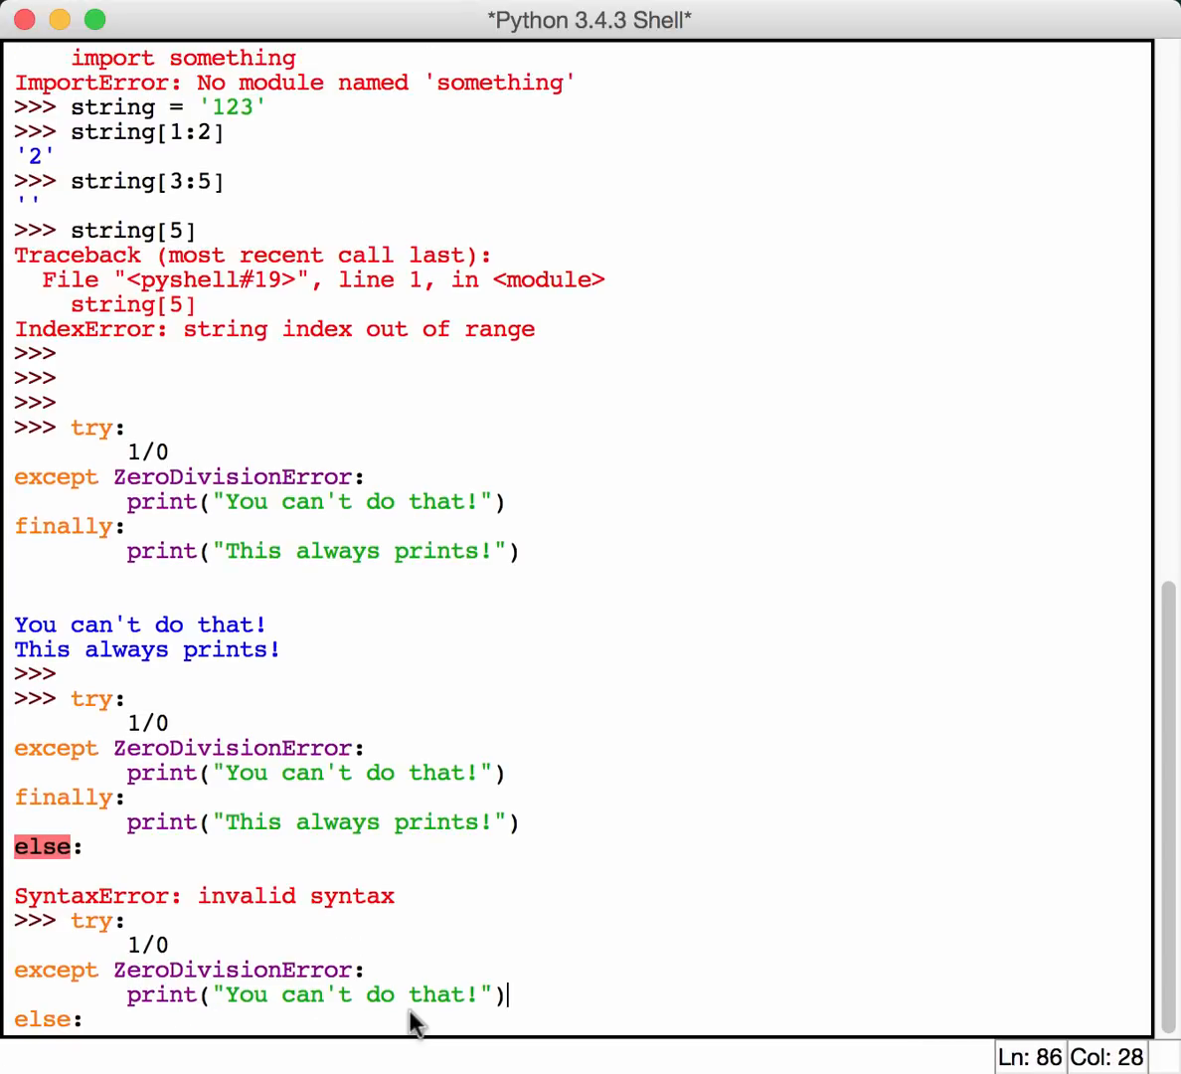
key("enter")
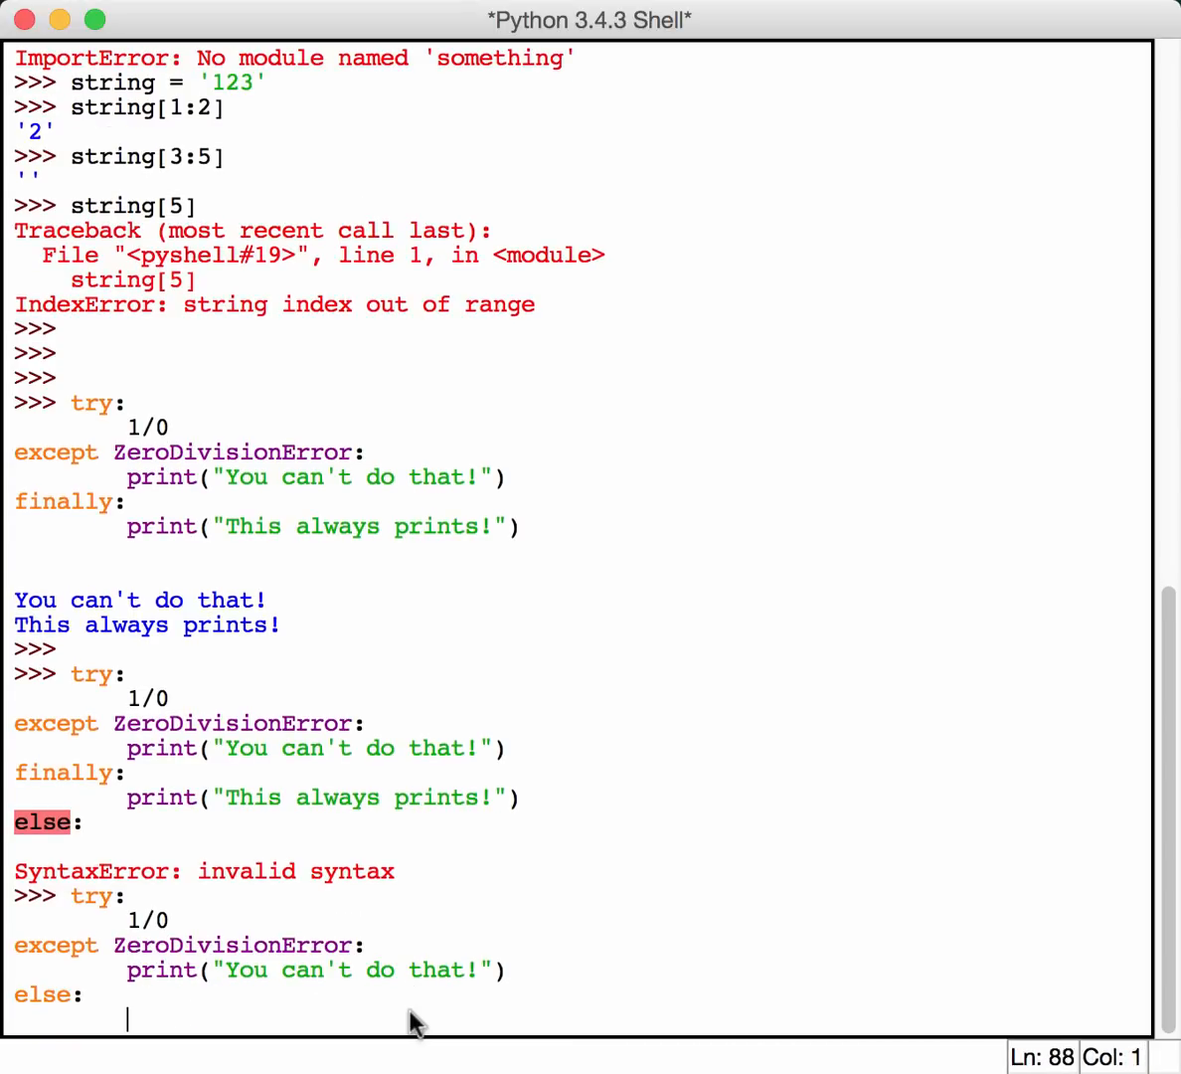
type("print")
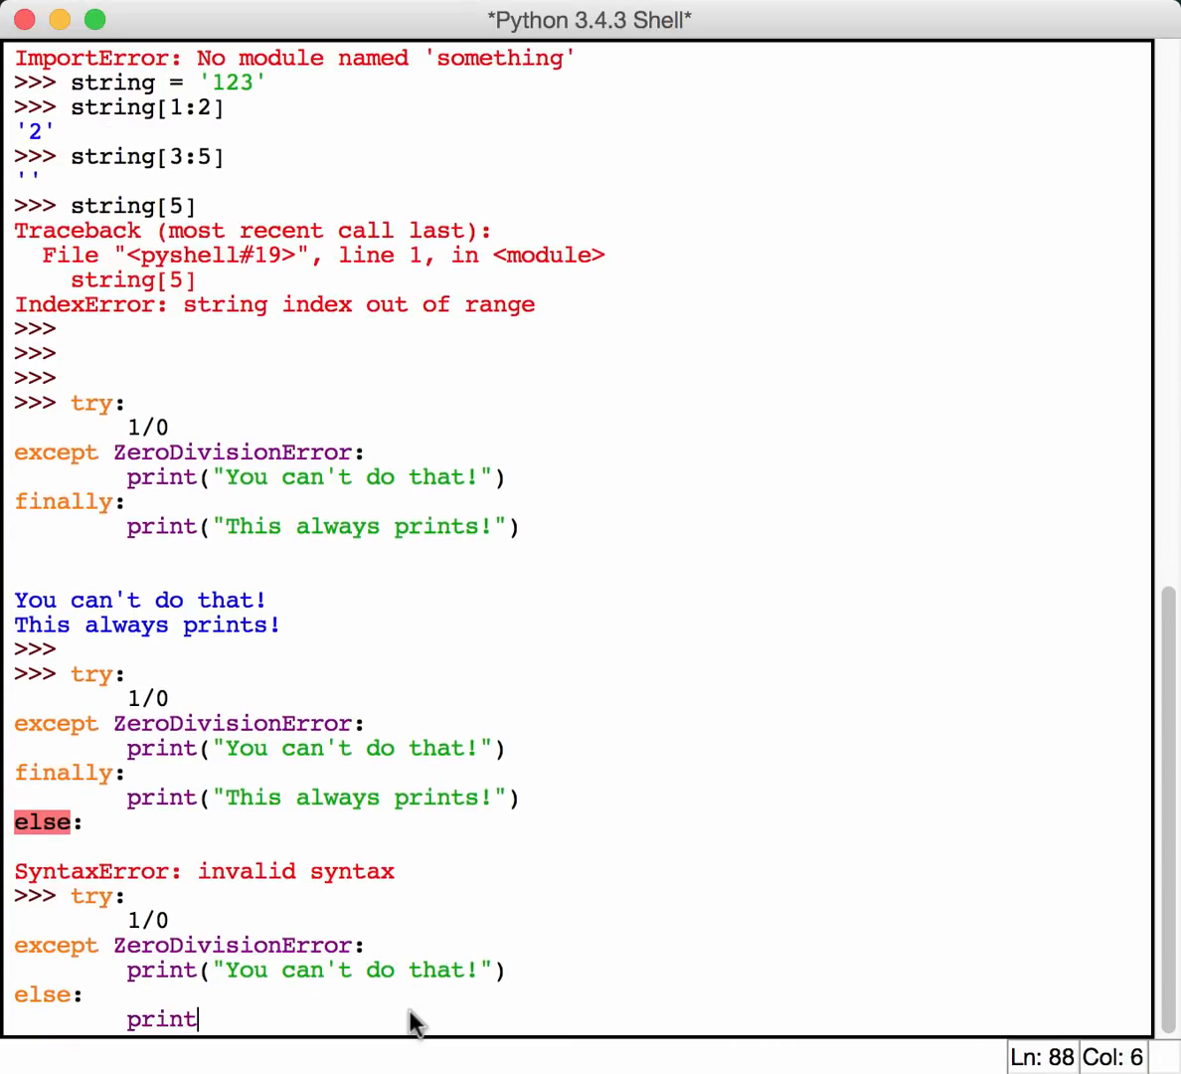
type("('N")
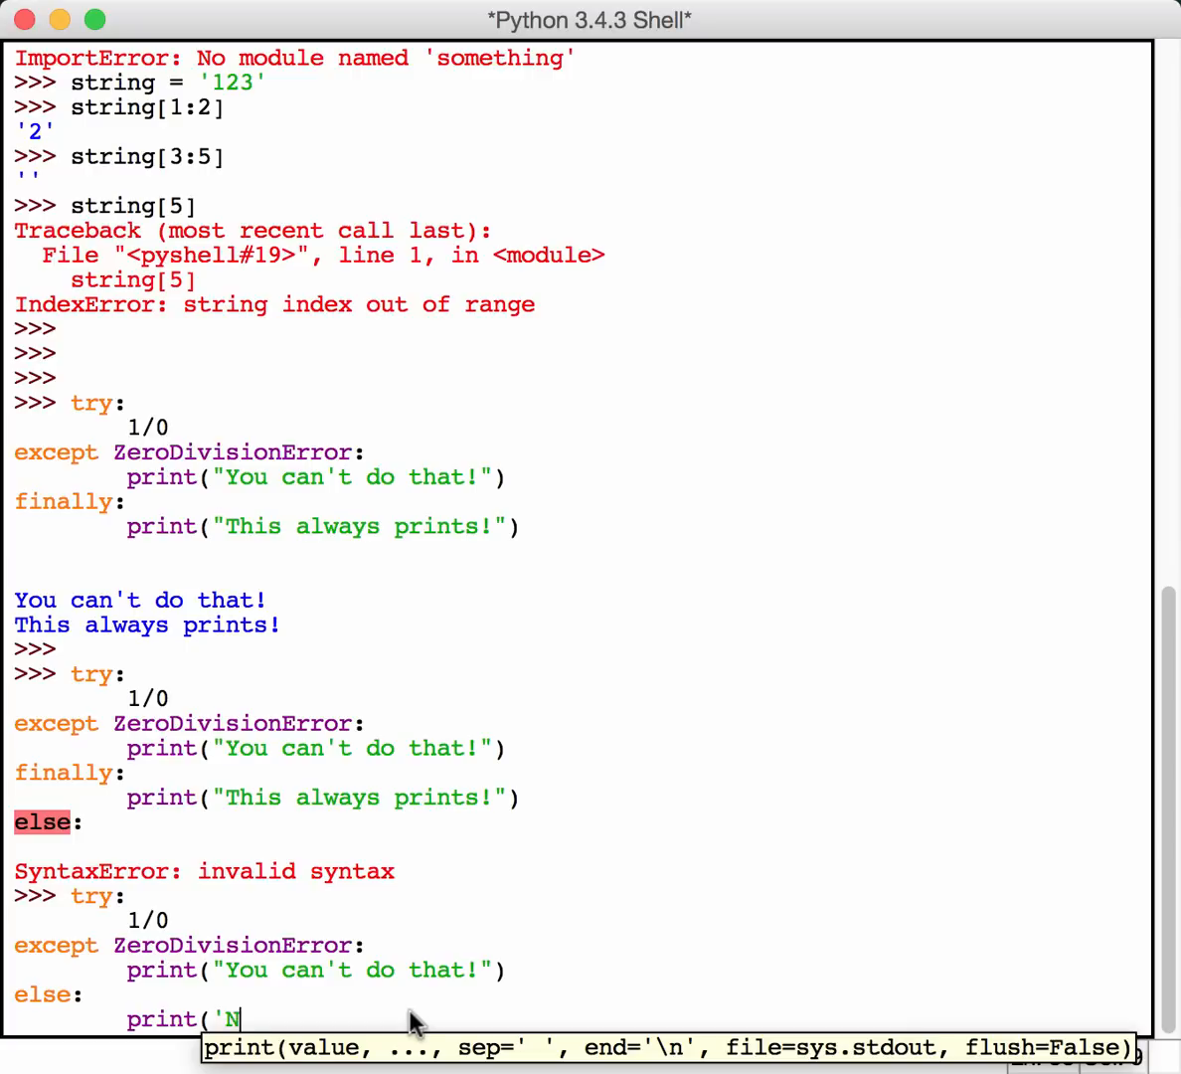
type("othing bad happen")
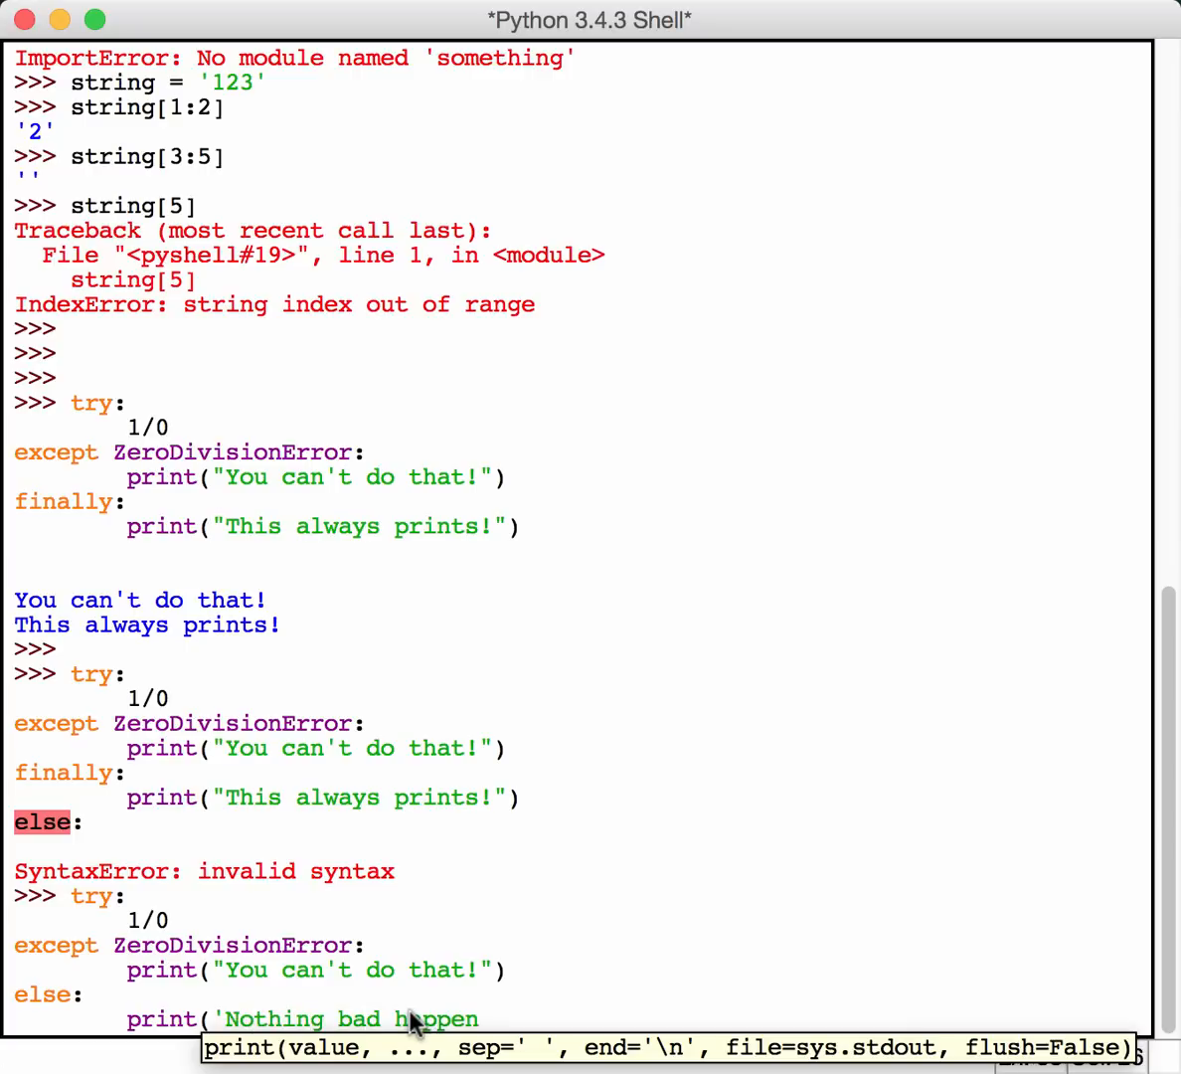
type("ed")
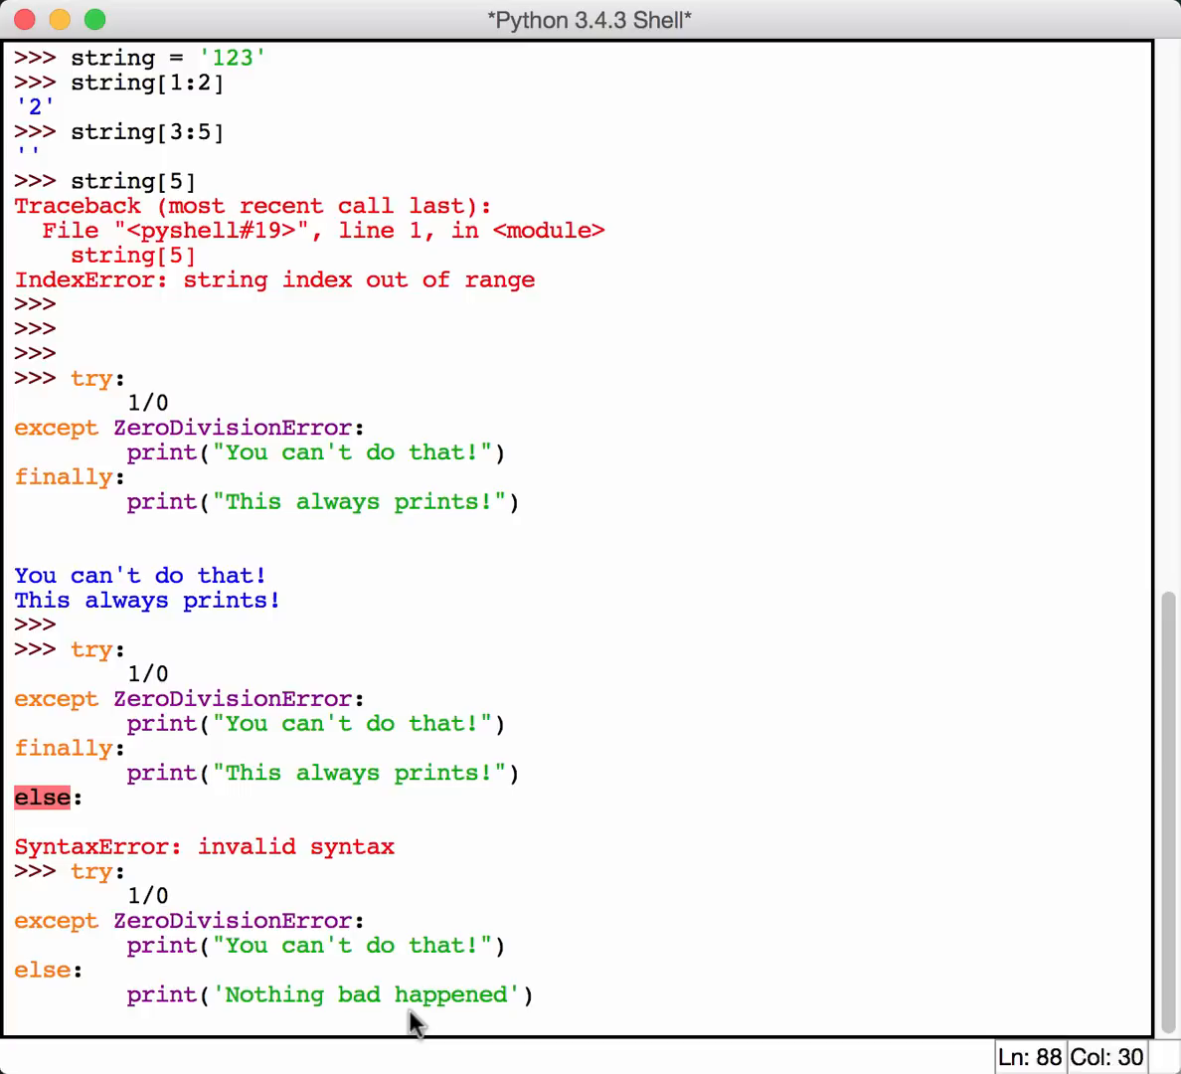
key("Return")
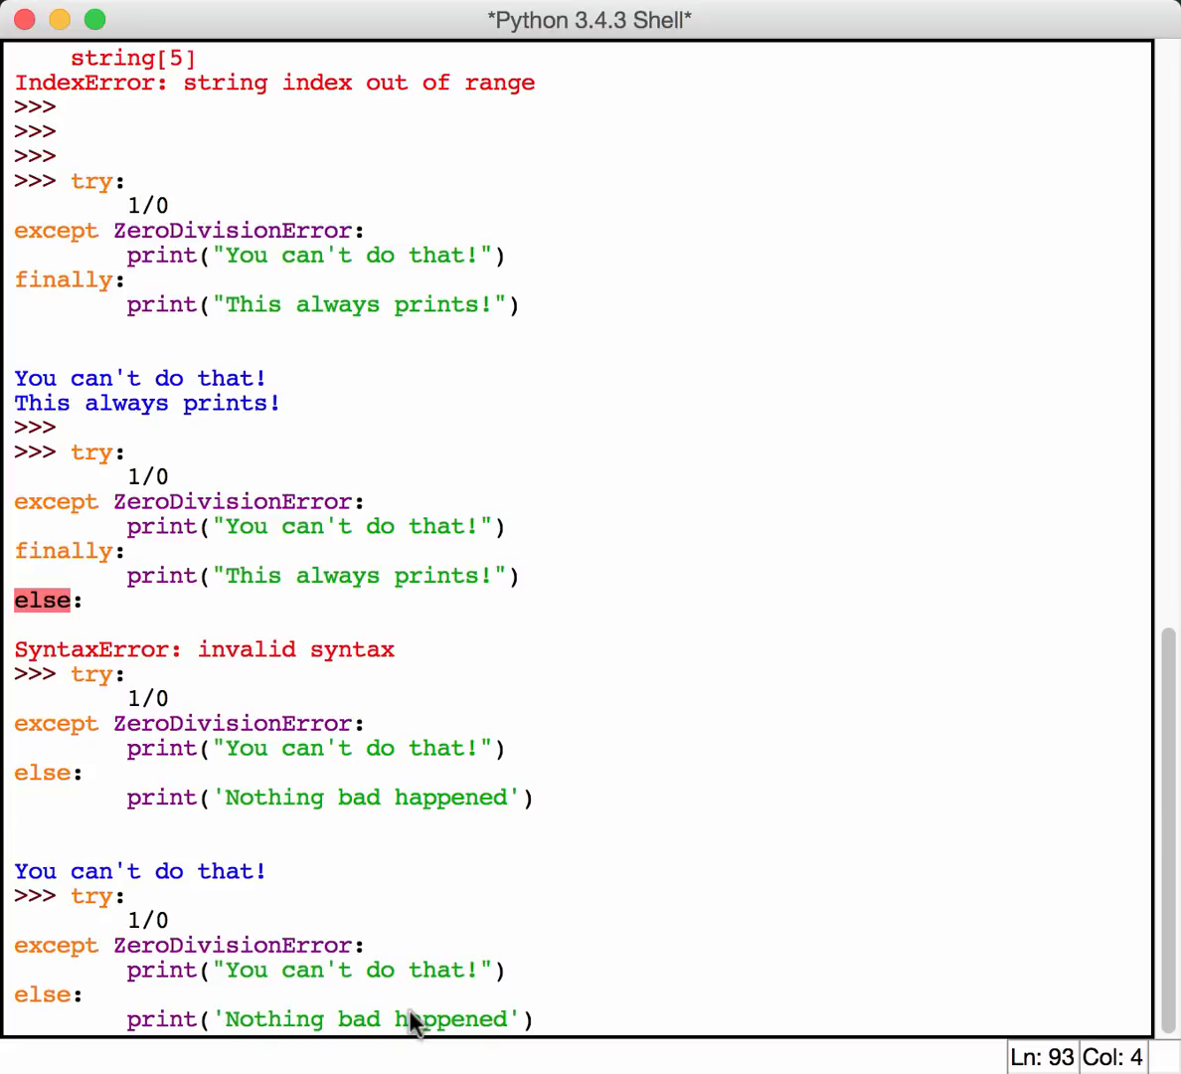
key("Backspace")
type("1")
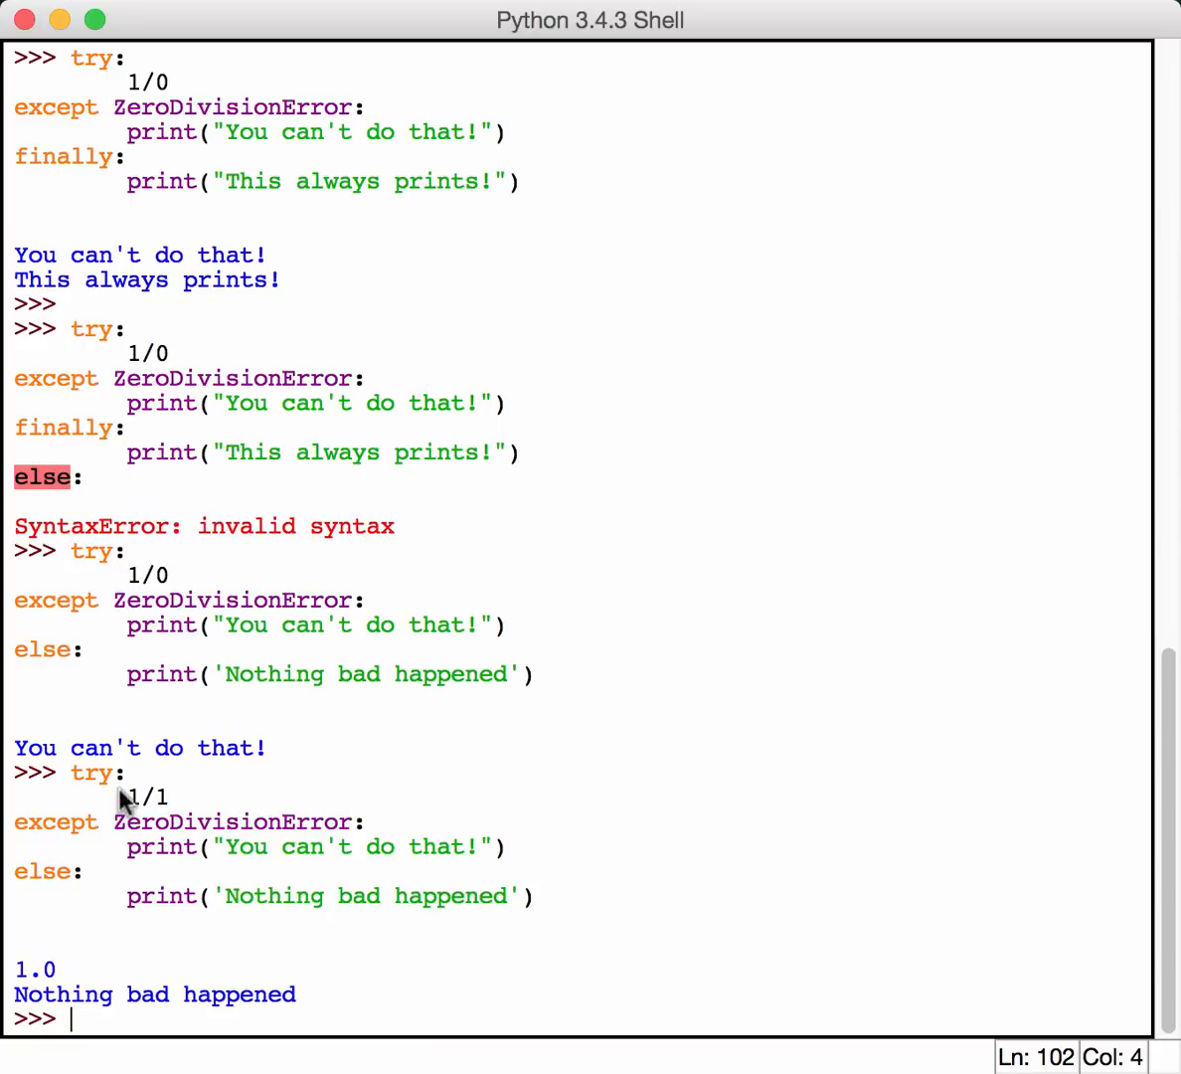
mouse_move(221, 963)
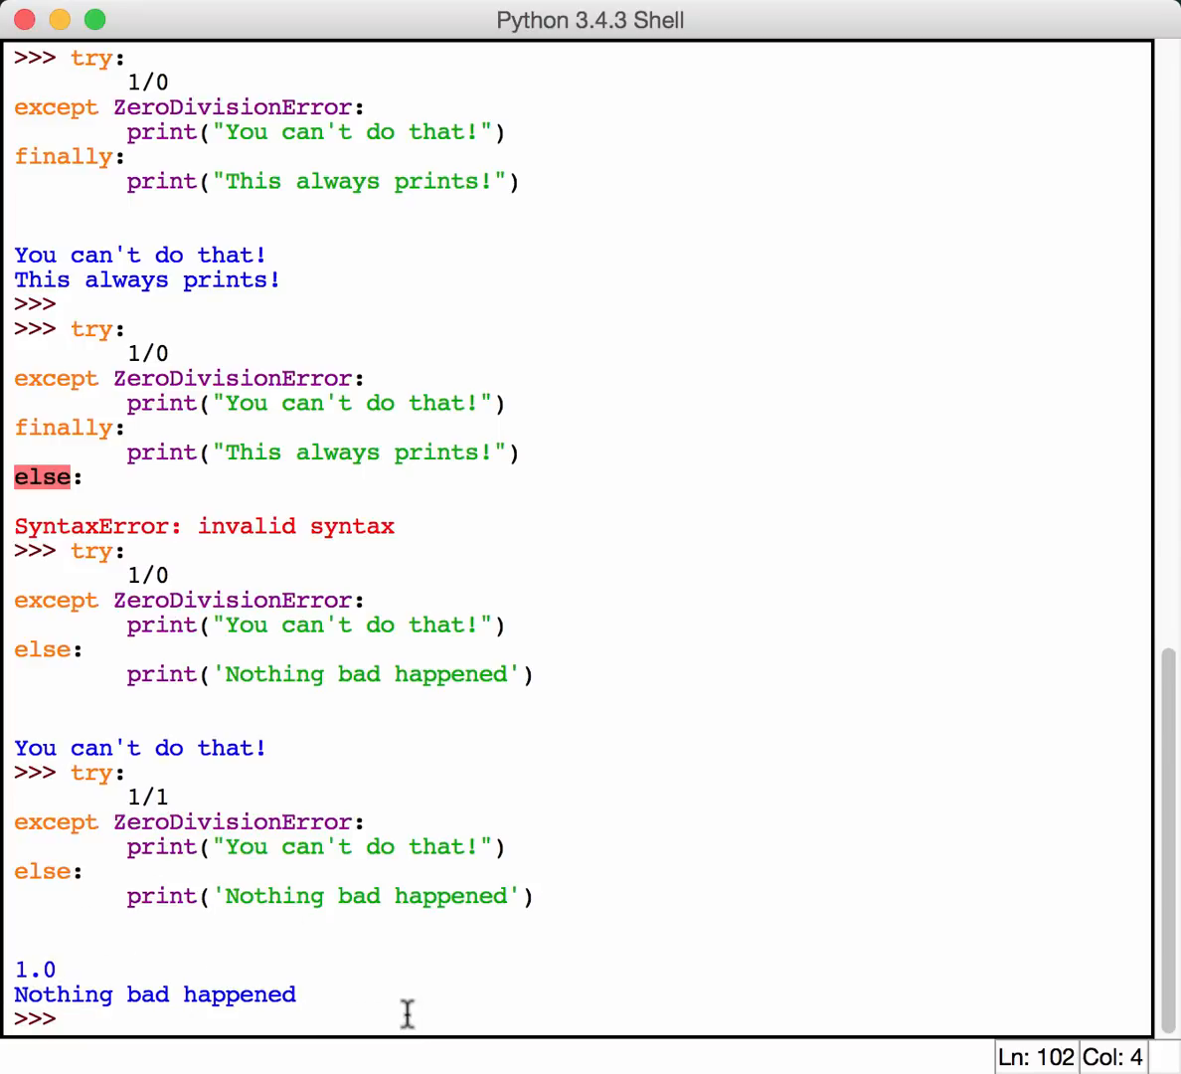
mouse_move(196, 949)
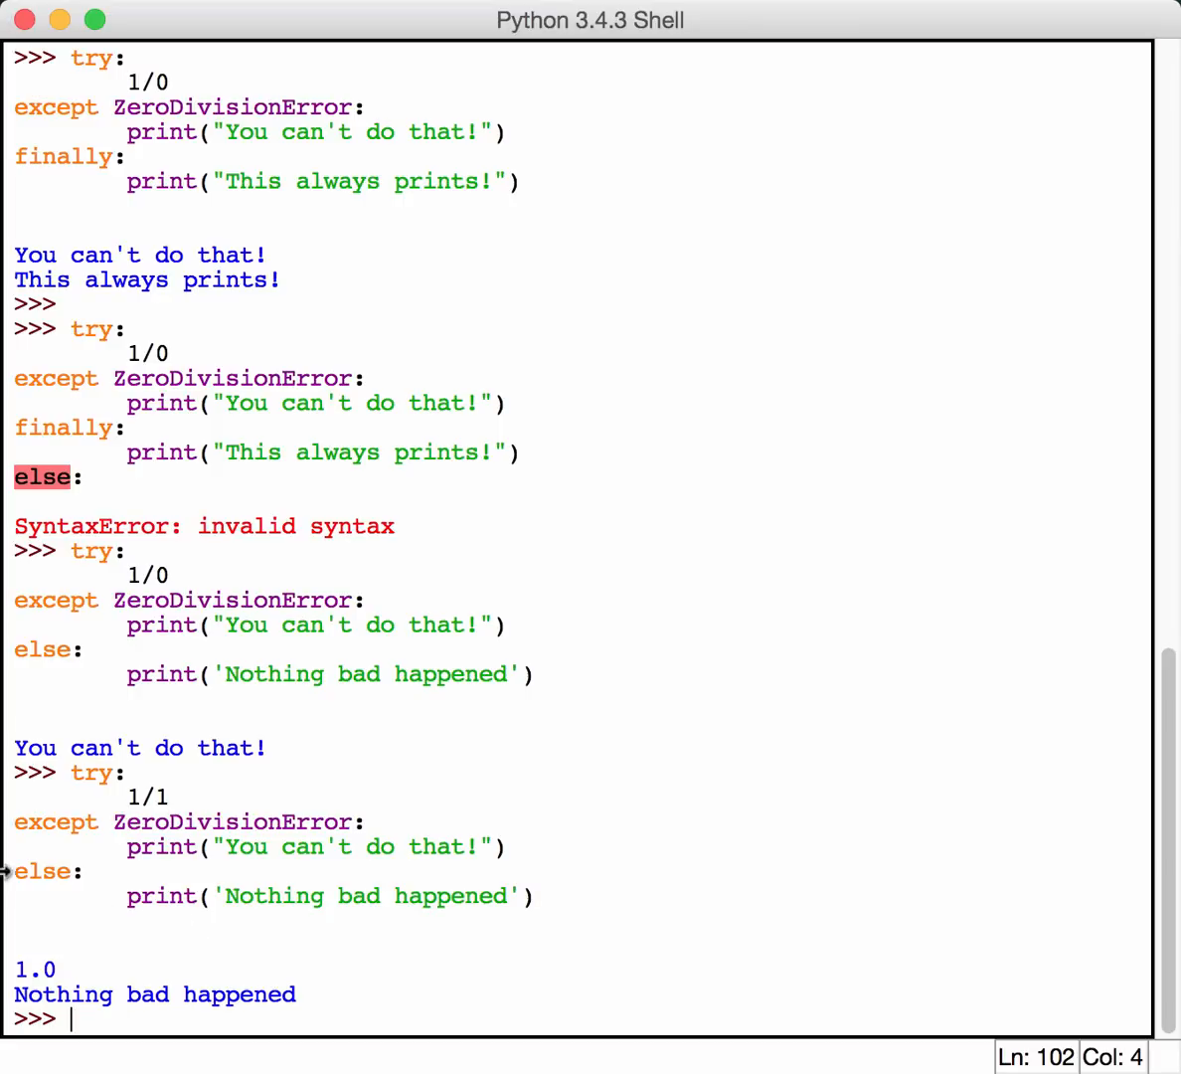
mouse_move(896, 986)
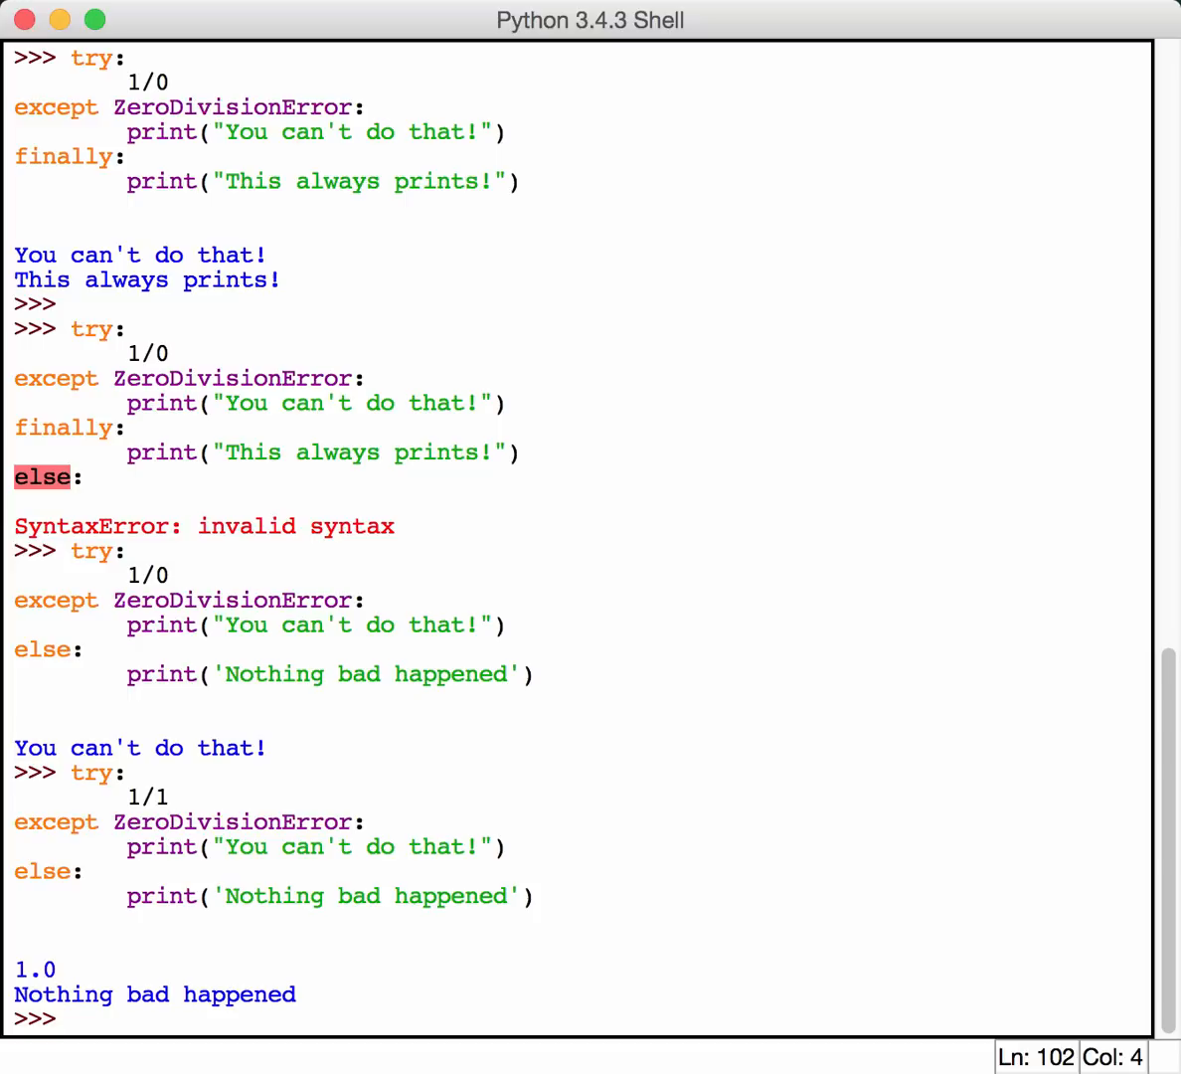
- Run raise TypeError('You broke something') at the prompt to see its traceback
type("rasi")
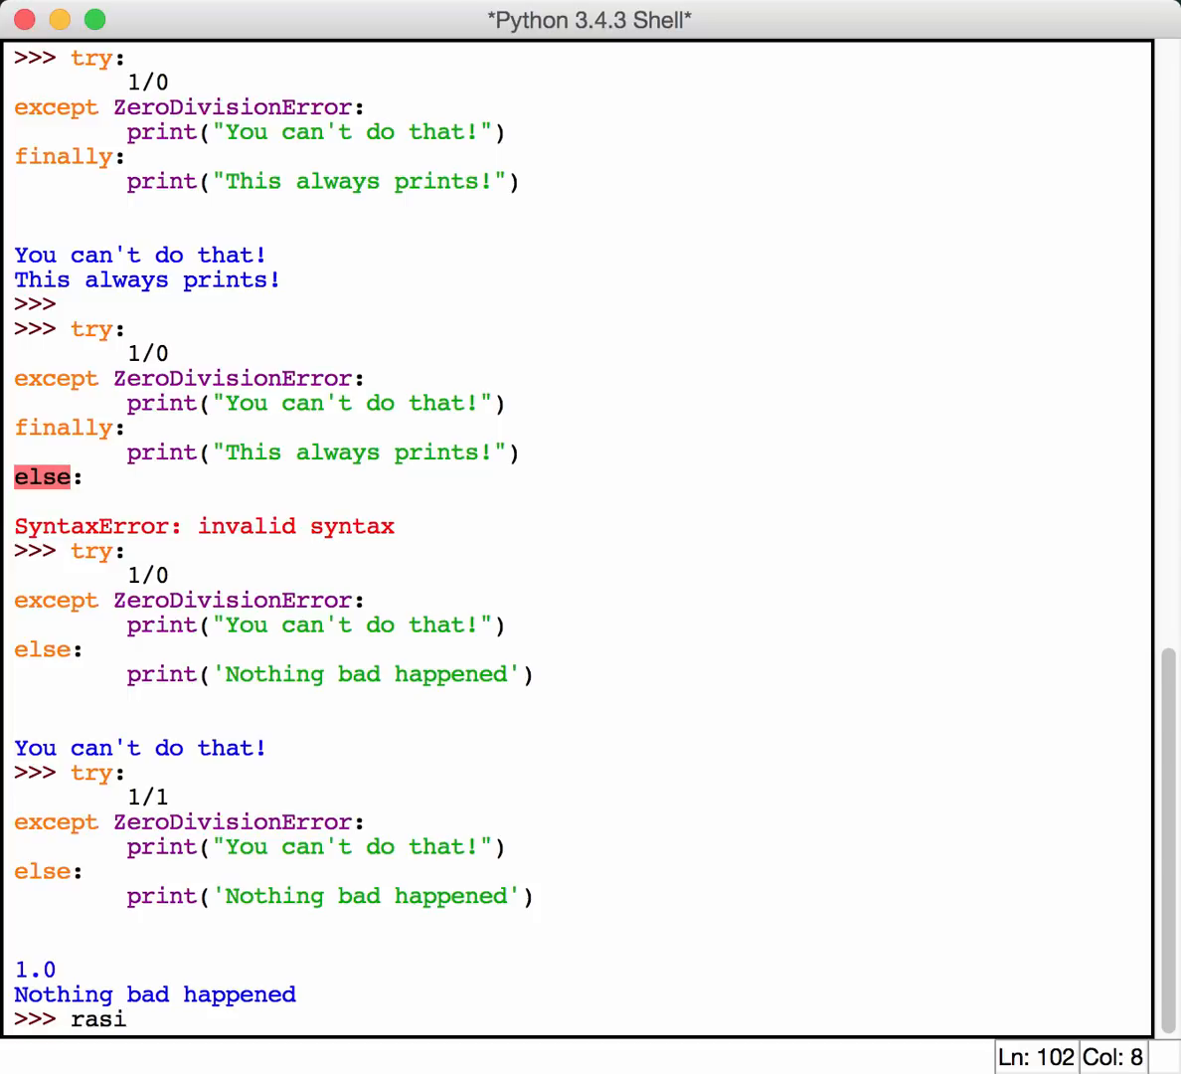
type("raise")
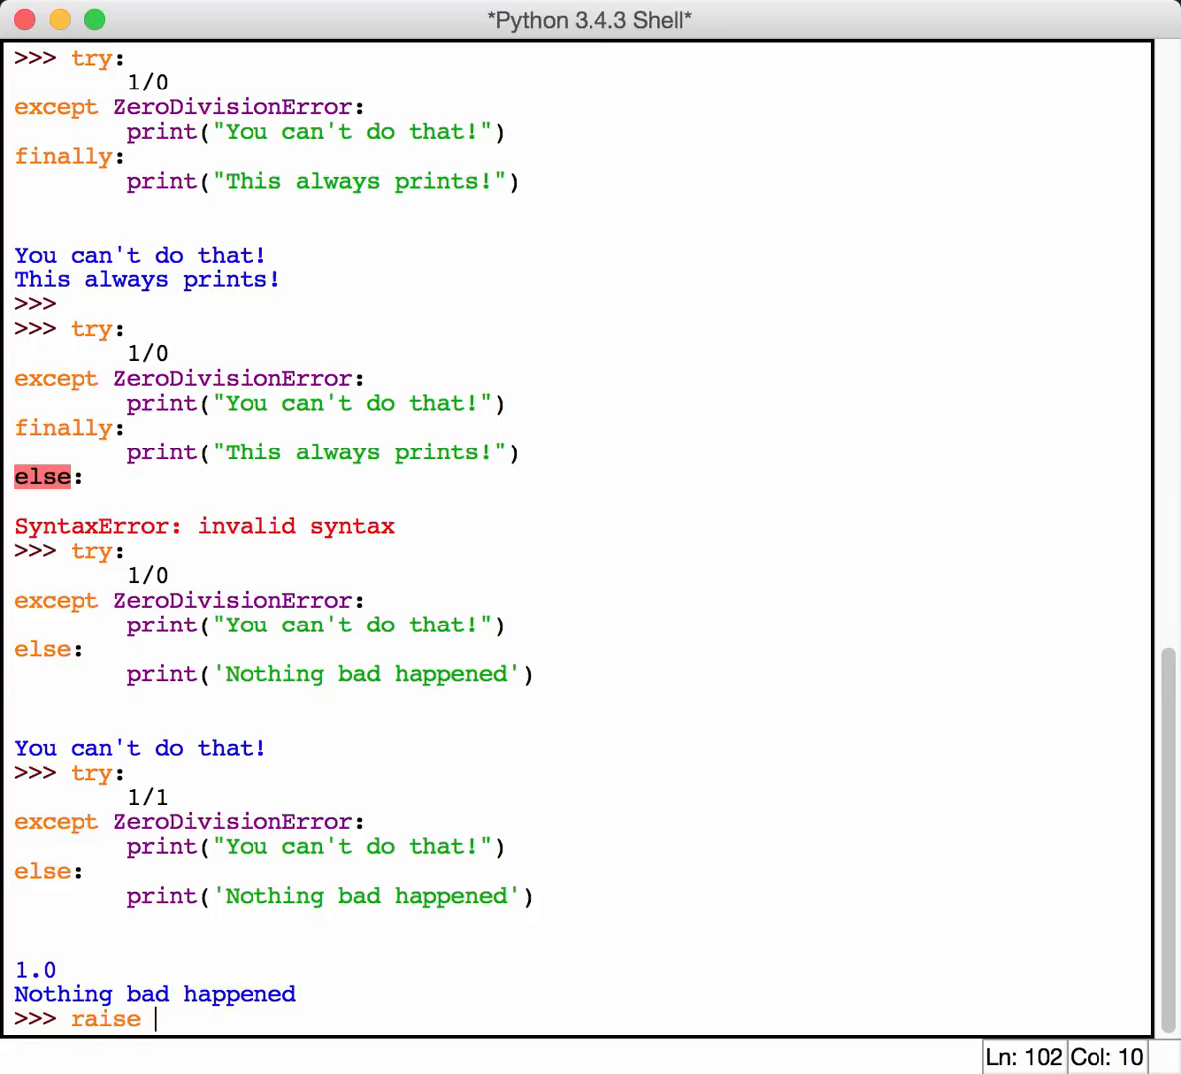
type("Type")
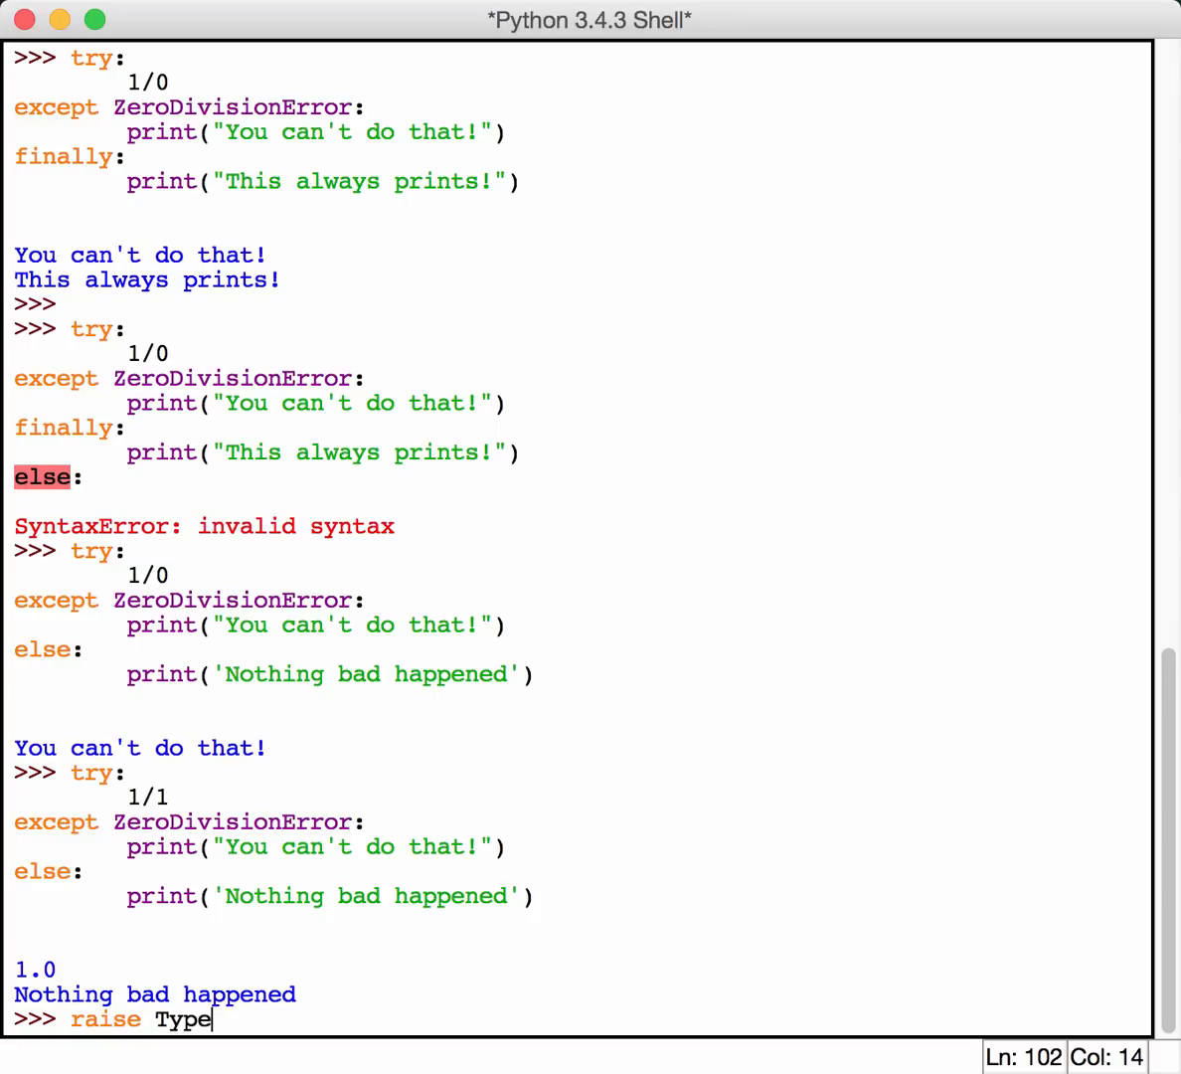
type("Error*")
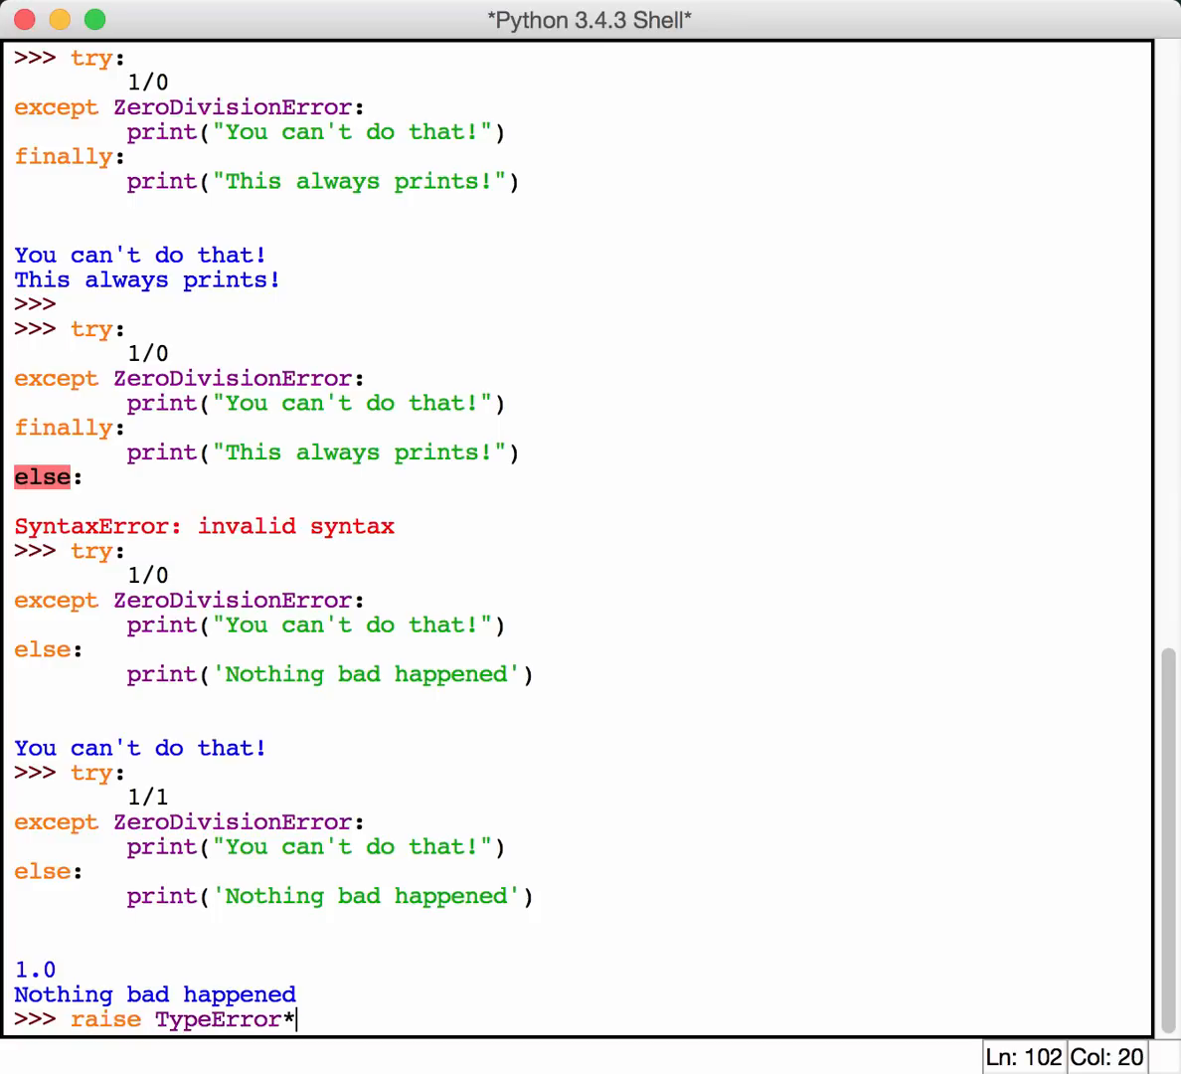
type("('")
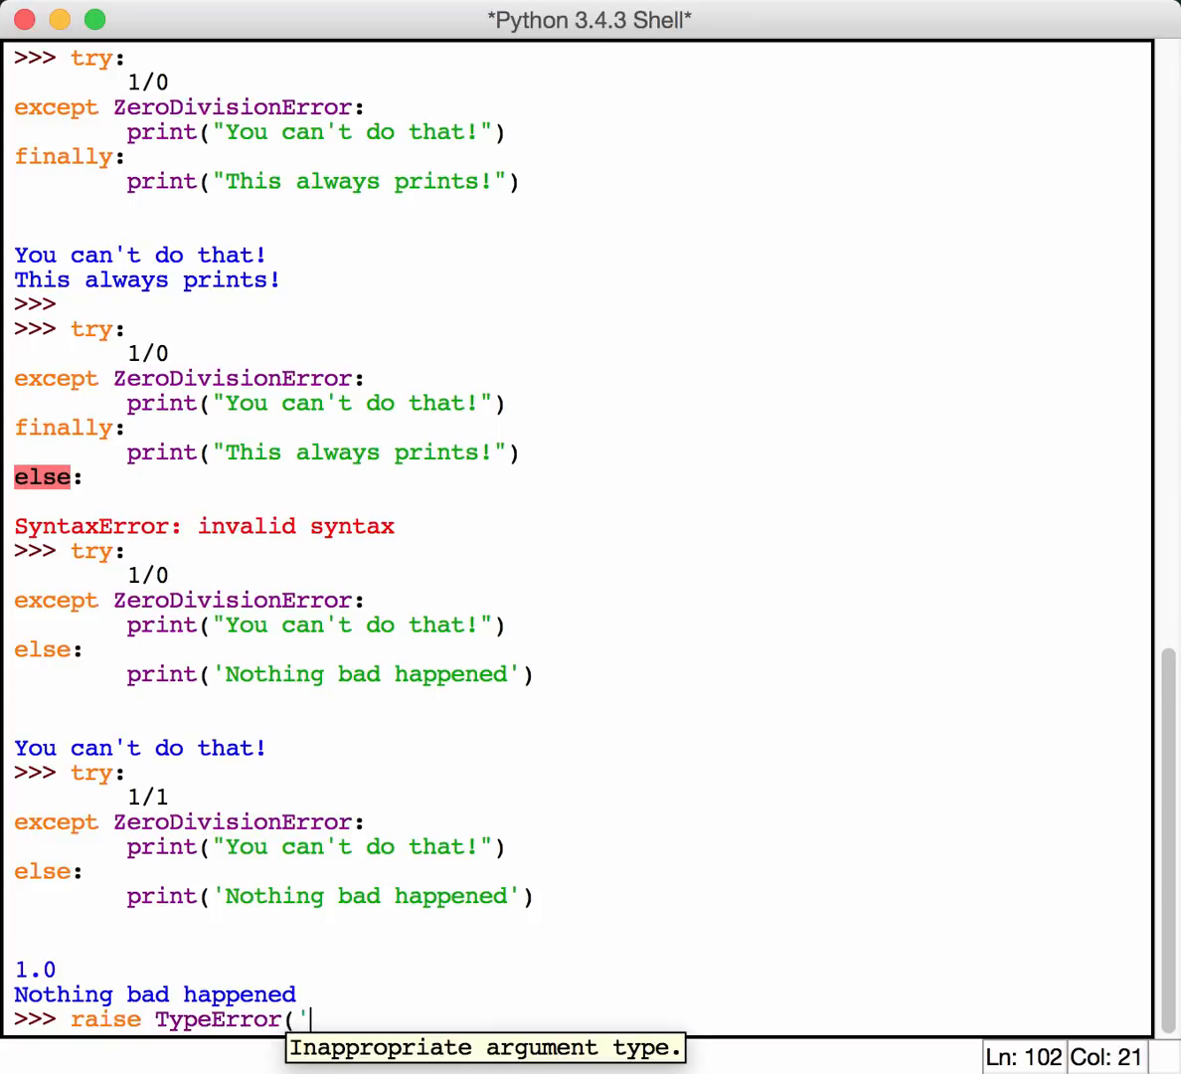
type("You b")
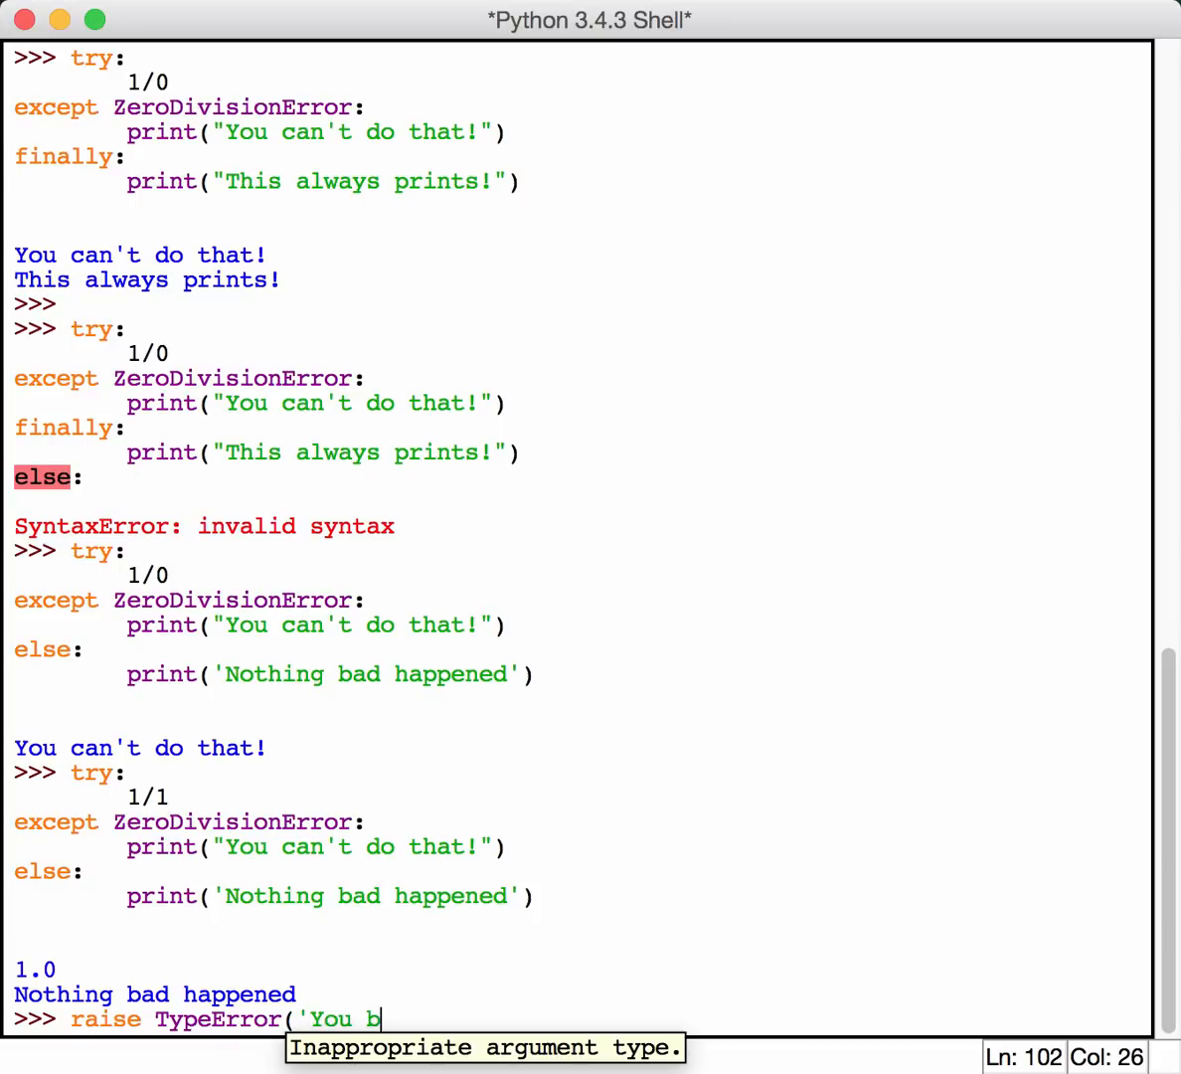
type("roke somethi")
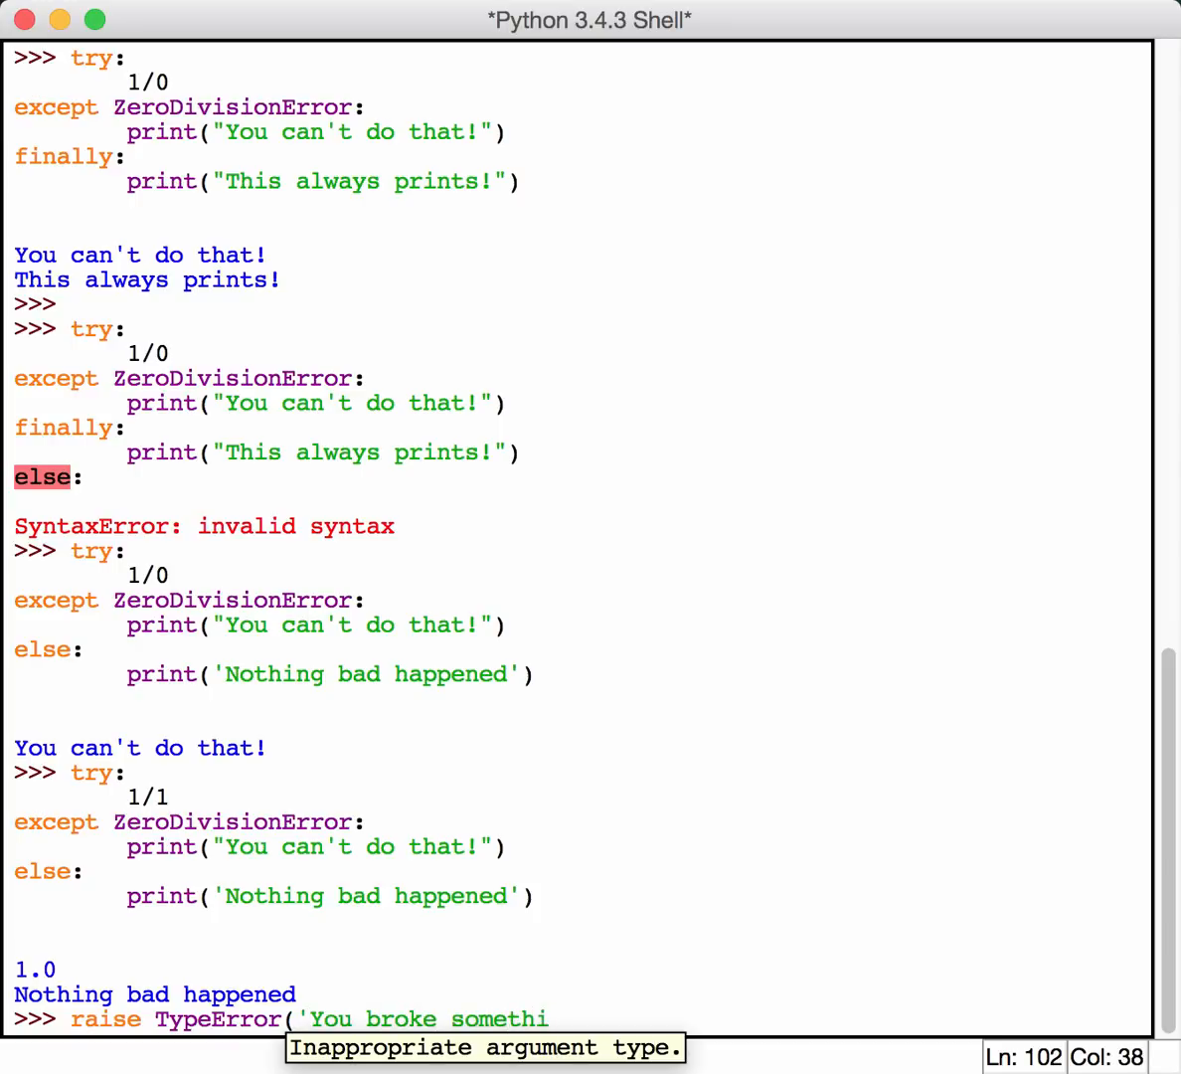
type("ng'")
type("raise E")
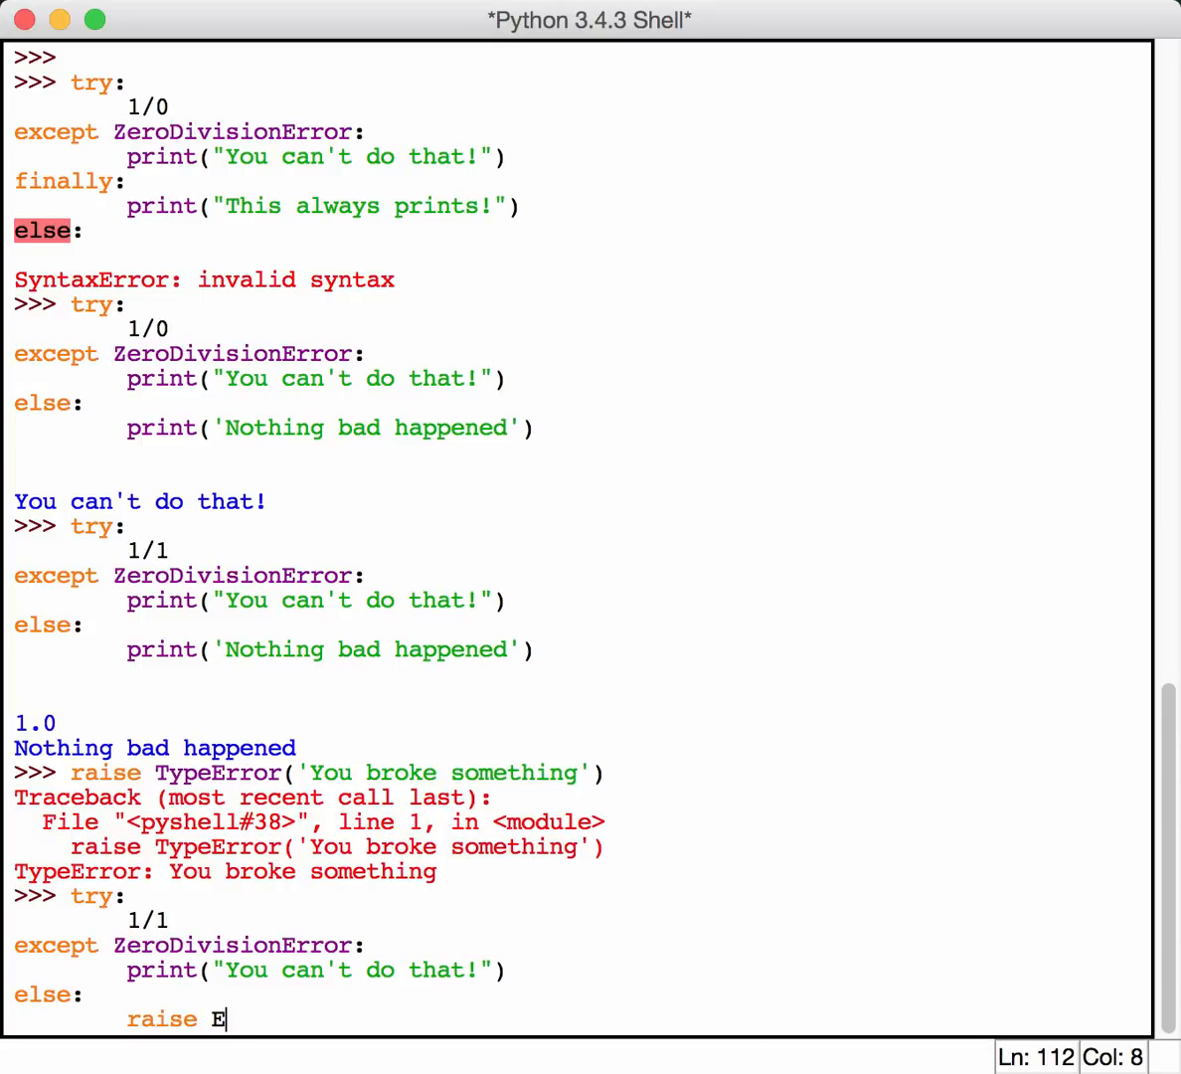
- Change the else branch to raise Exception("Something should have happened")
type("xception(\"")
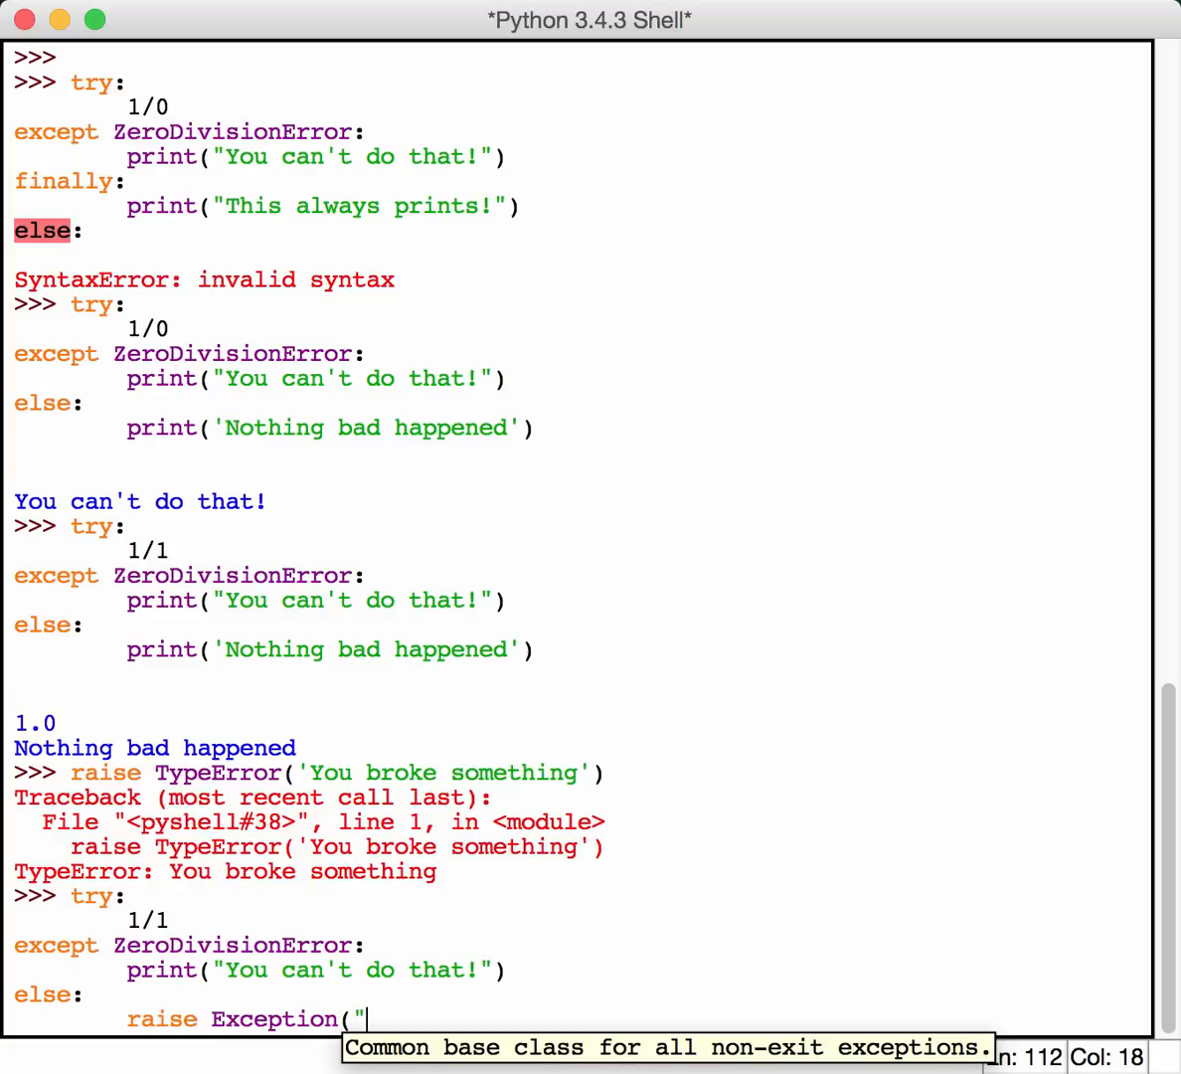
type("S")
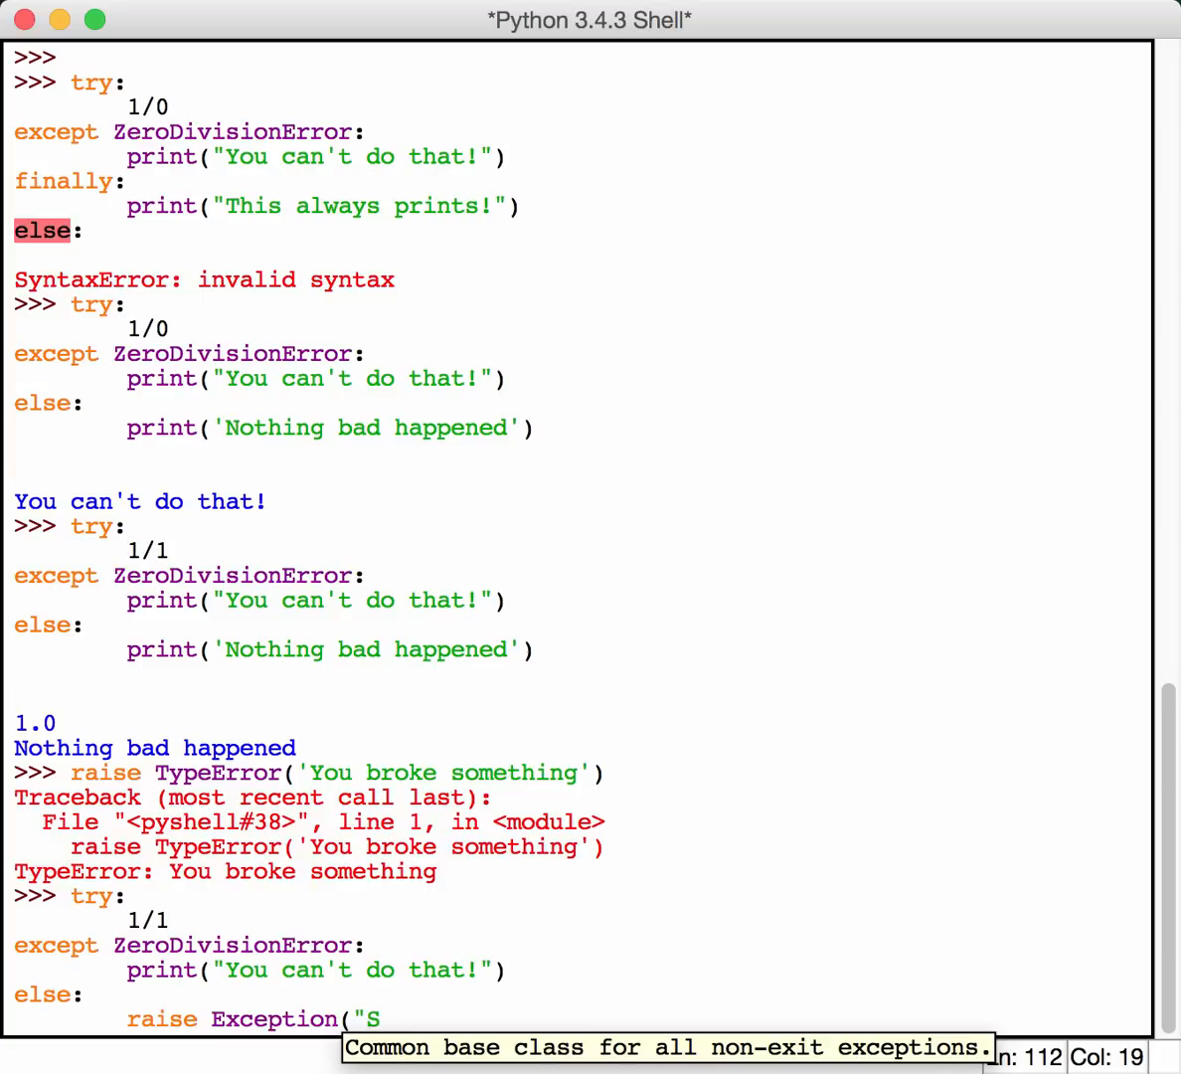
type("omething")
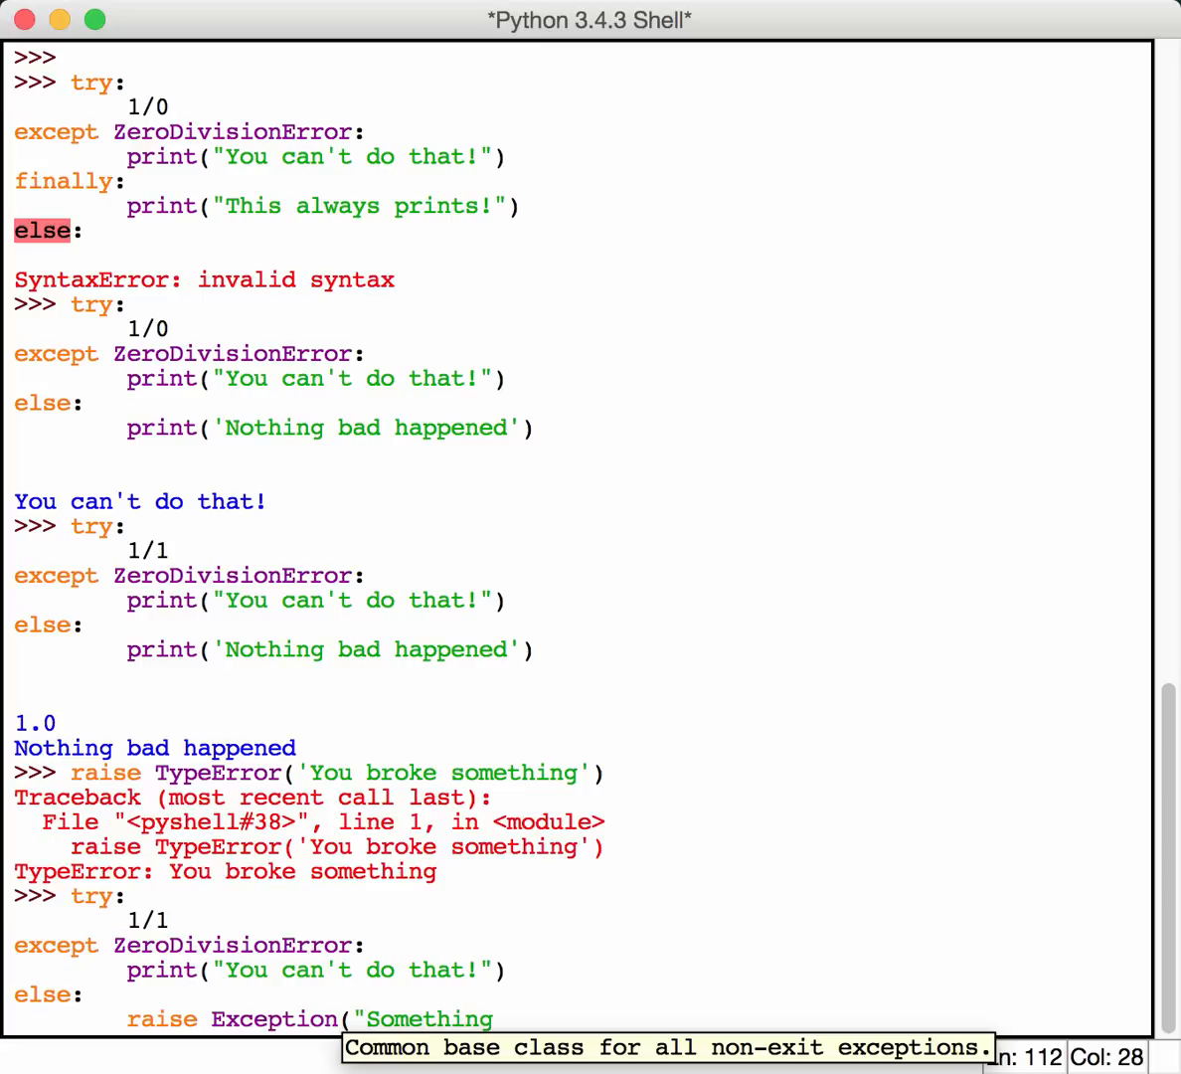
type("should have")
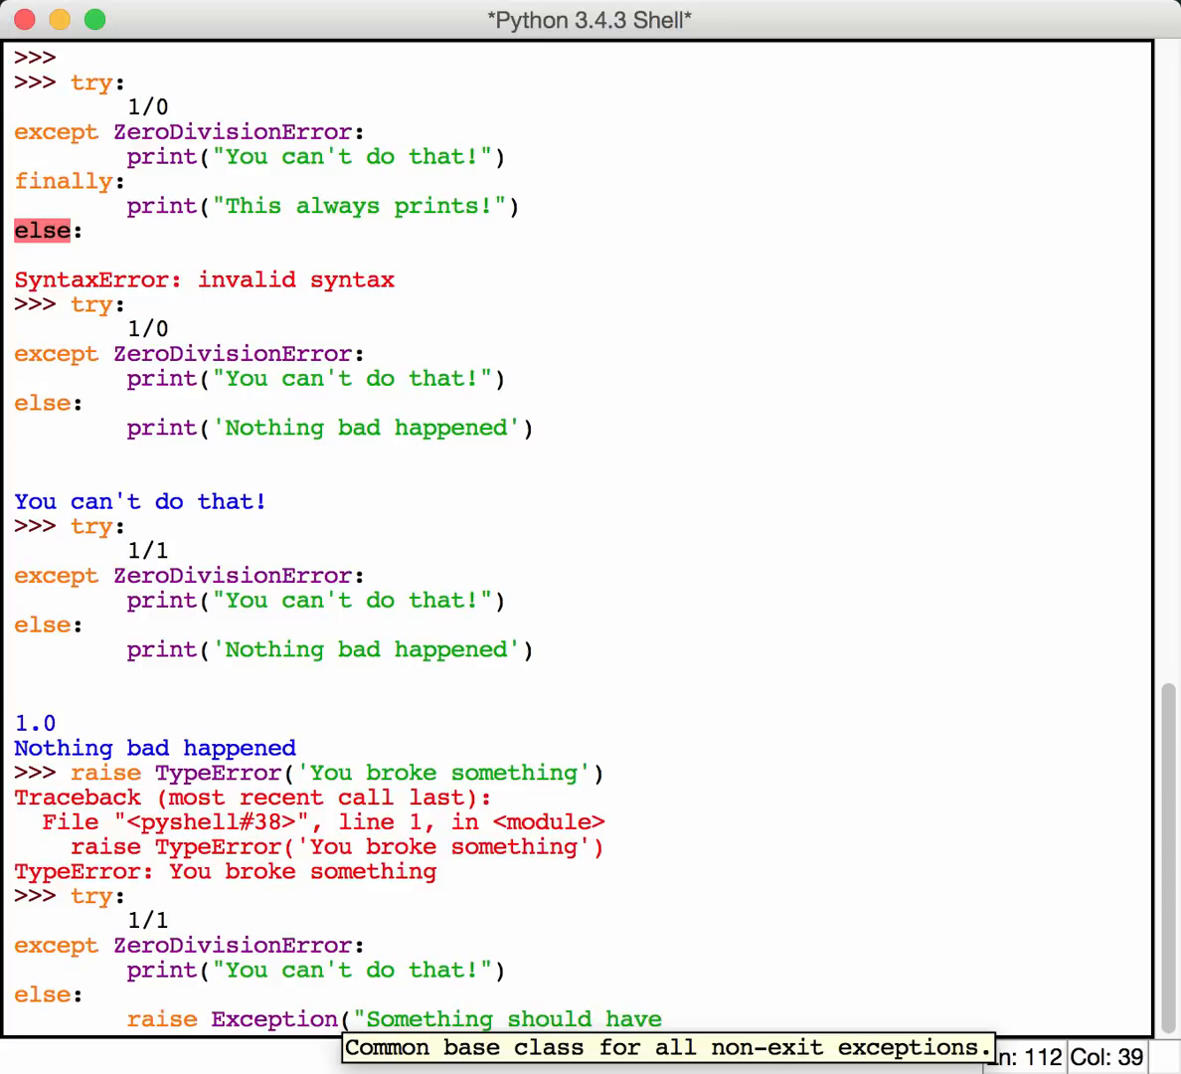
type("happened\"")
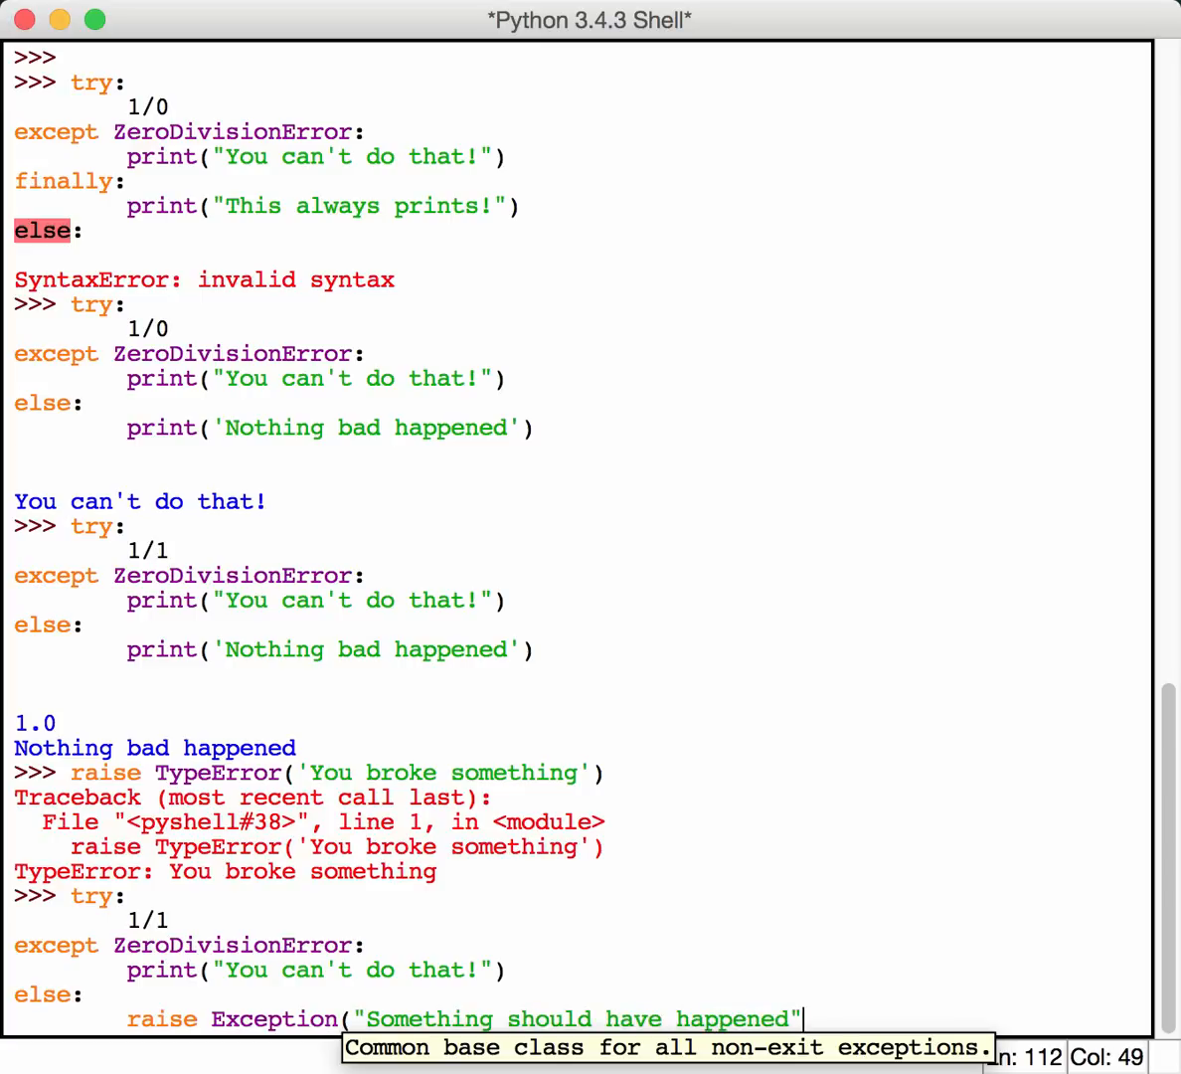
type(")")
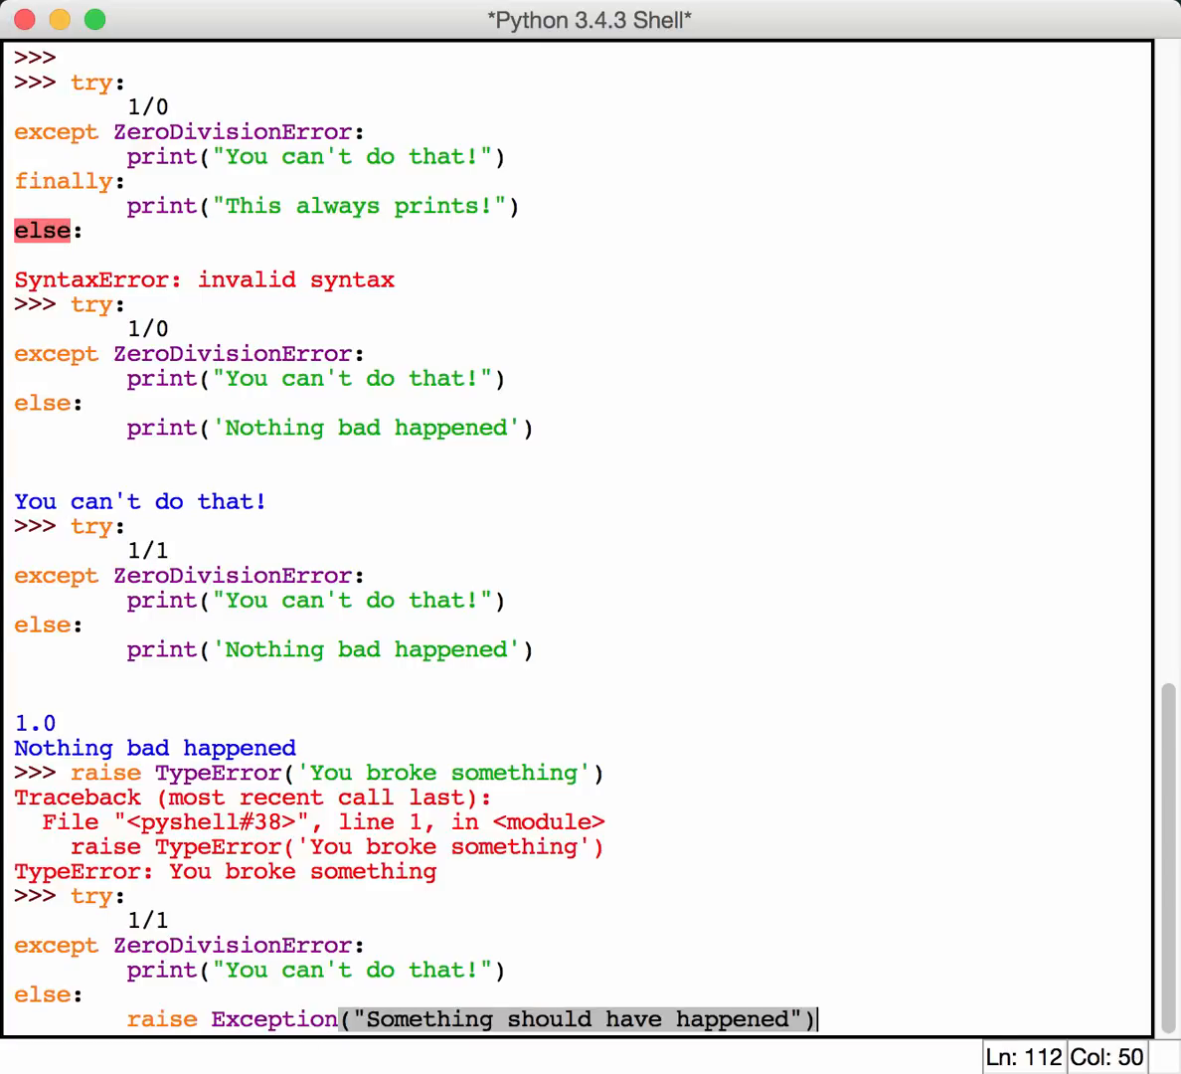